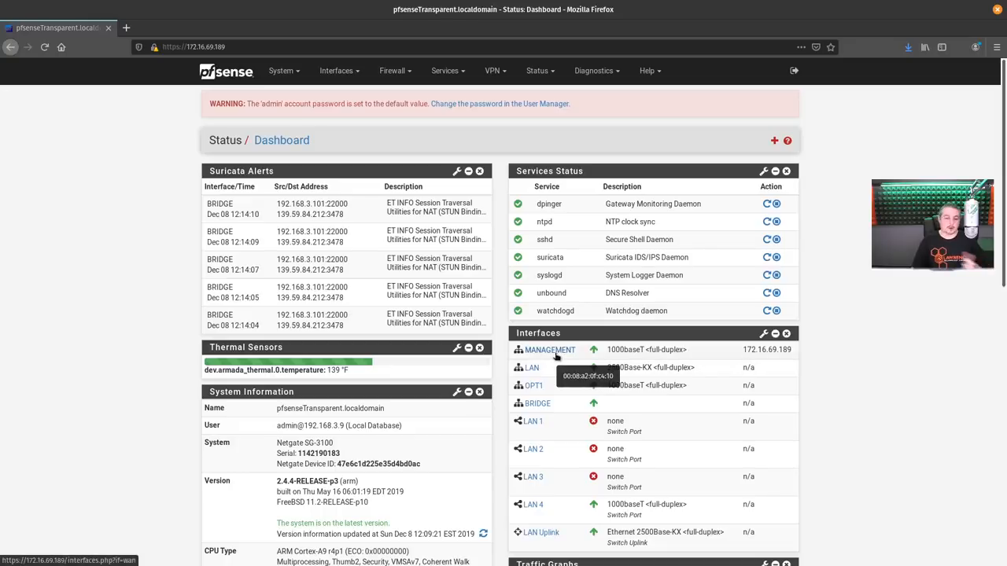
pyautogui.moveTo(810, 360)
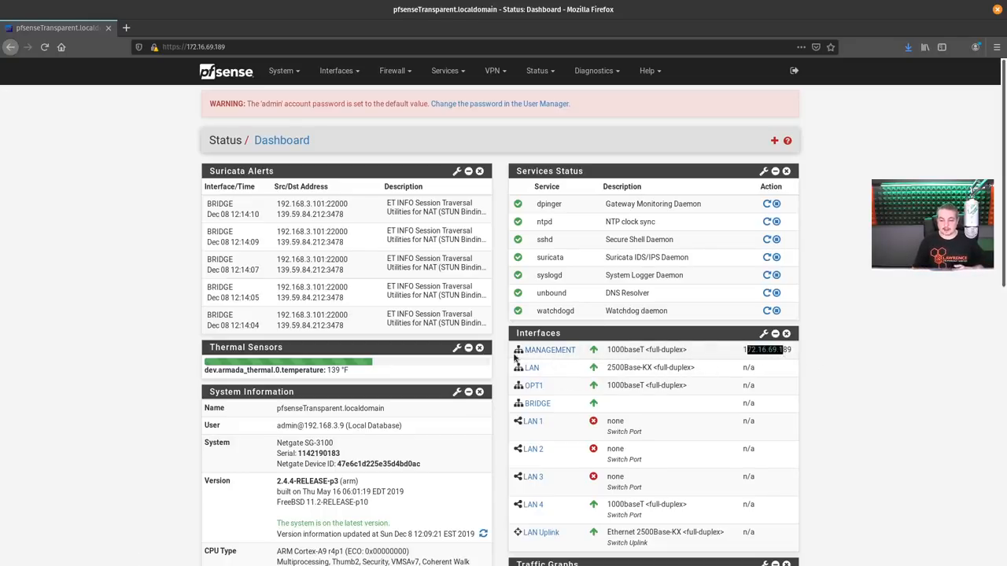
# - Review the MANAGEMENT and OPT1 interface settings
pyautogui.click(549, 349)
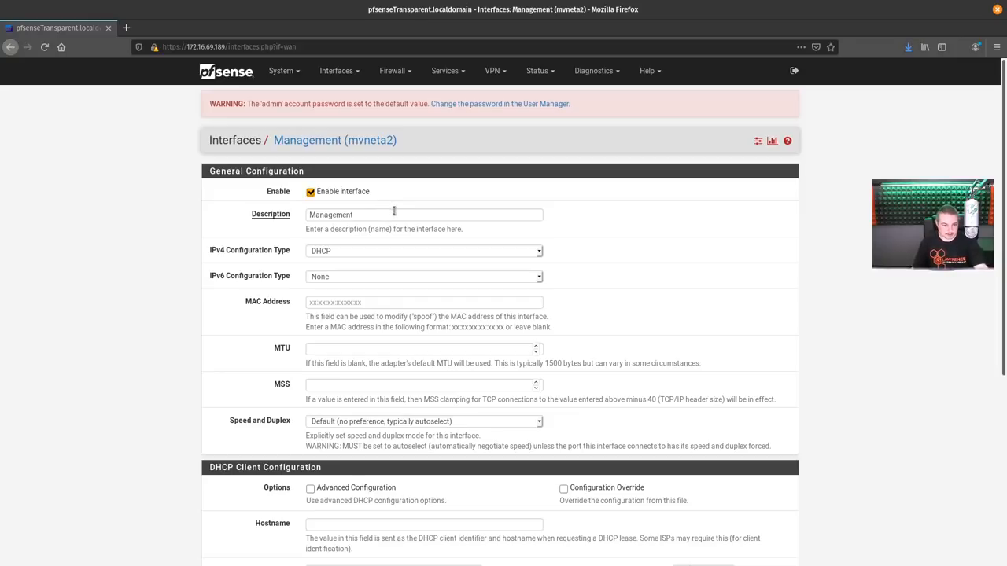
pyautogui.scroll(-3)
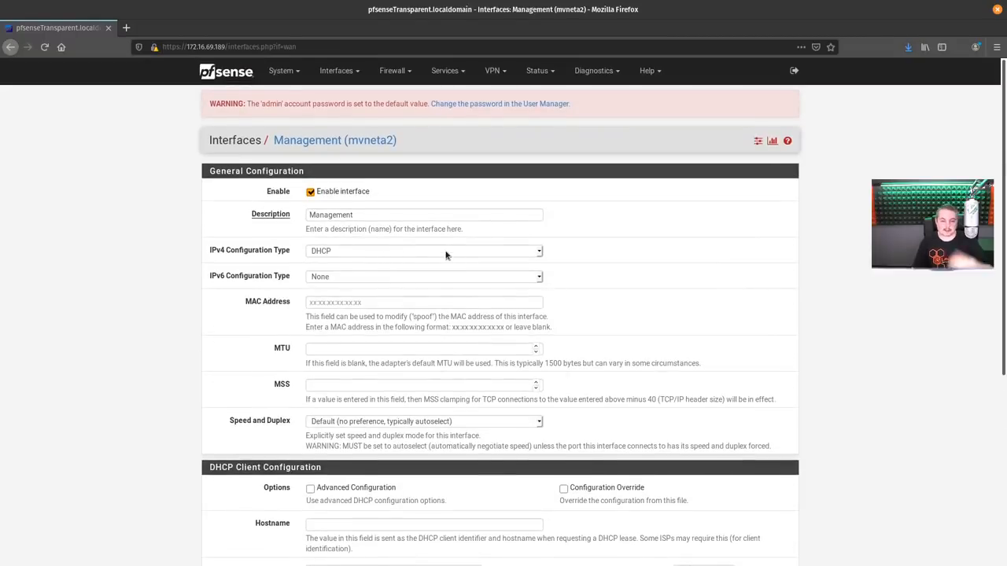
pyautogui.moveTo(419, 240)
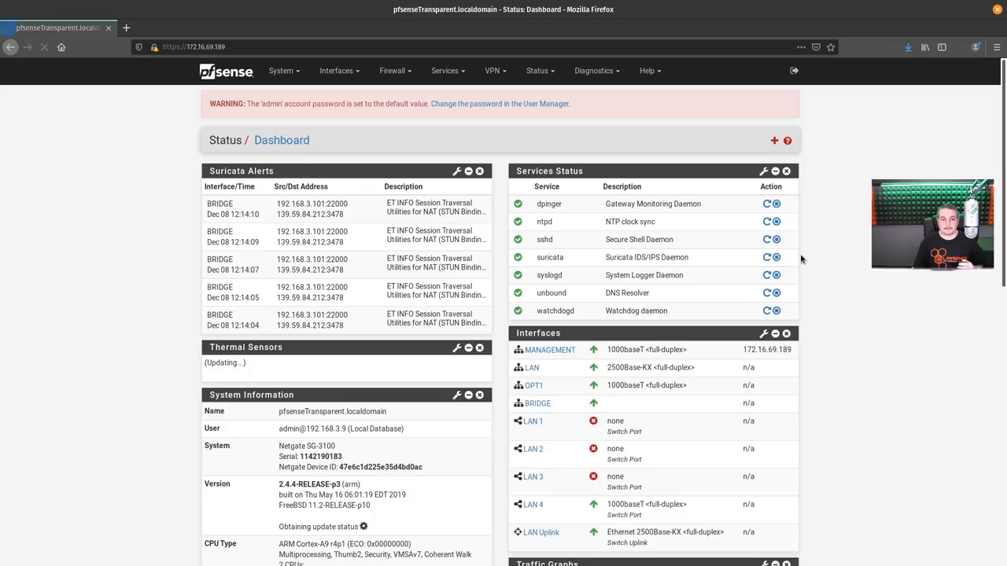
pyautogui.scroll(-3)
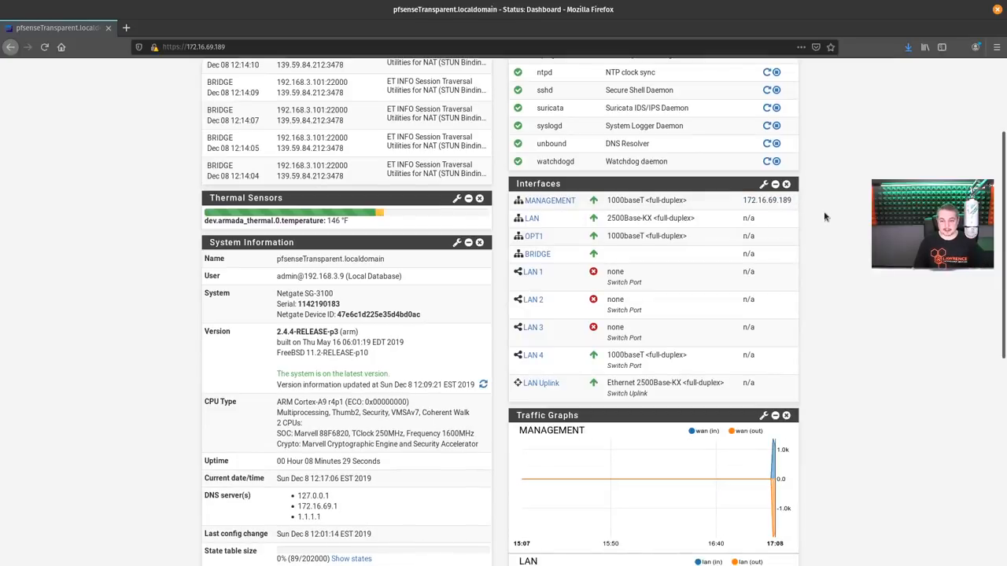
pyautogui.moveTo(899, 306)
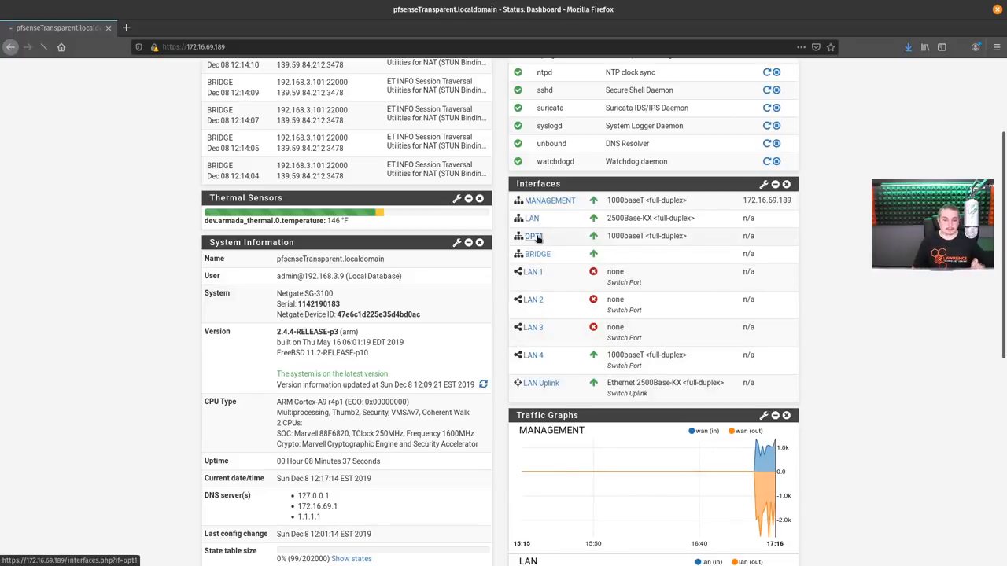
pyautogui.click(534, 236)
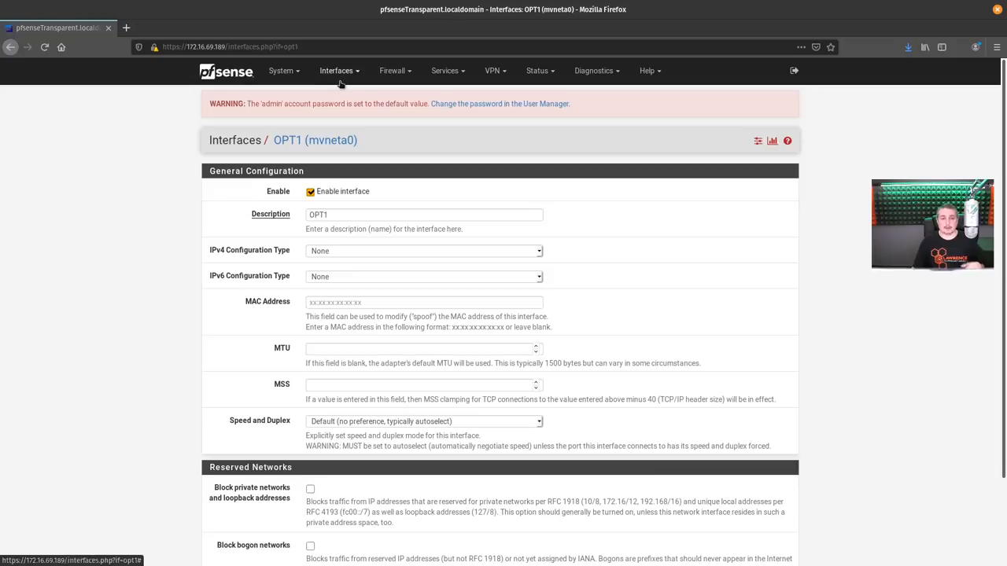
pyautogui.moveTo(282, 75)
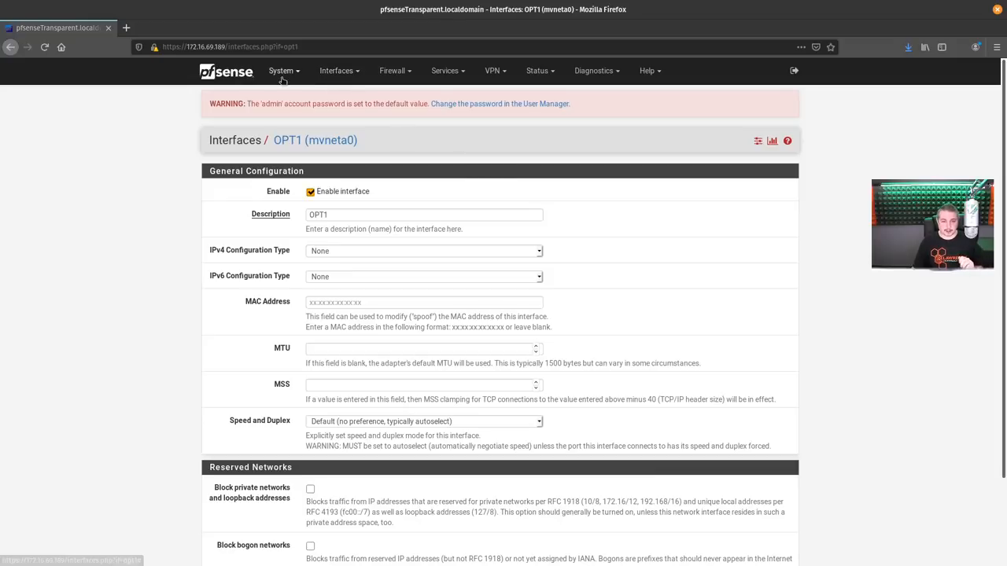
# - Inspect BRIDGE0 (TransparentBridge) and its advanced options, then check the anti-lockout setting
pyautogui.click(336, 70)
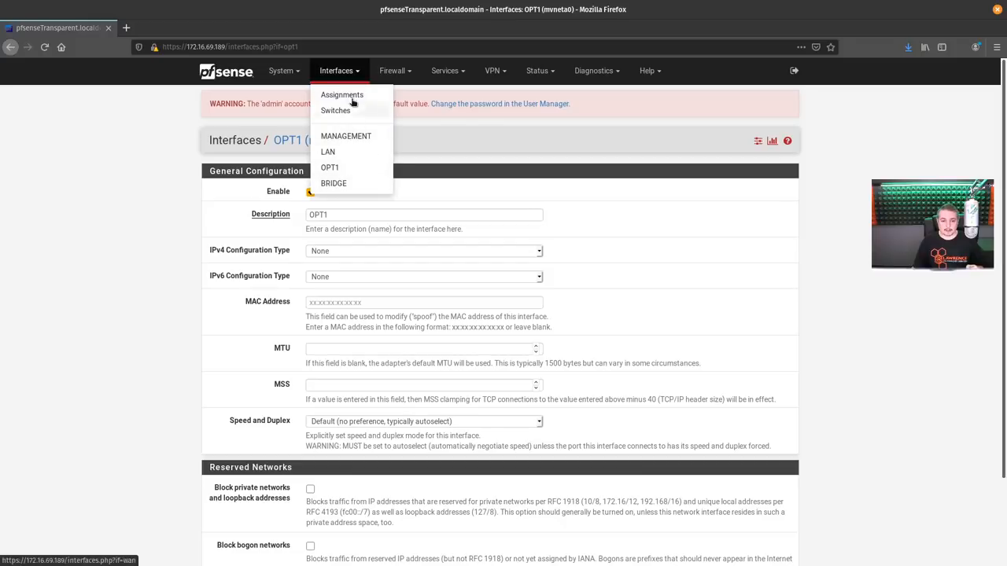
pyautogui.click(342, 95)
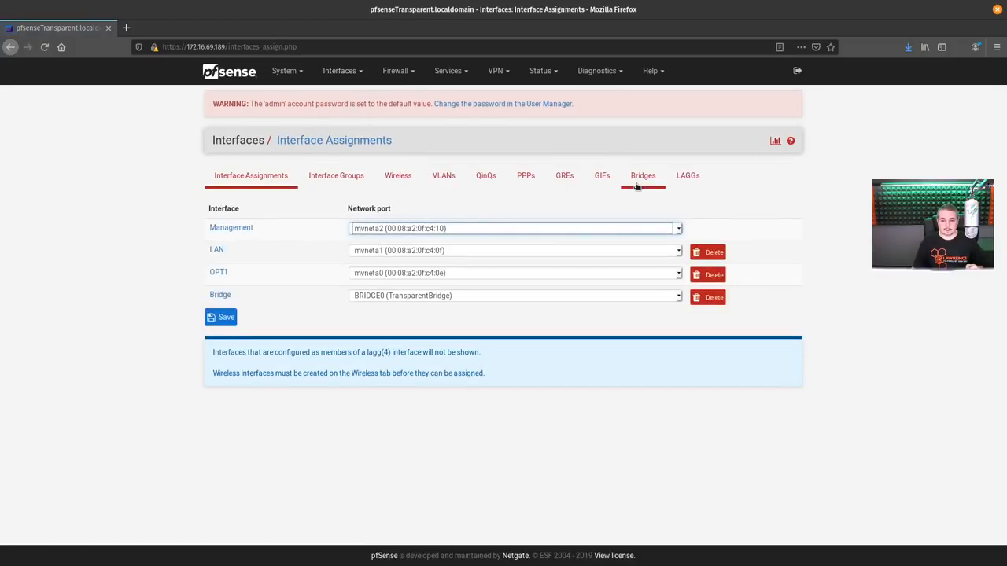
pyautogui.click(643, 176)
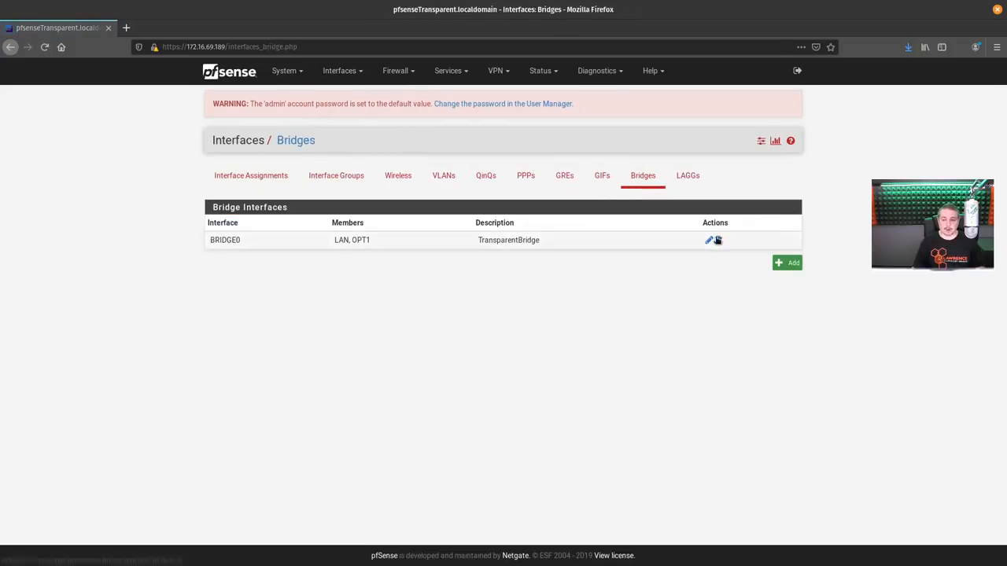
pyautogui.click(708, 240)
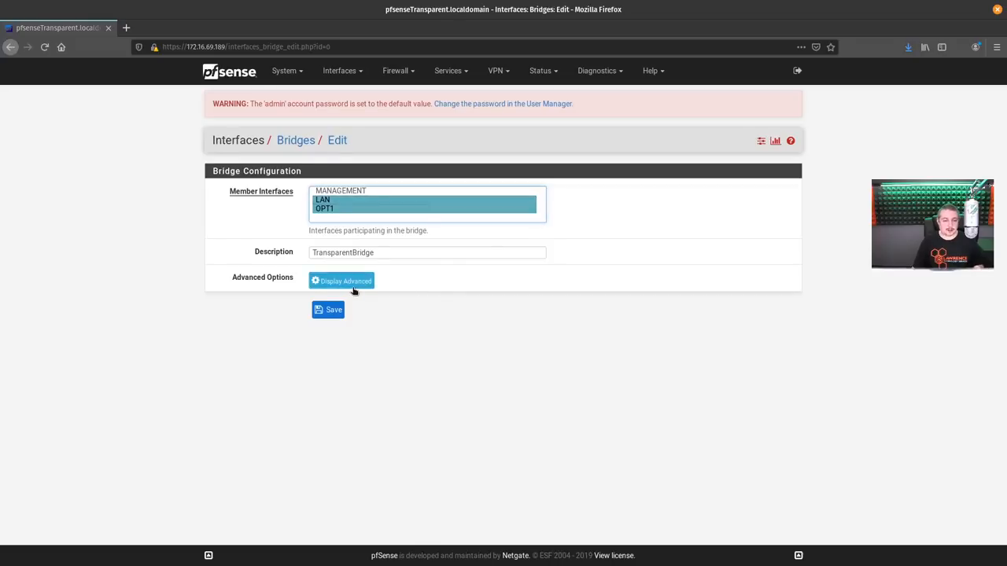
pyautogui.click(341, 281)
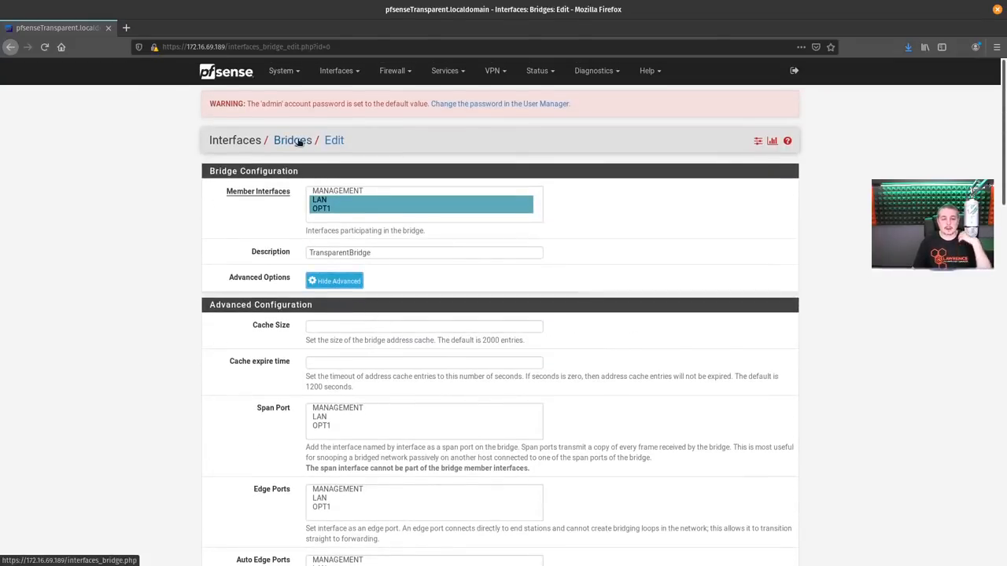
pyautogui.moveTo(542, 145)
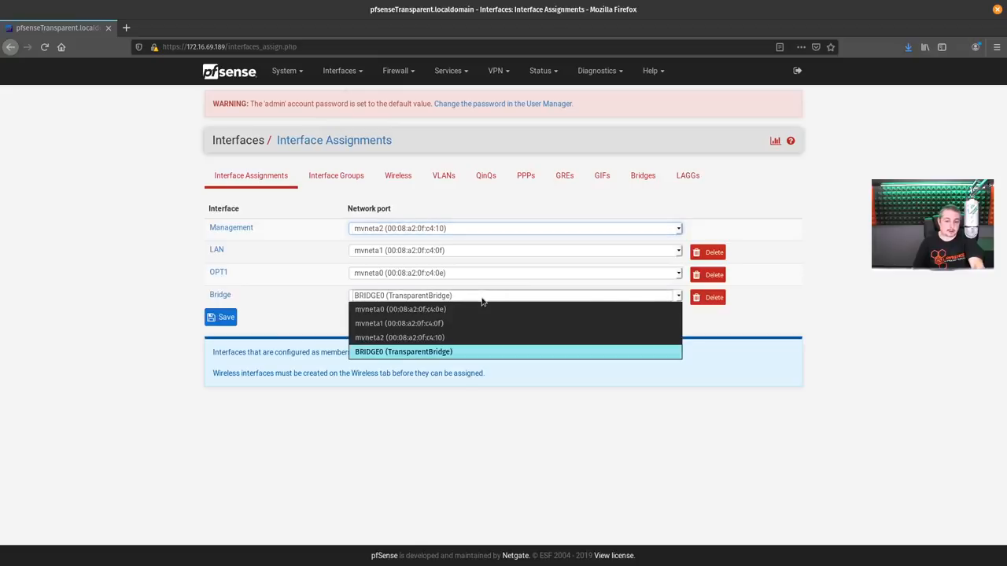
pyautogui.click(403, 351)
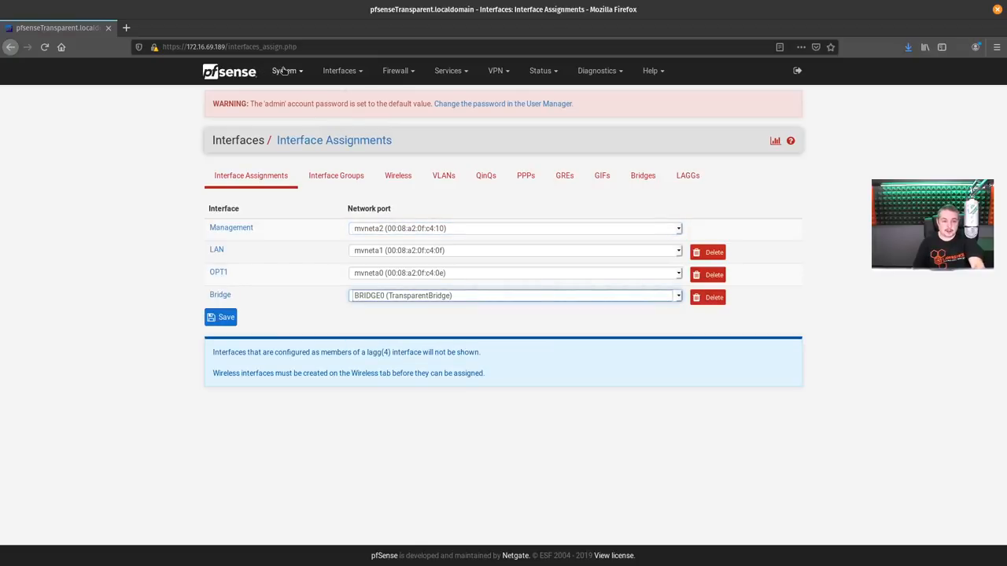
pyautogui.click(283, 69)
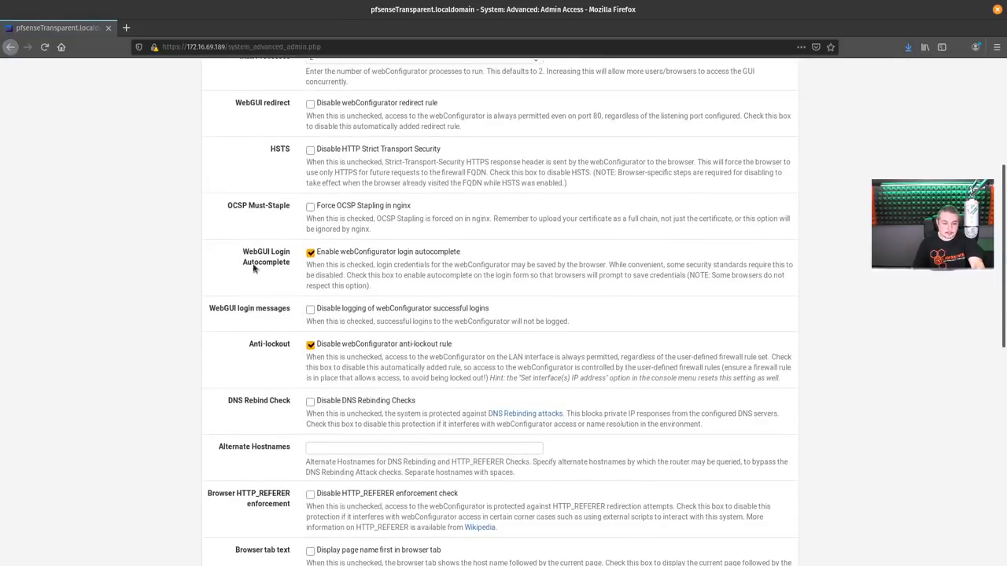
pyautogui.scroll(-3)
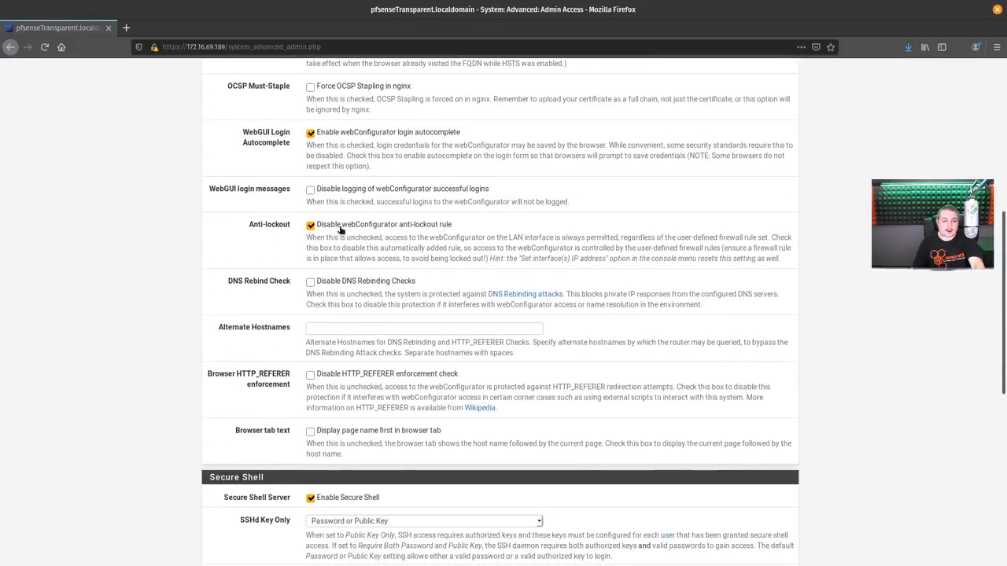
# - Compare the LAN, OPT1 and BRIDGE rule tabs, ending on BRIDGE's allow-all IPv4 rule
pyautogui.scroll(3)
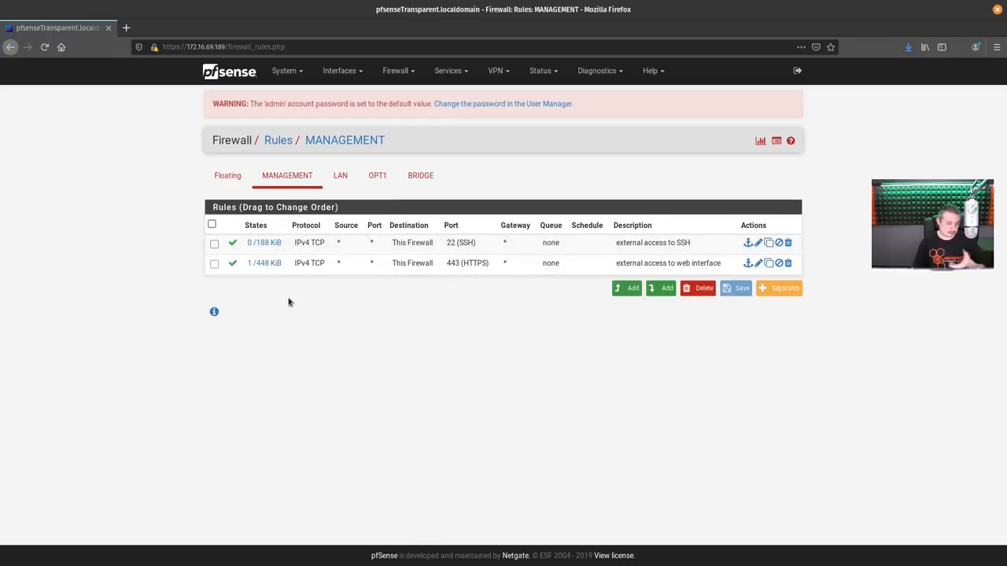
pyautogui.moveTo(264, 263)
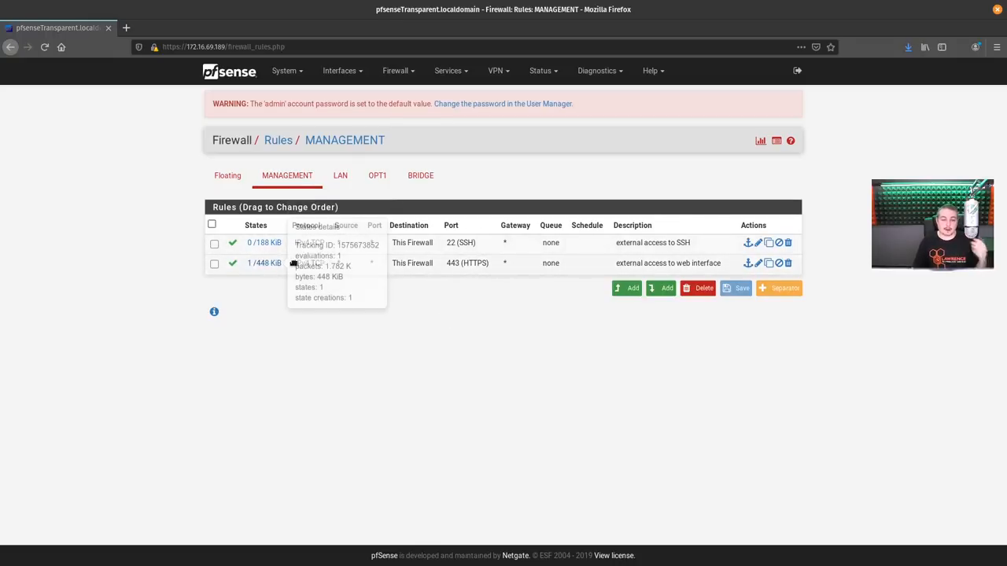
pyautogui.moveTo(456, 323)
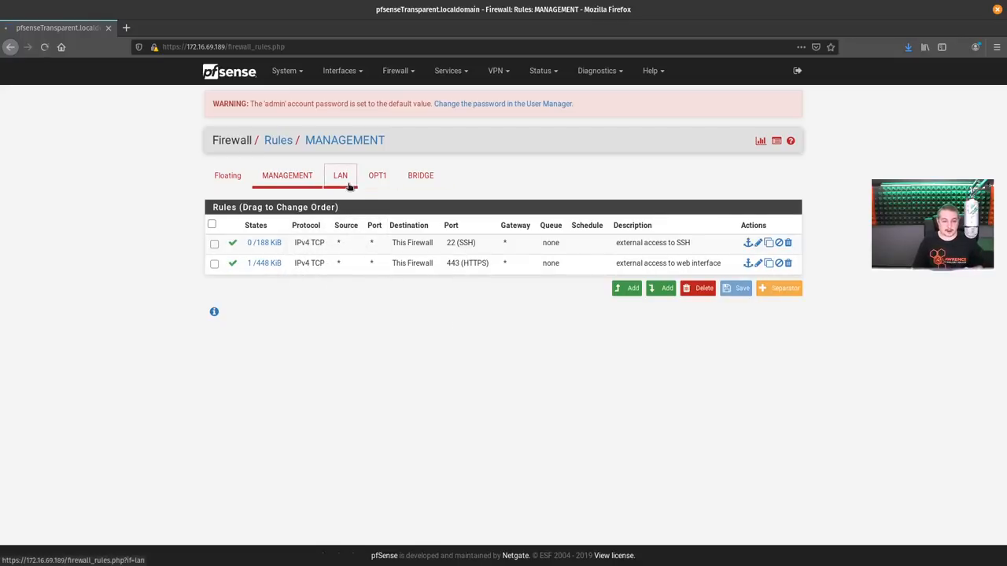
pyautogui.click(339, 175)
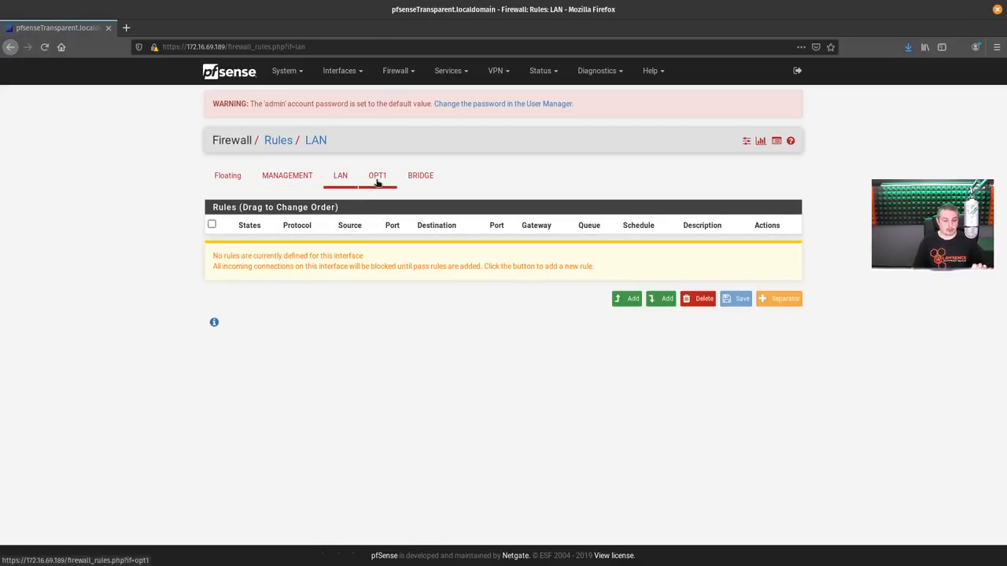
pyautogui.click(377, 175)
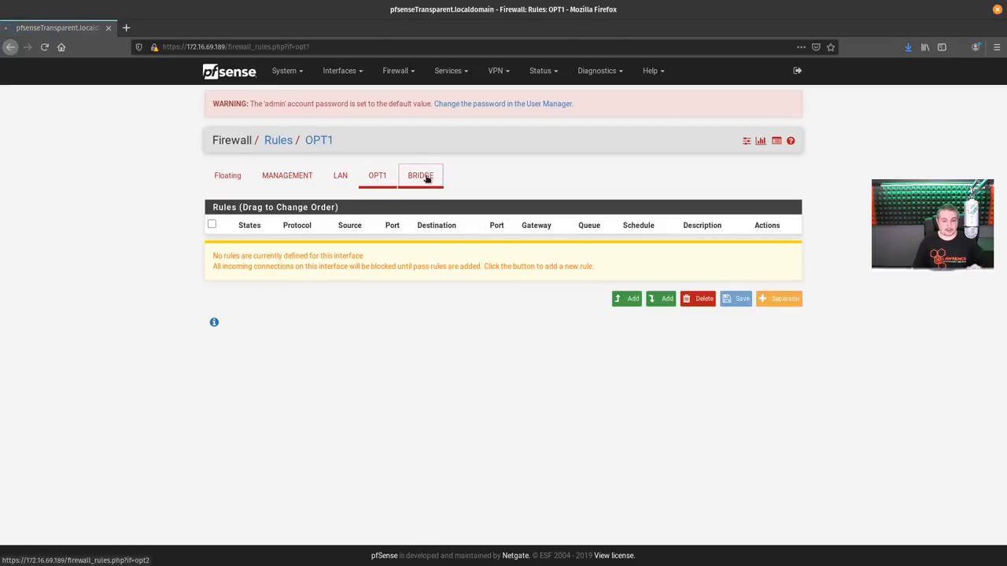
pyautogui.click(420, 176)
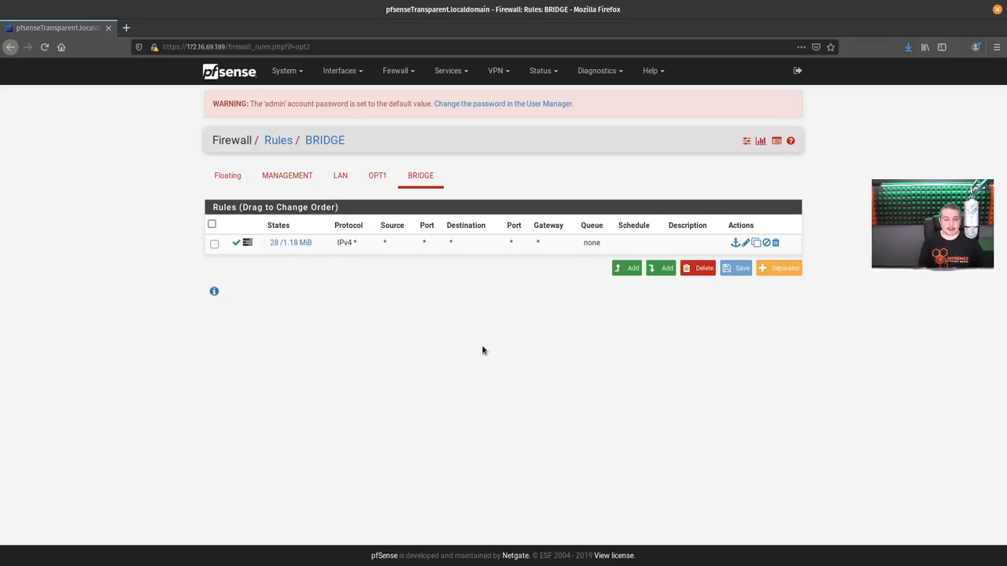
pyautogui.moveTo(386, 261)
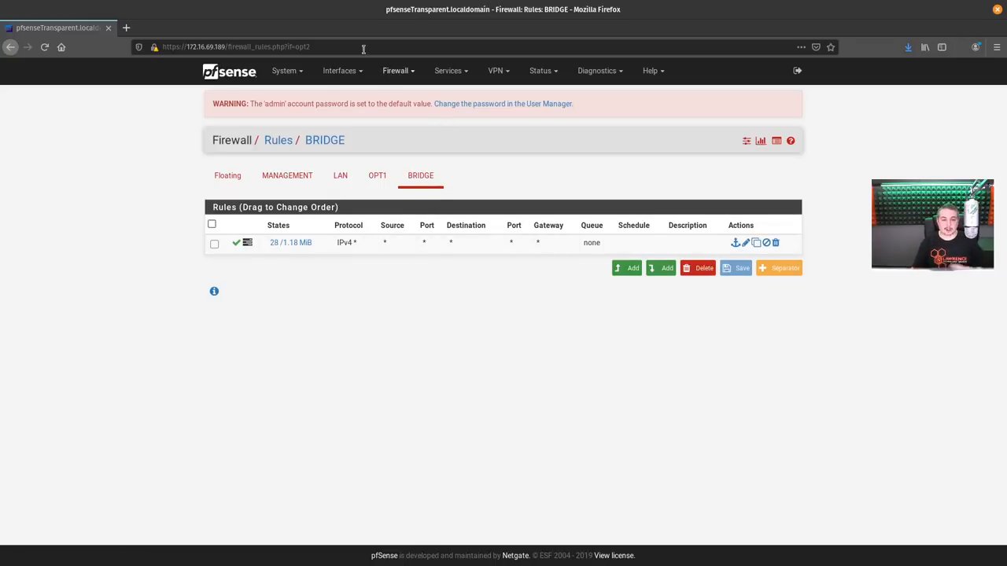
# - View System Tunables showing net.link.bridge.pfil_bridge at 1 and pfil_member at 0
pyautogui.click(285, 71)
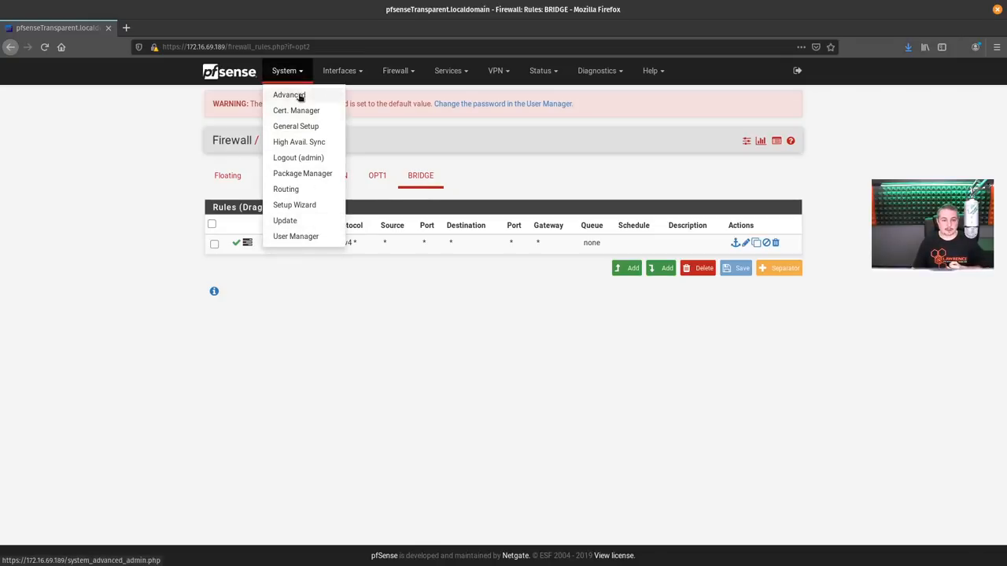
pyautogui.click(288, 95)
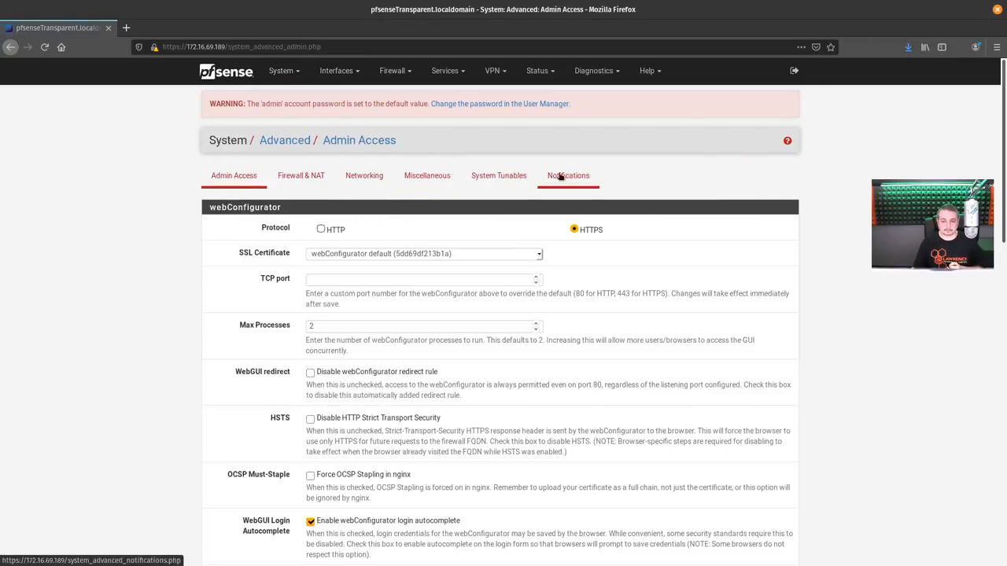
pyautogui.click(498, 175)
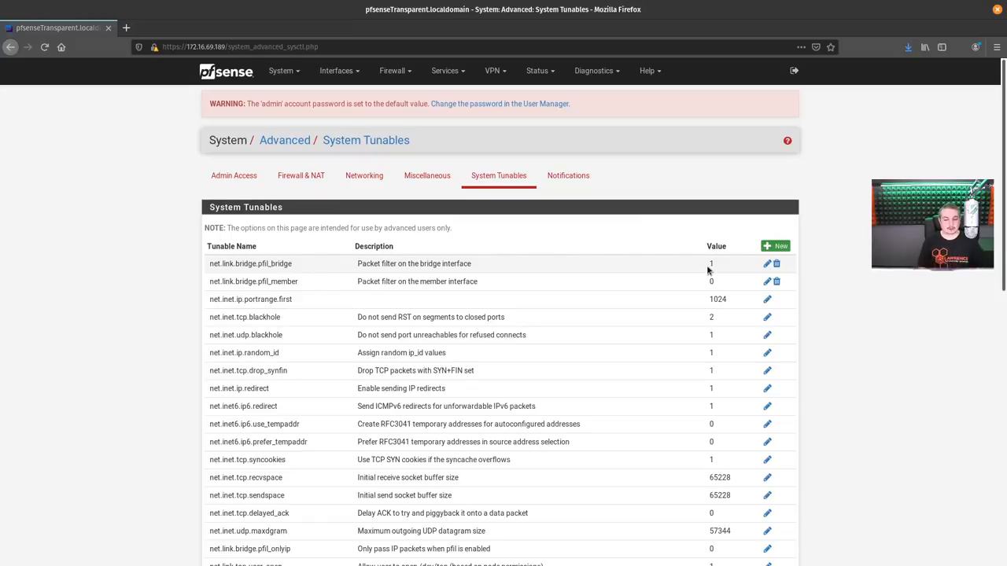
pyautogui.moveTo(385, 277)
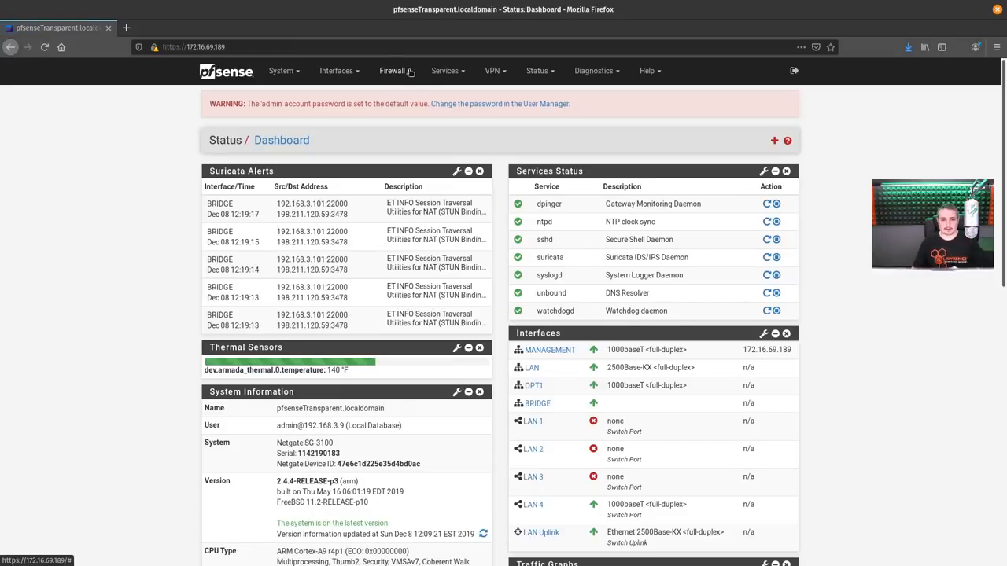
# - Go to Suricata and show the Pass Lists tab with the bridgewatch list
pyautogui.click(336, 70)
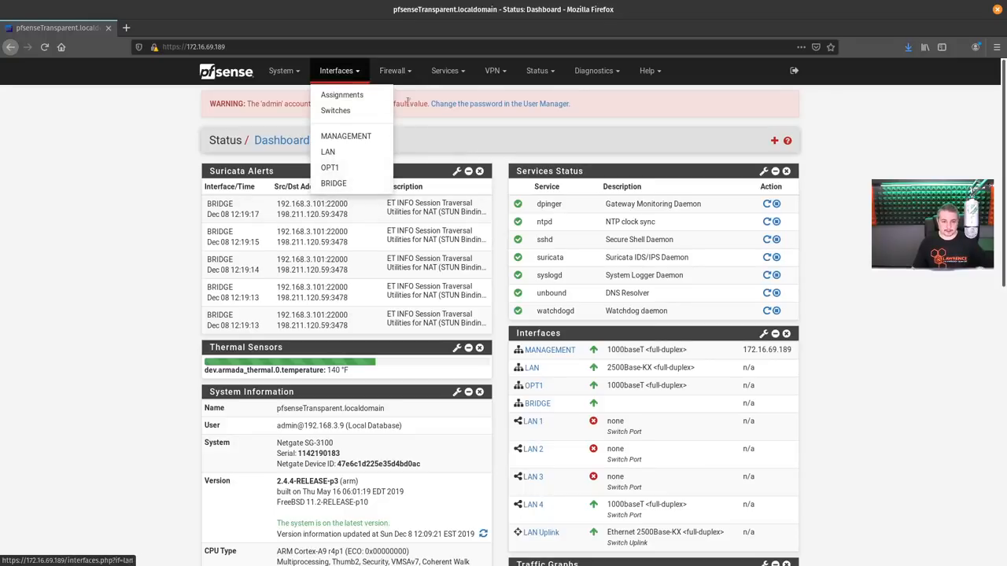
pyautogui.click(392, 71)
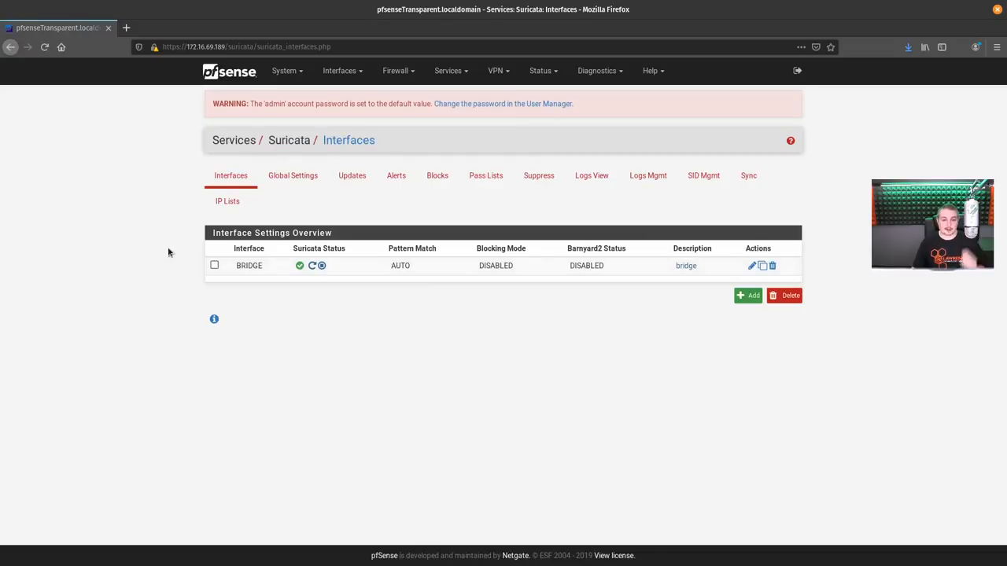
pyautogui.moveTo(407, 258)
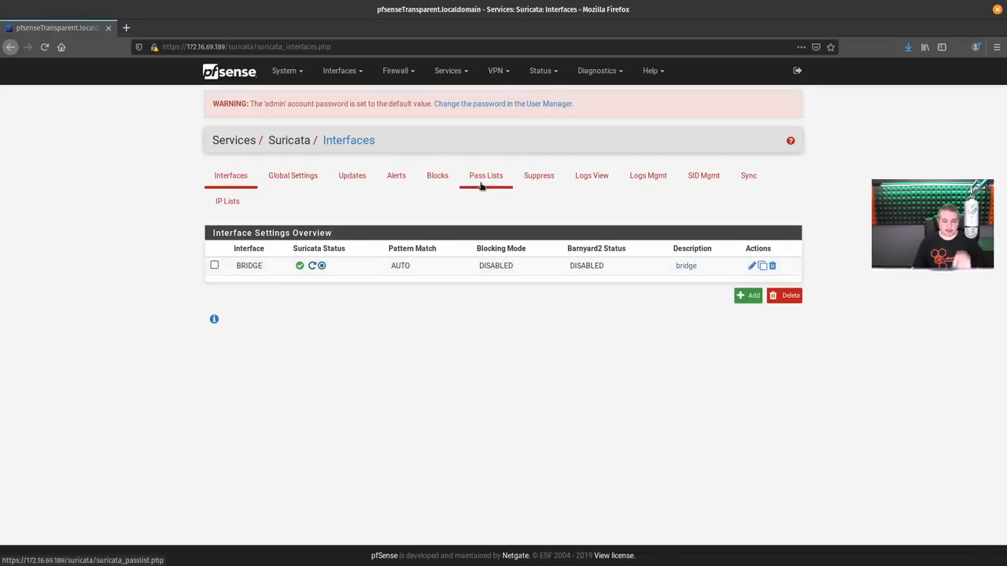
pyautogui.click(486, 175)
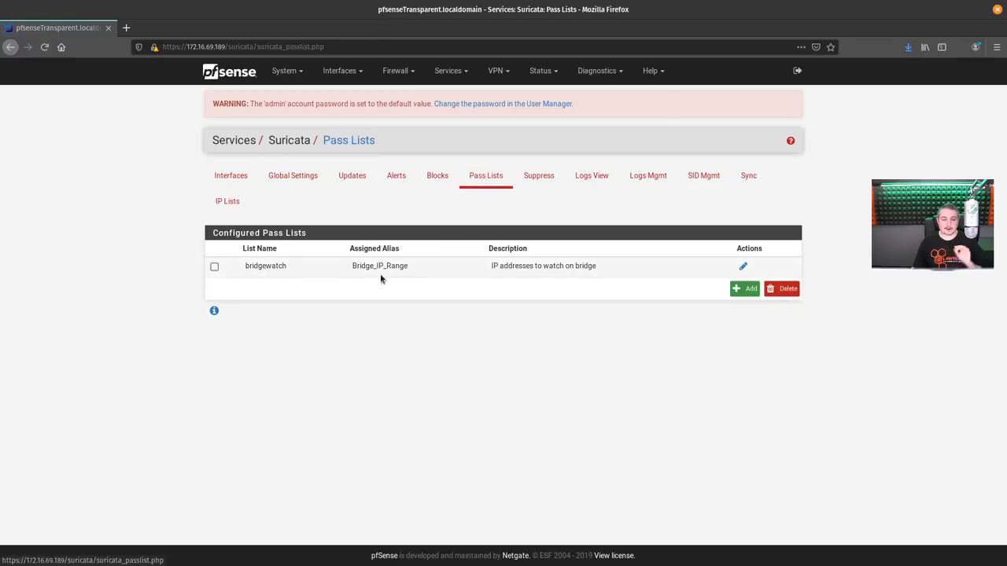
pyautogui.moveTo(379, 265)
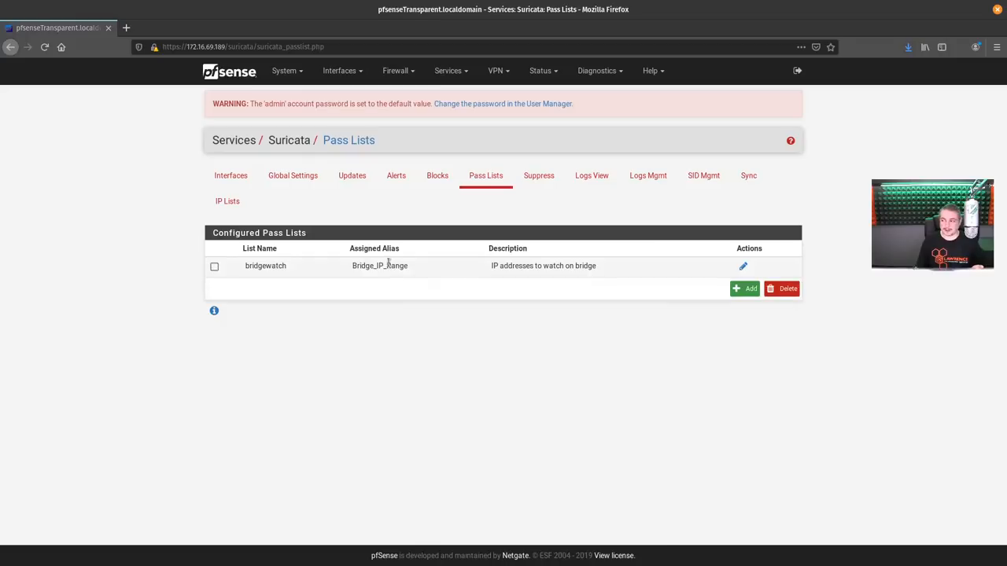
pyautogui.moveTo(353, 294)
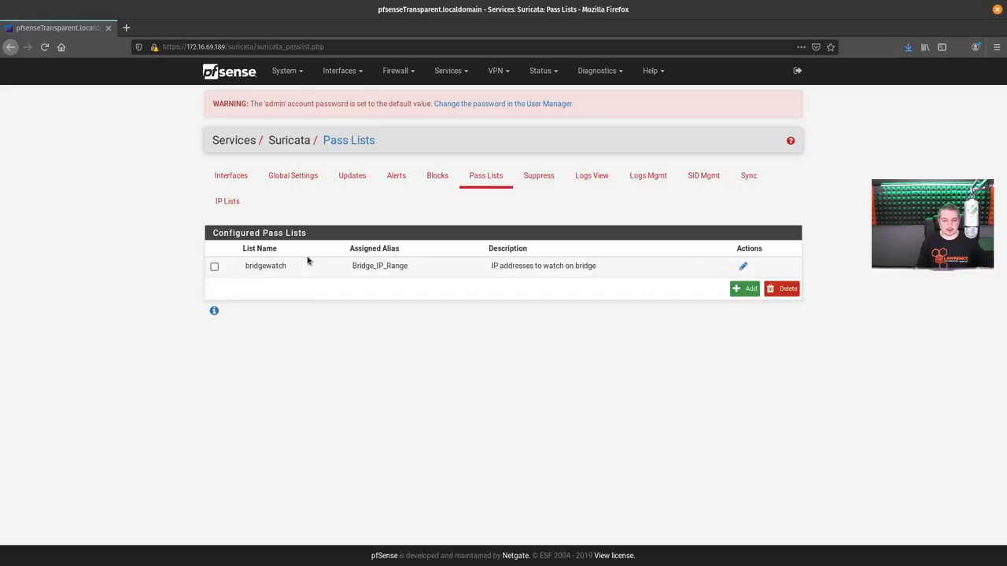
# - Open and scroll through the bridgewatch pass list
pyautogui.click(742, 265)
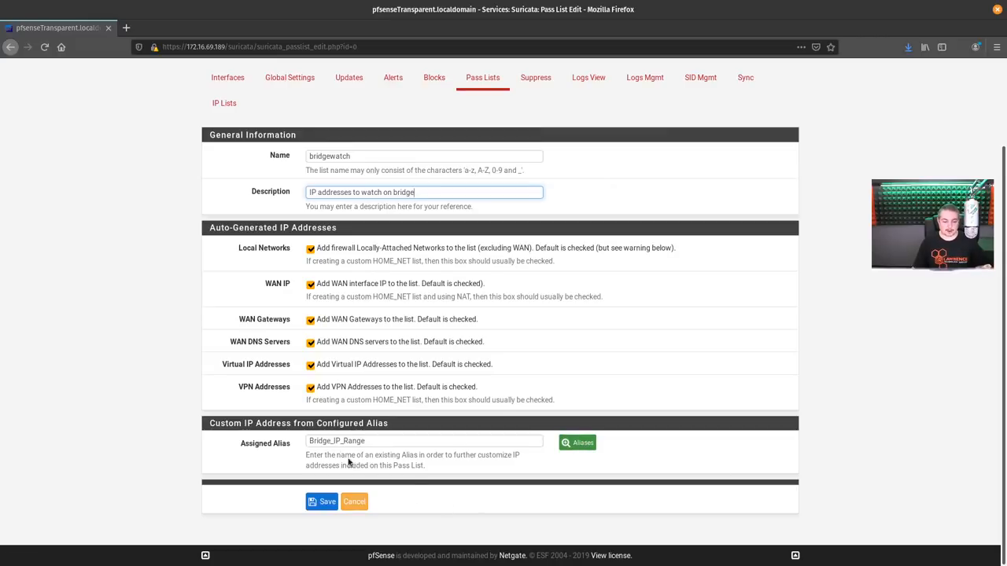
pyautogui.moveTo(413, 507)
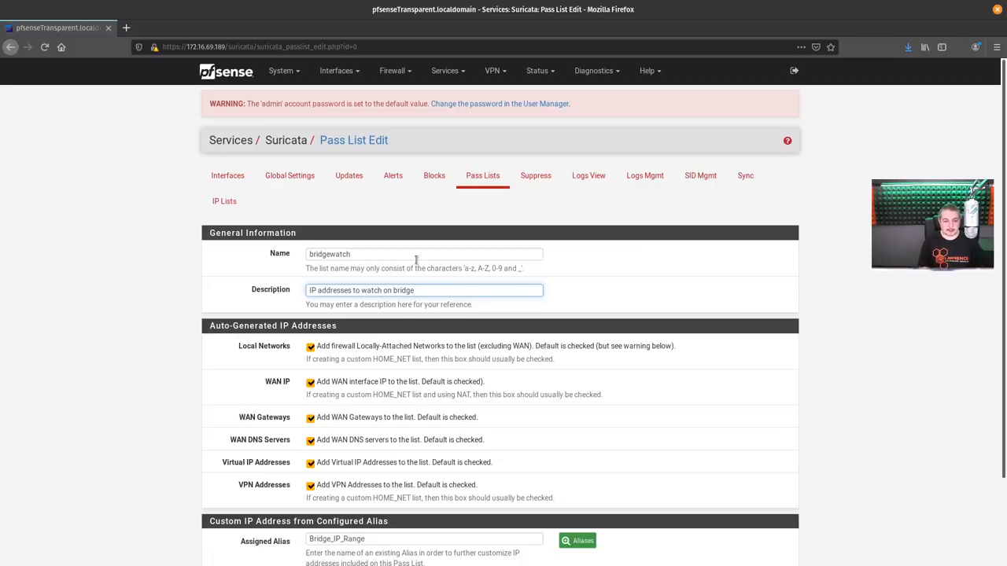
pyautogui.scroll(-3)
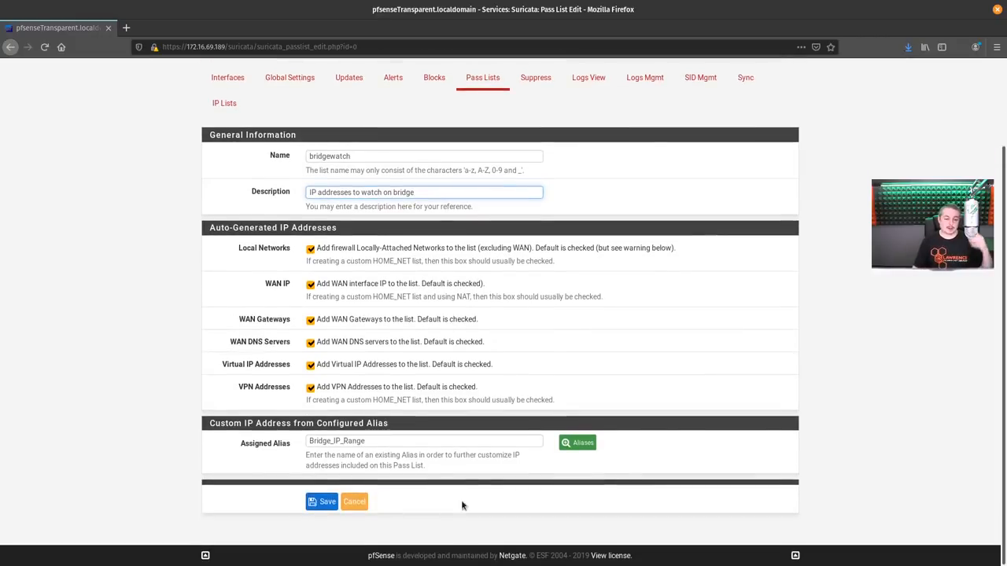
pyautogui.click(425, 440)
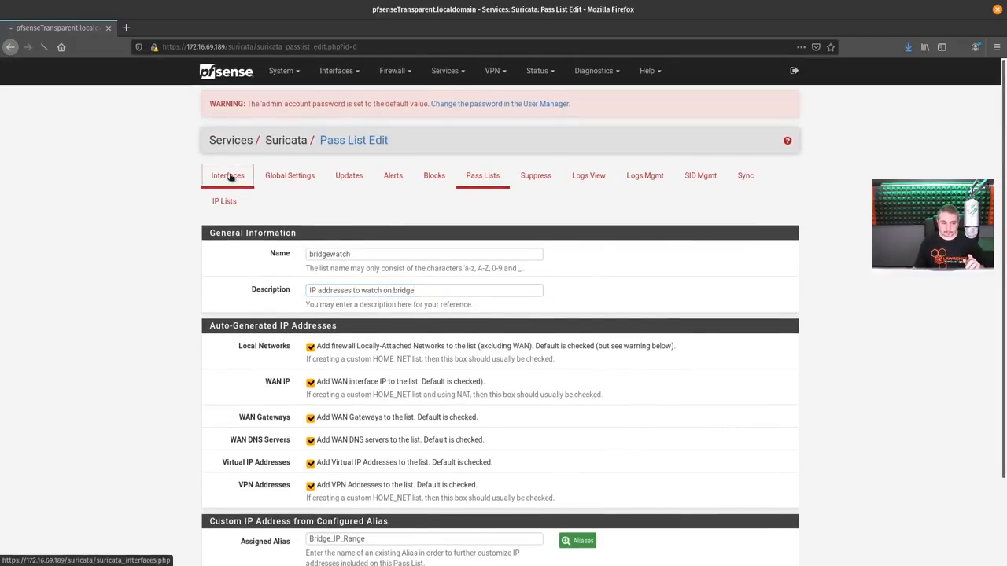
# - Open Suricata's BRIDGE interface settings and scroll to Home Net set to bridgewatch
pyautogui.click(227, 175)
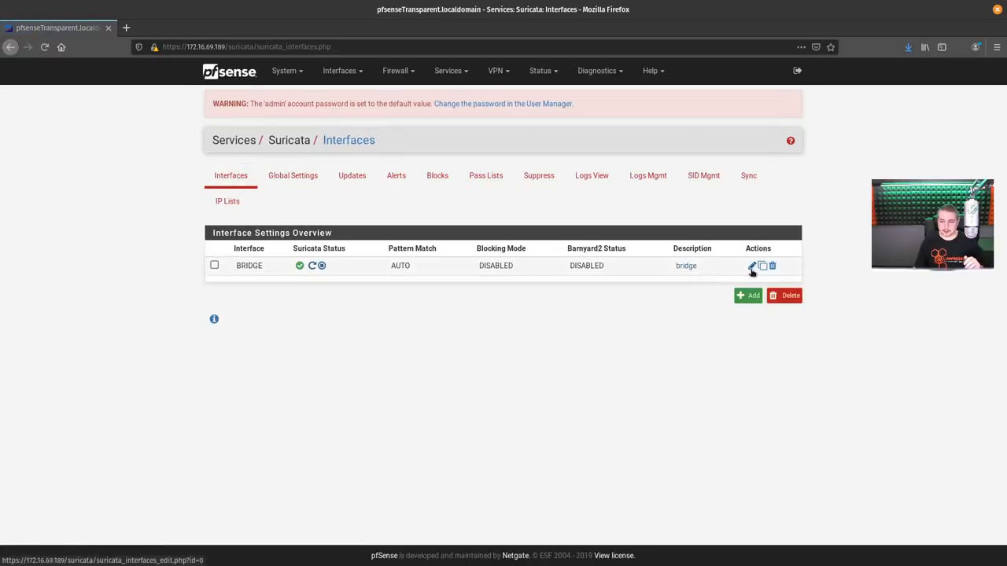
pyautogui.click(752, 266)
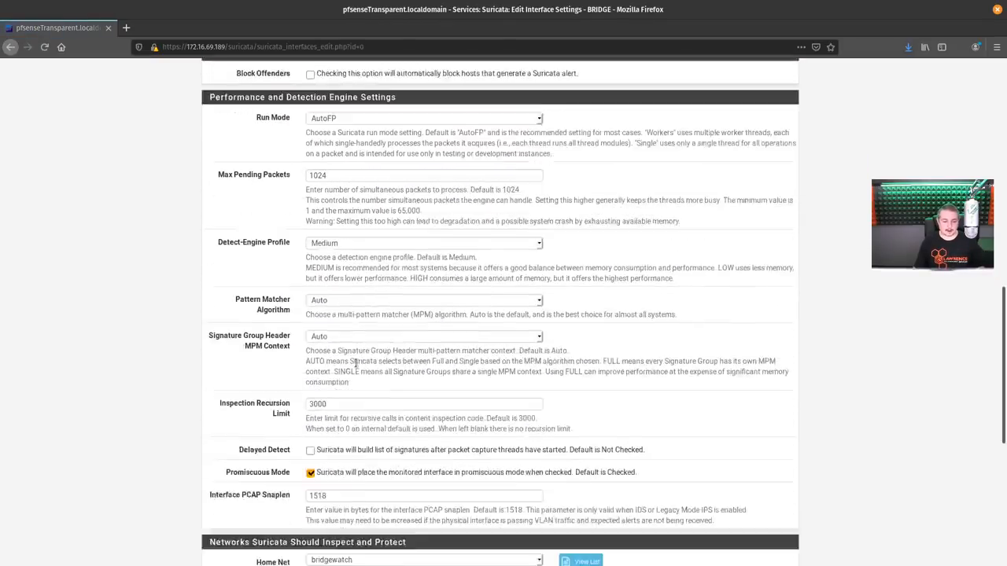
pyautogui.scroll(-3)
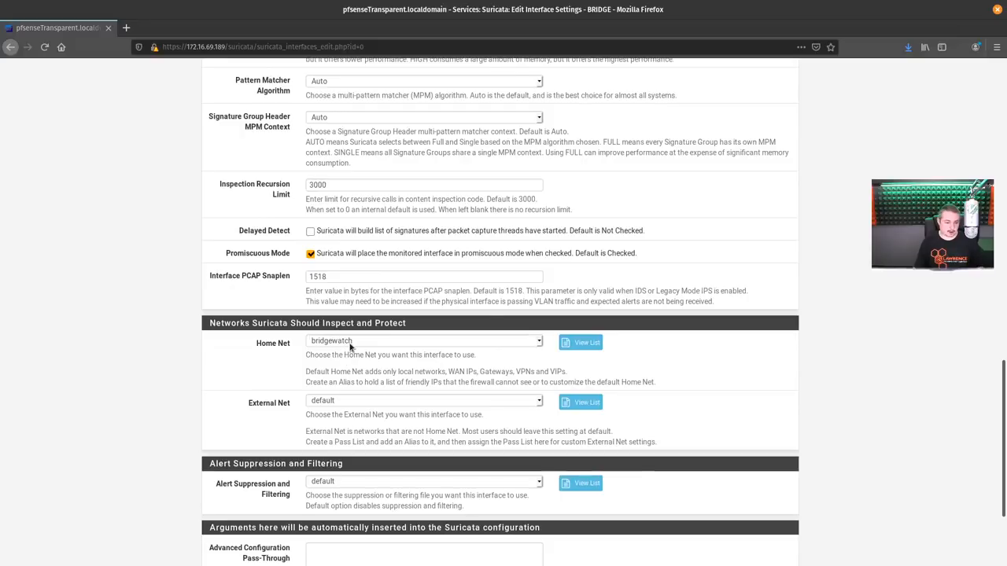
pyautogui.click(423, 340)
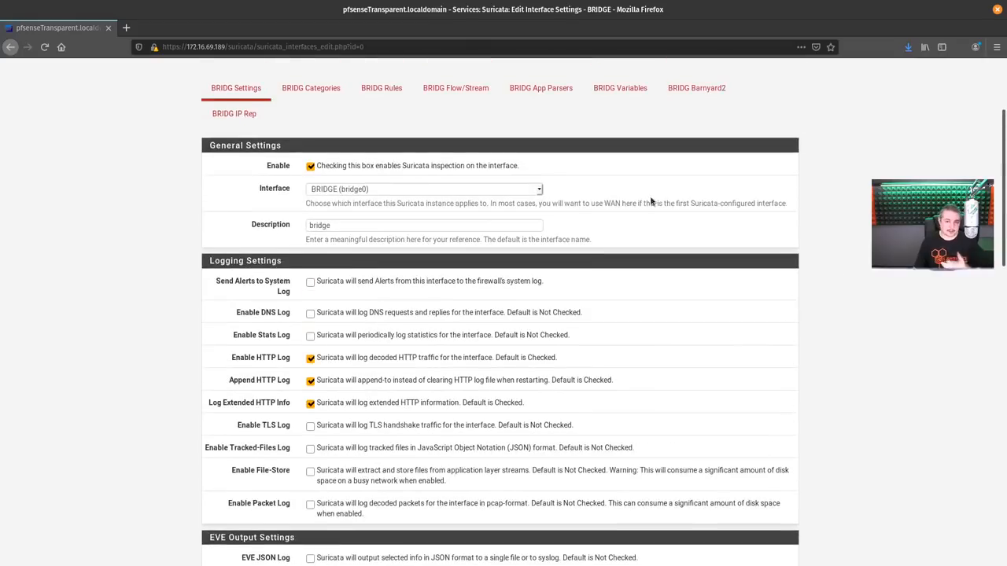
pyautogui.click(444, 70)
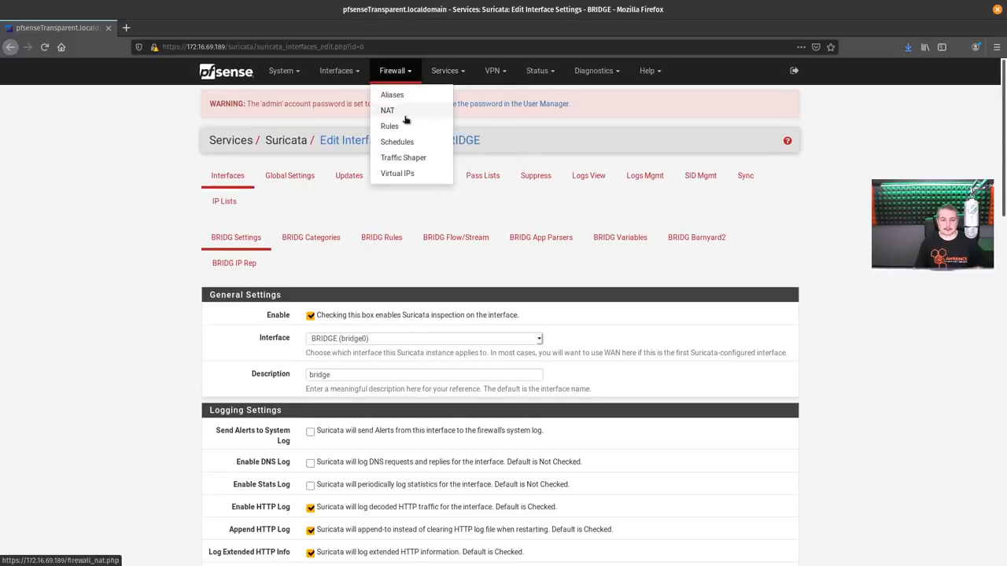
# - In the Bridge_IP_Range alias, scroll the 192.168.3.x hosts and make the first entry 192.168.3.0/24
pyautogui.click(391, 95)
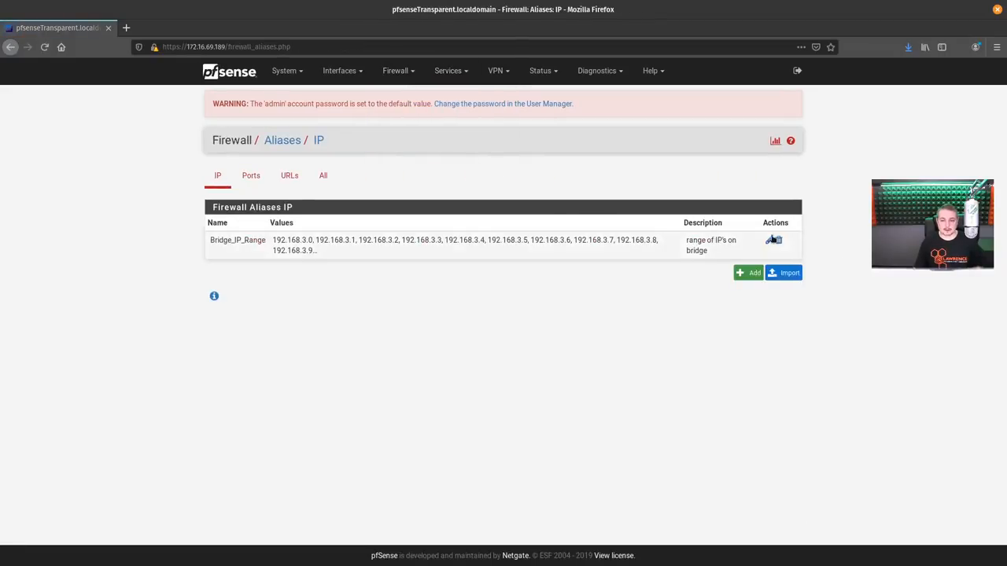
pyautogui.click(769, 239)
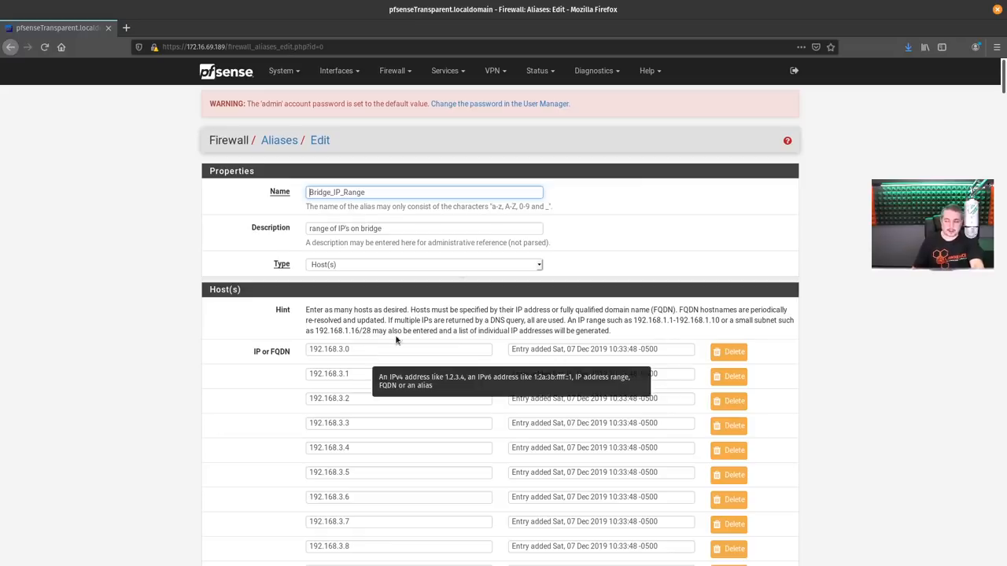
pyautogui.scroll(-3)
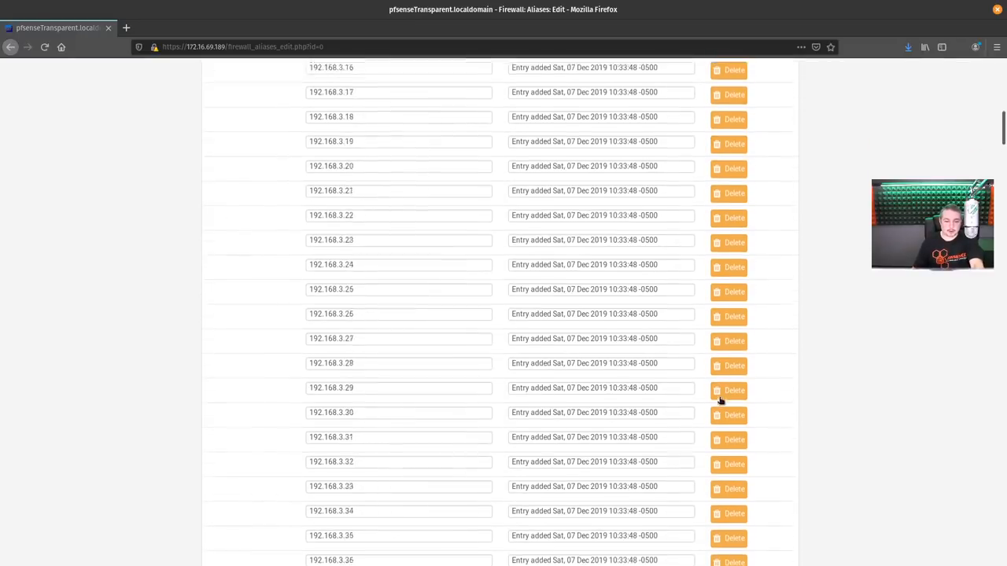
pyautogui.scroll(3)
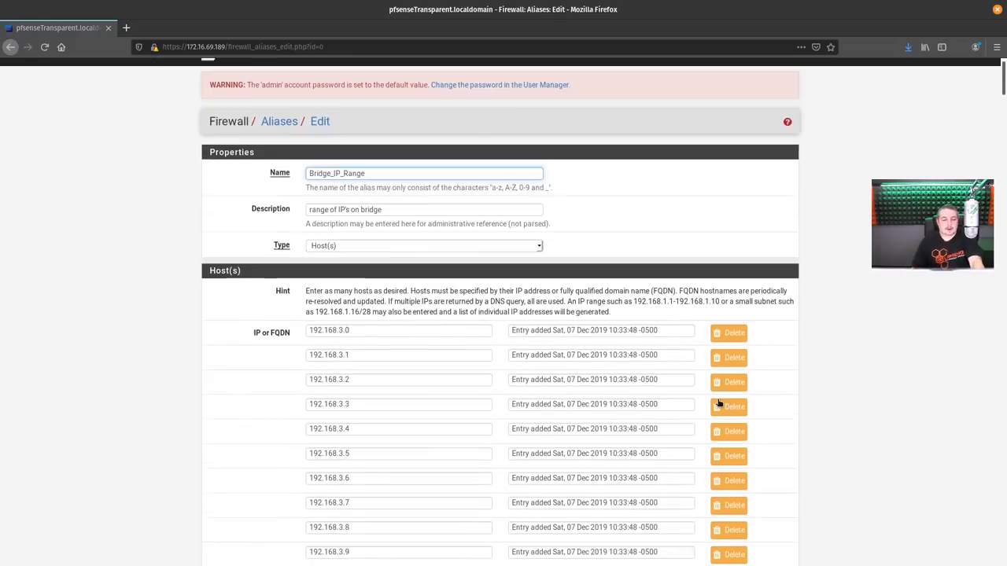
pyautogui.scroll(-3)
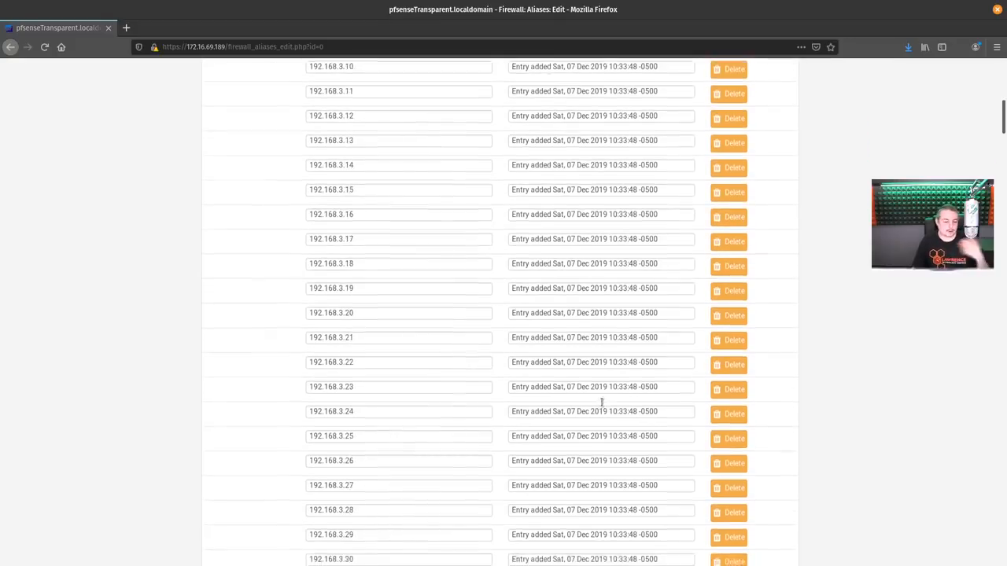
pyautogui.scroll(-3)
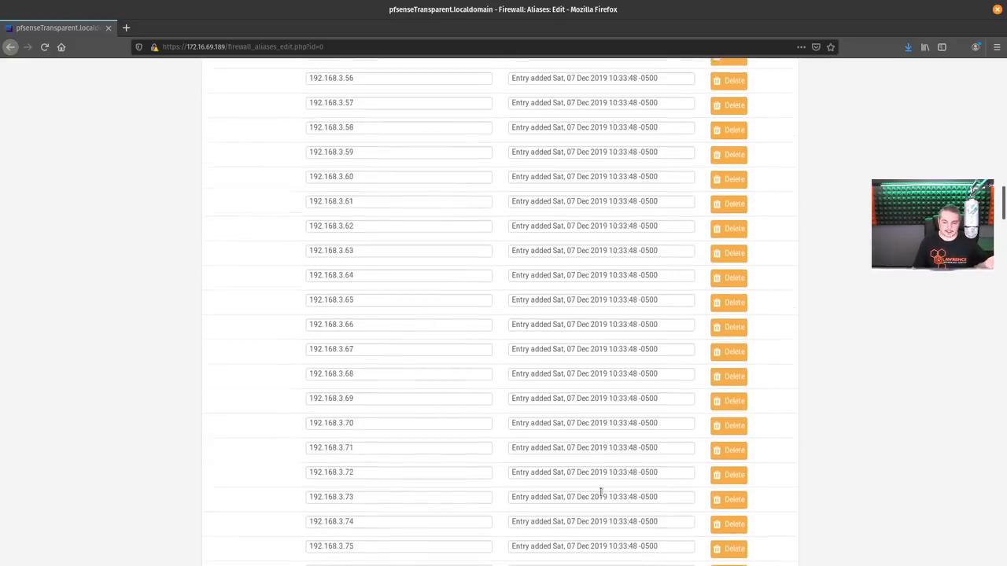
pyautogui.scroll(-3)
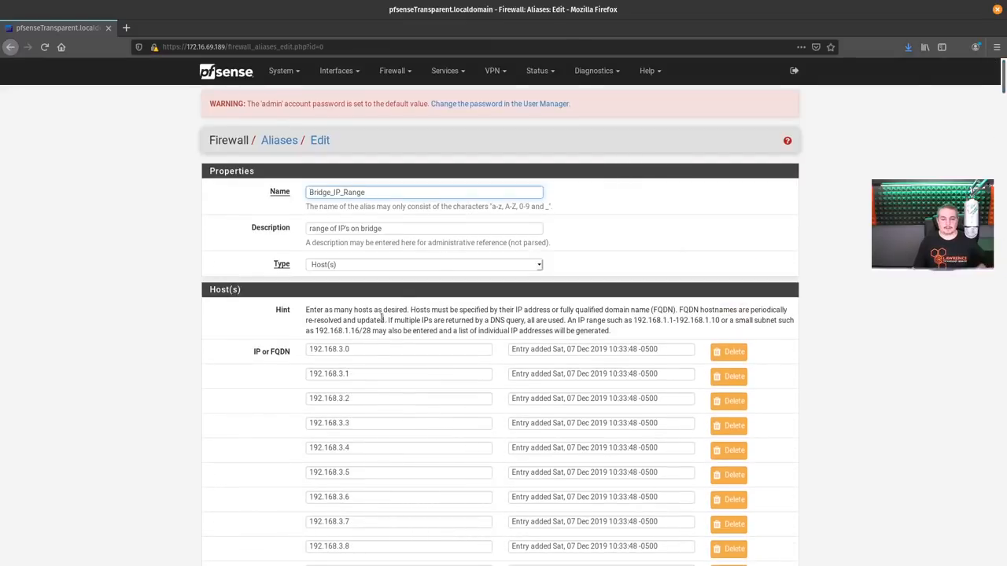
pyautogui.write('/24')
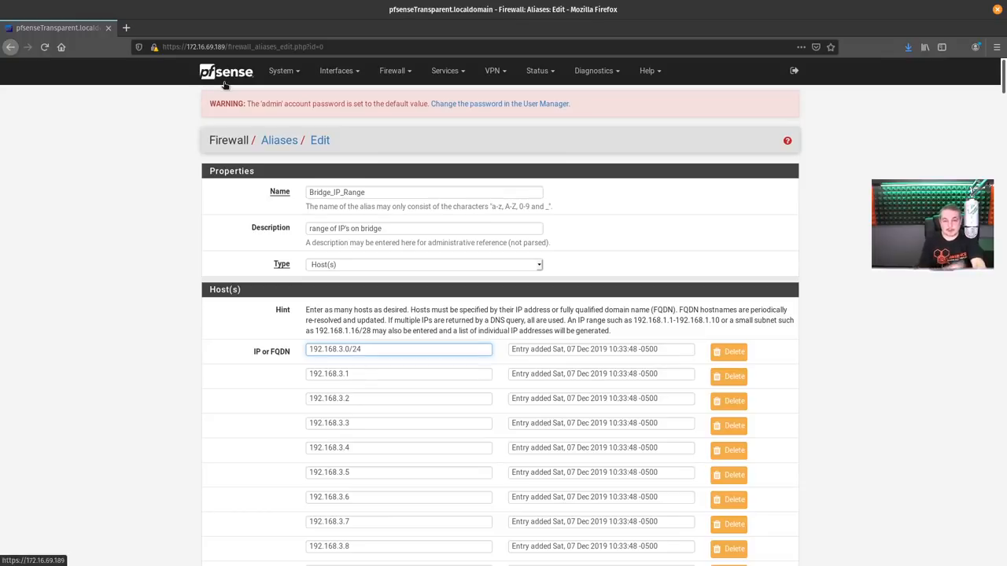
pyautogui.click(226, 71)
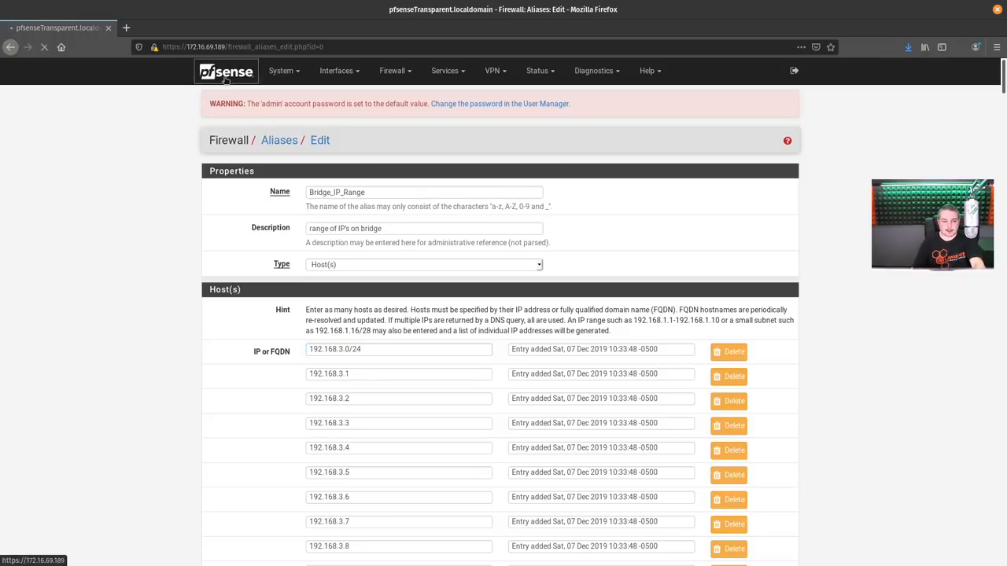
# - Return to the dashboard and highlight the 144 °F board temperature reading
pyautogui.click(226, 71)
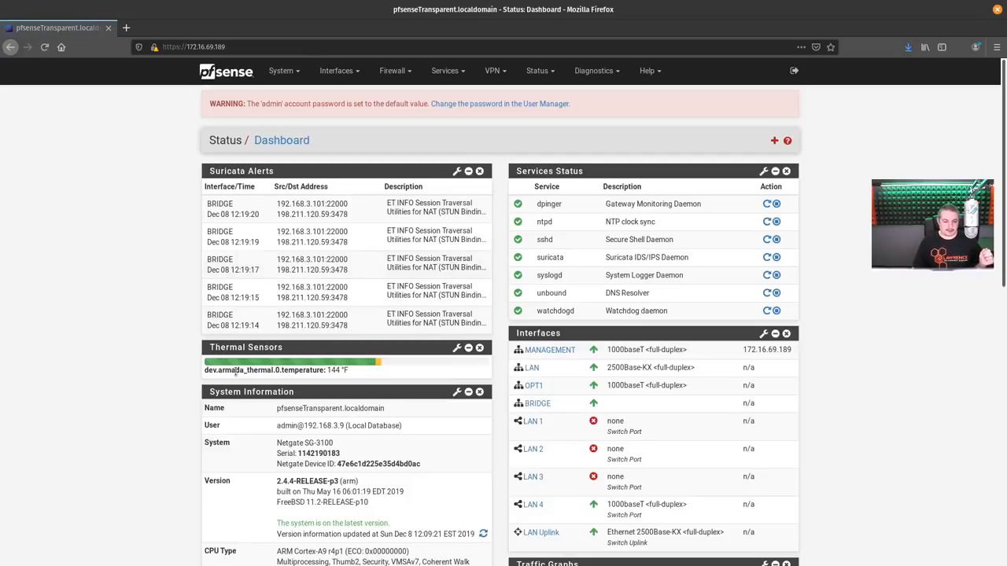
pyautogui.doubleClick(275, 370)
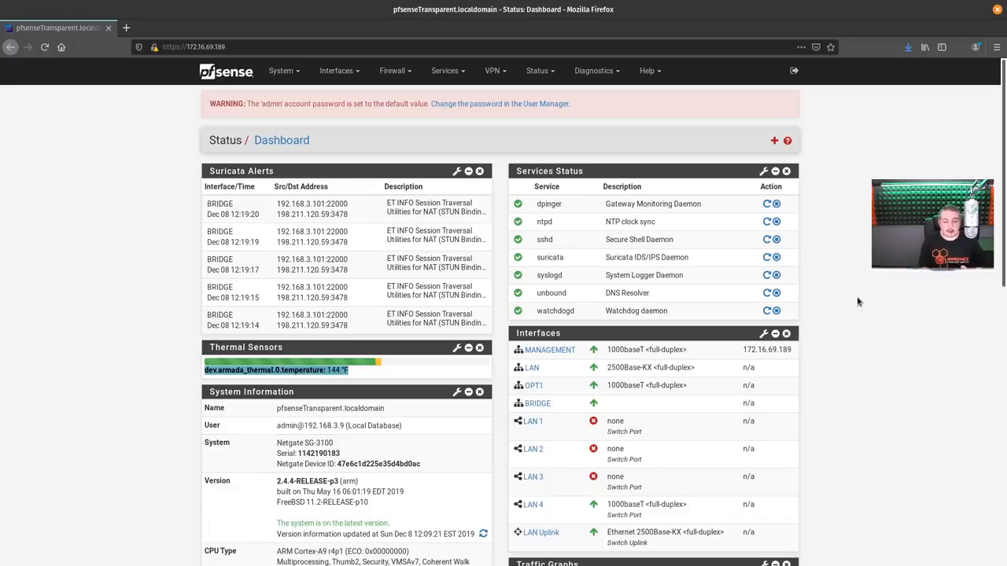
pyautogui.moveTo(802, 360)
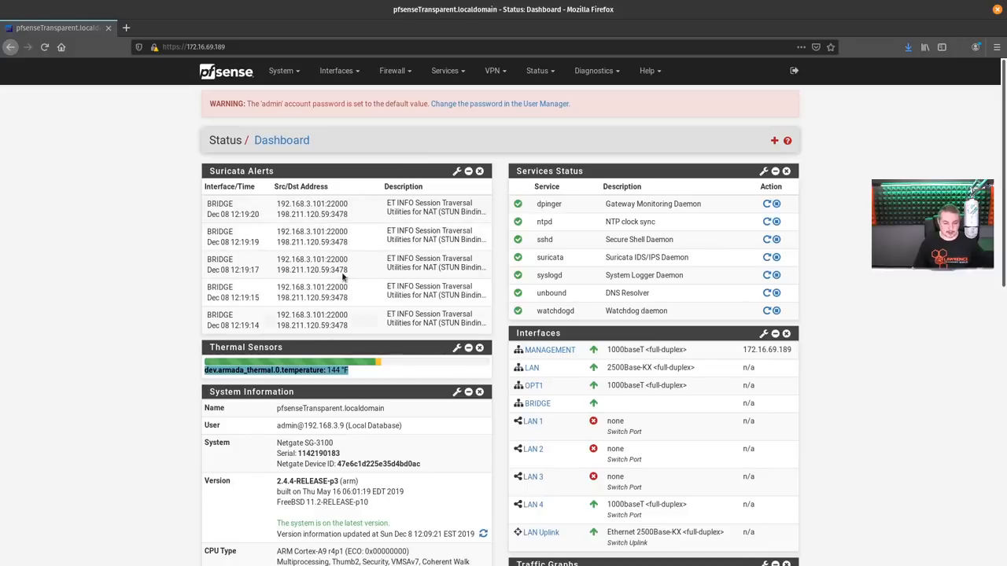
pyautogui.moveTo(888, 345)
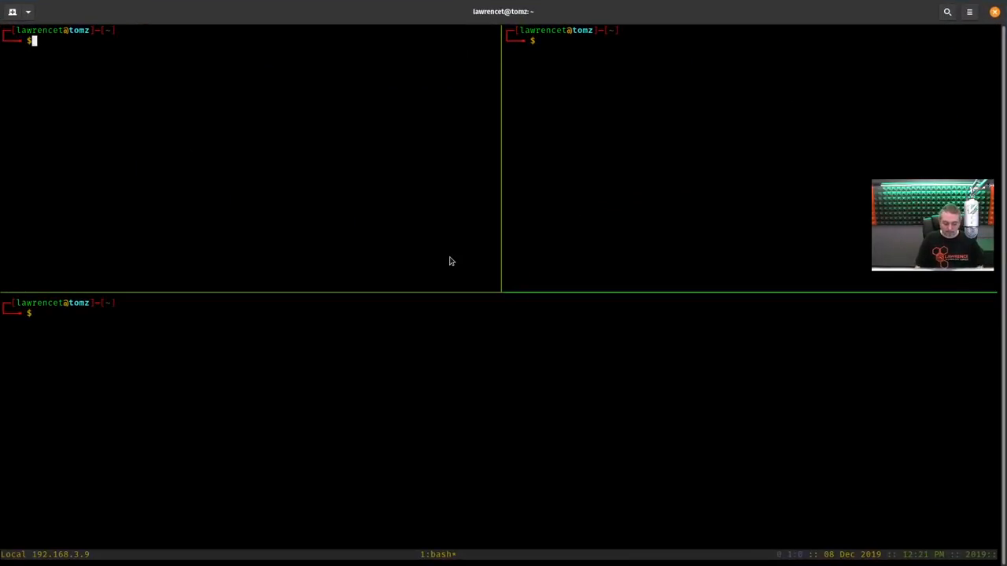
pyautogui.write('ssh root@172.16.69.189')
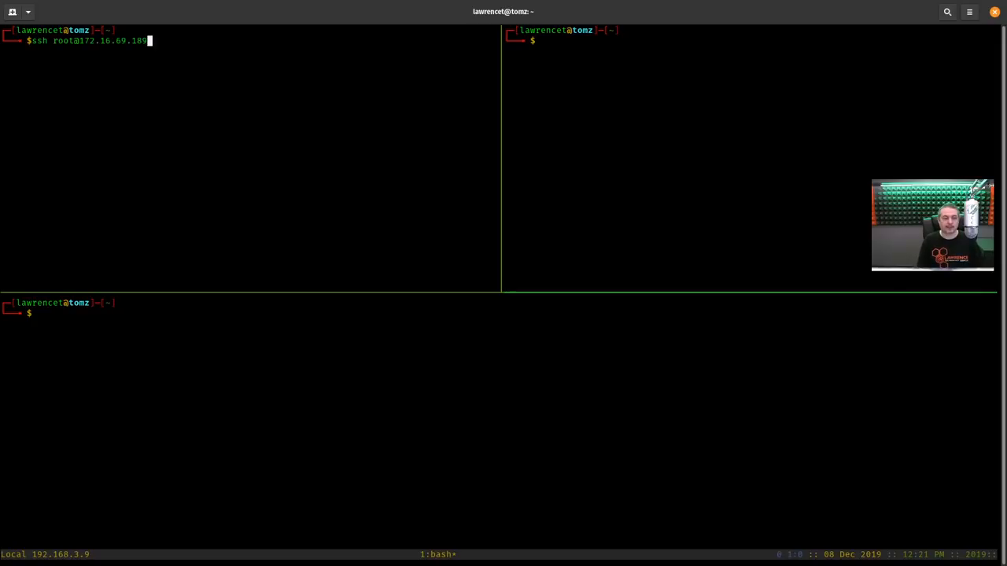
pyautogui.press('Return')
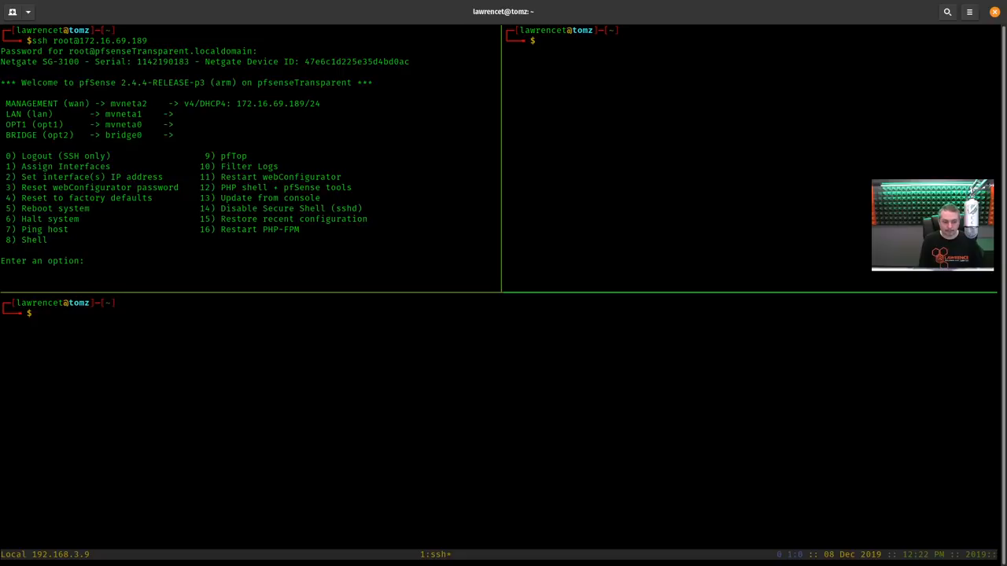
pyautogui.write('8')
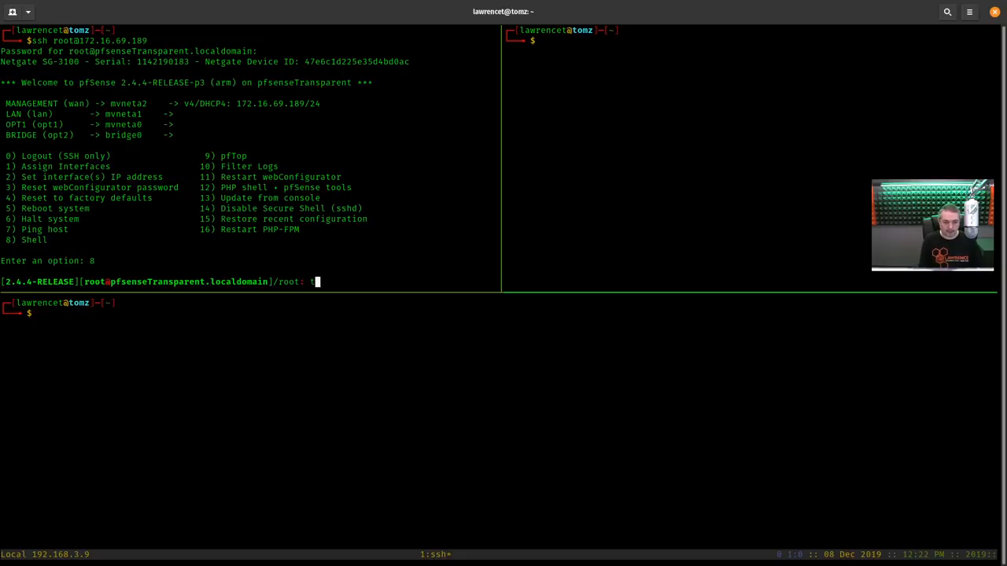
pyautogui.write('op')
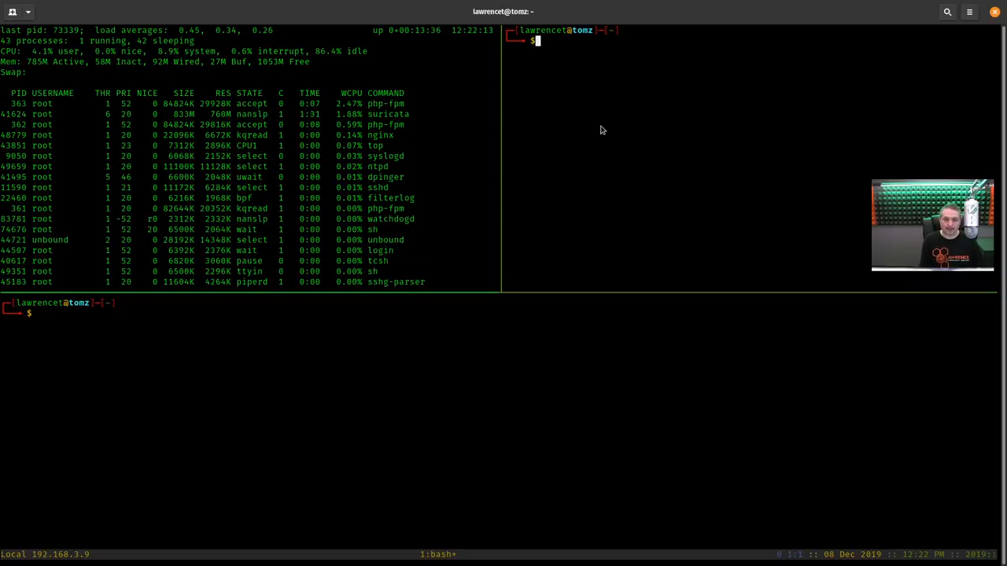
pyautogui.write('ssh')
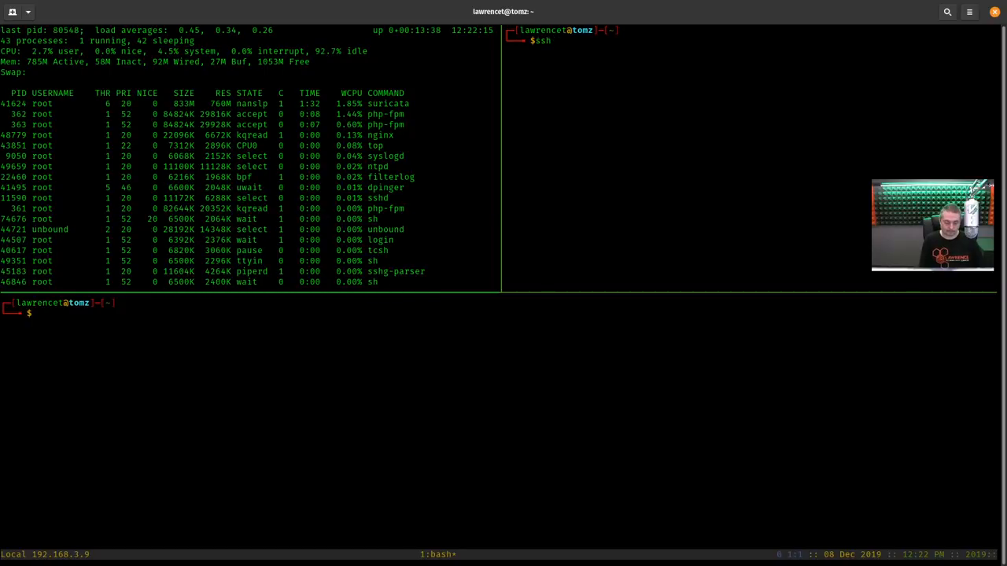
pyautogui.write('lawrencet@192.168.3.101')
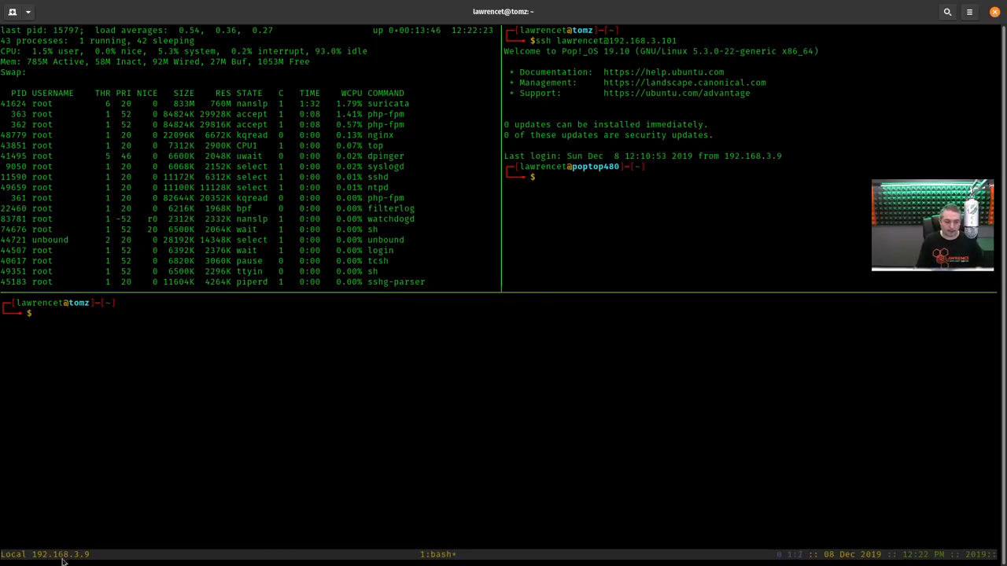
pyautogui.write('iperf3 -s')
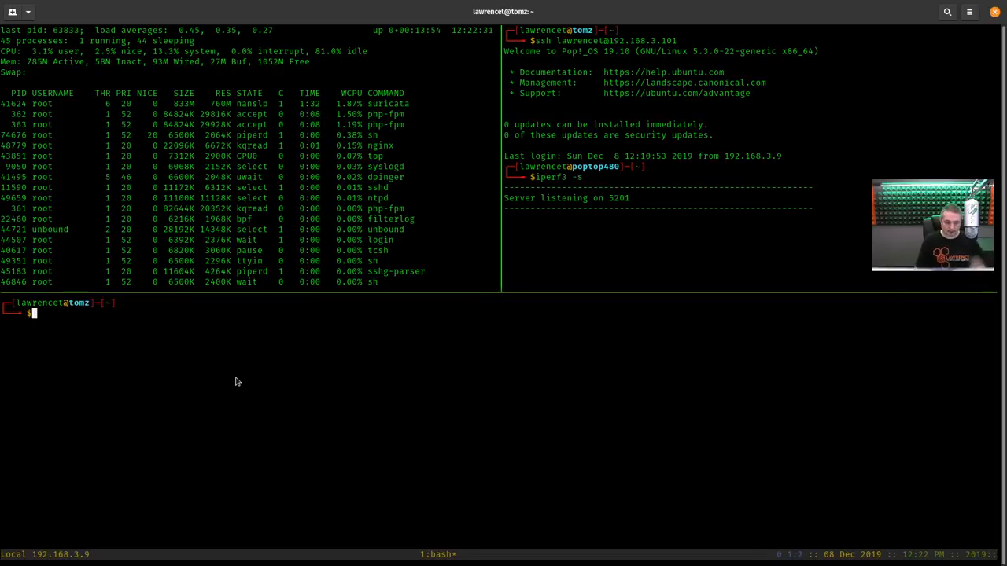
pyautogui.write('iperf3 -c')
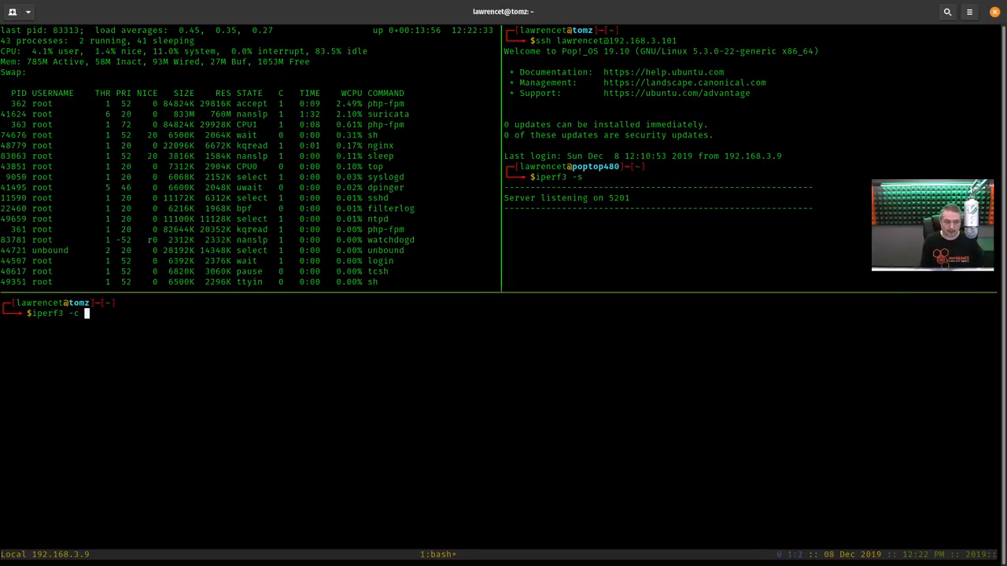
pyautogui.write('192.168.3.1010')
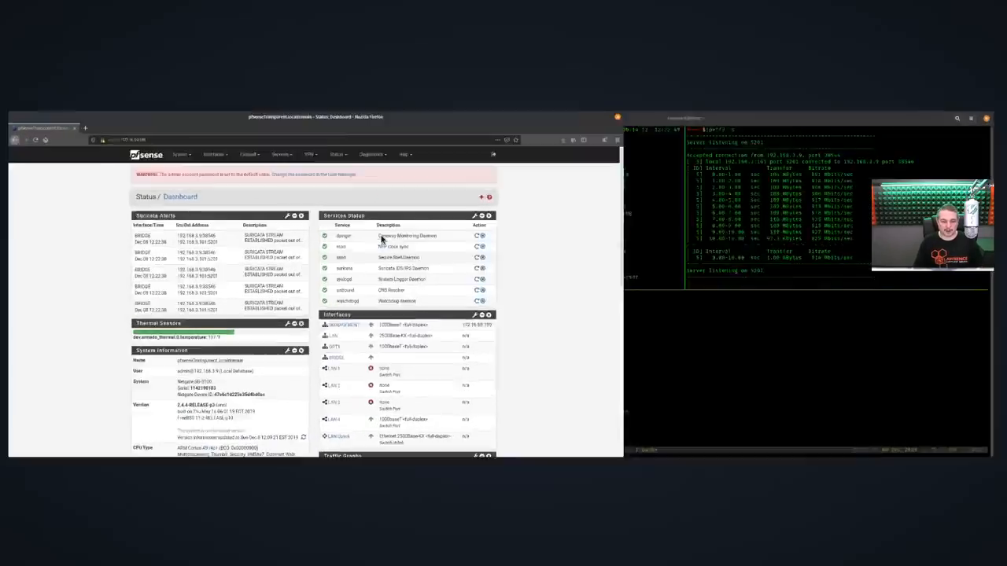
# - Open Services > Suricata to see the BRIDGE instance running with blocking disabled
pyautogui.click(392, 70)
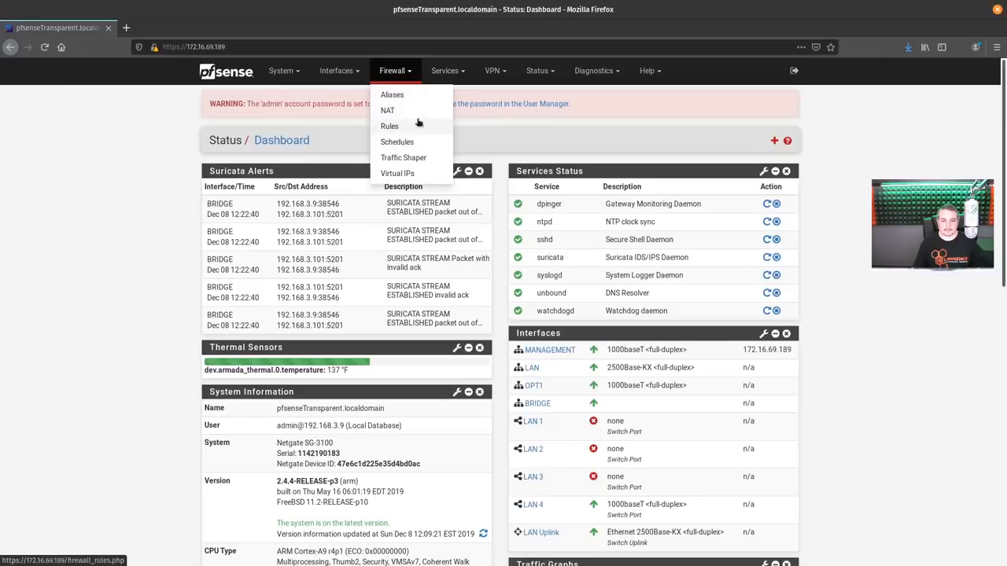
pyautogui.click(444, 70)
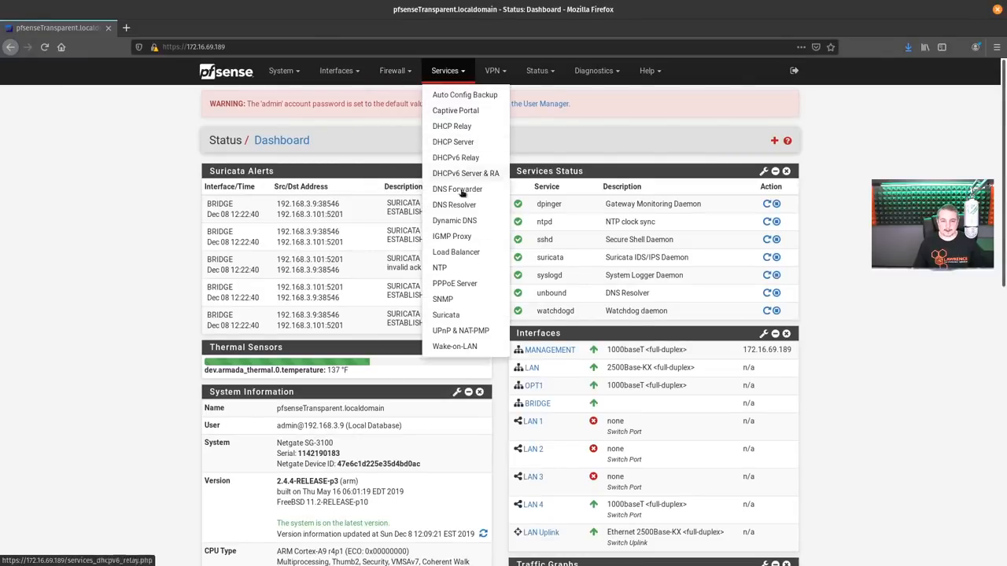
pyautogui.click(446, 314)
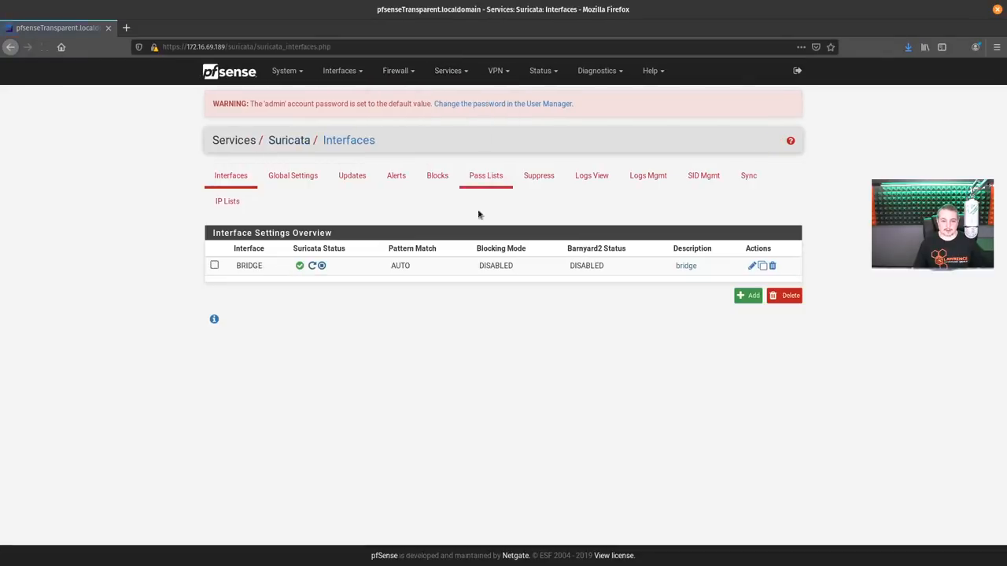
# - Scroll the Suricata stream alerts from the iperf3 traffic, then reopen BRIDGE's interface settings
pyautogui.click(393, 175)
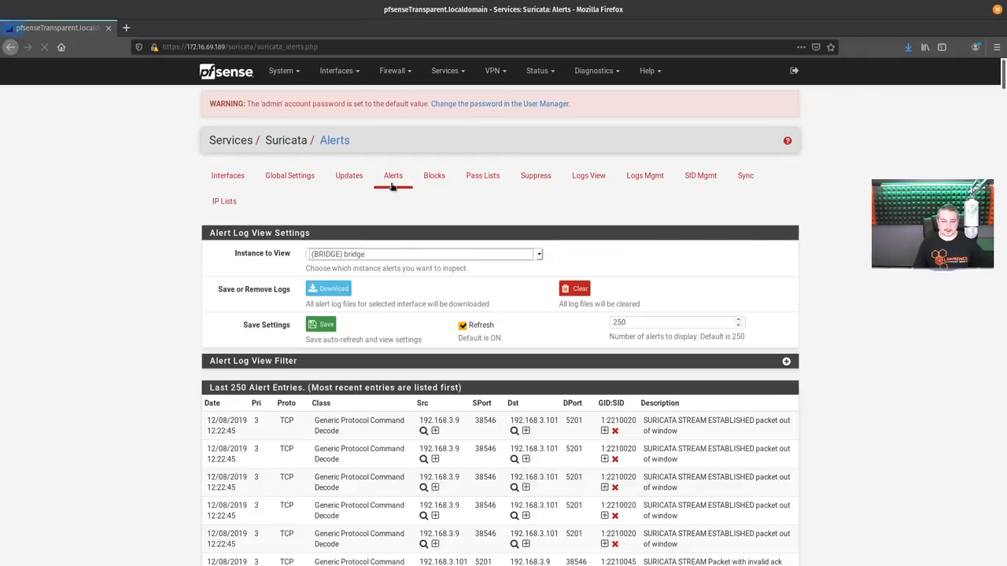
pyautogui.scroll(-3)
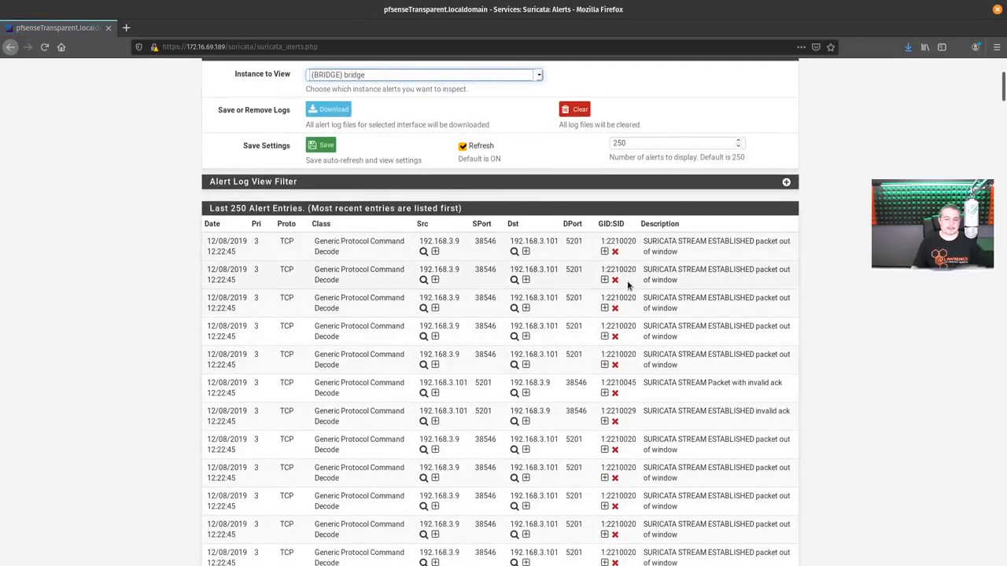
pyautogui.moveTo(571, 285)
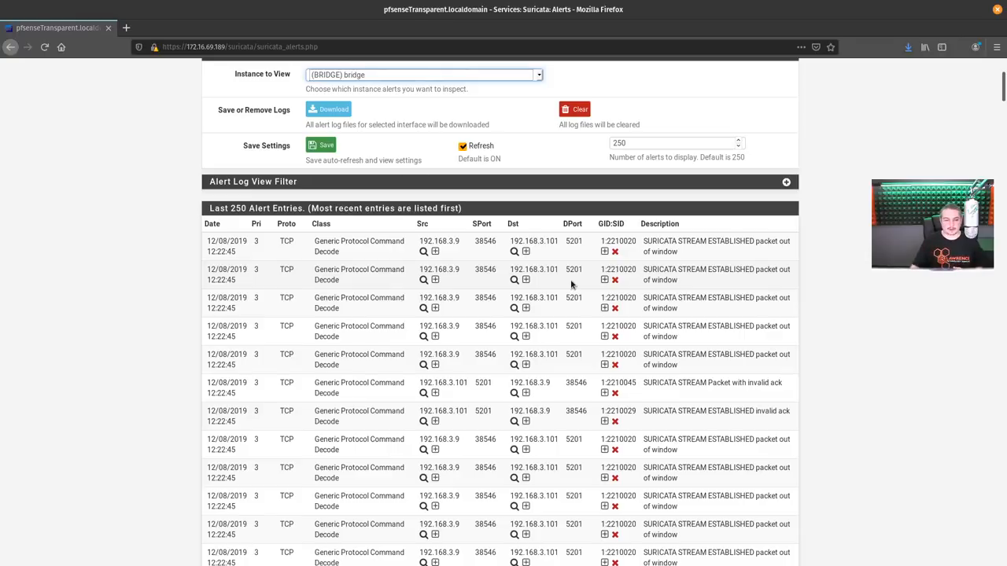
pyautogui.scroll(3)
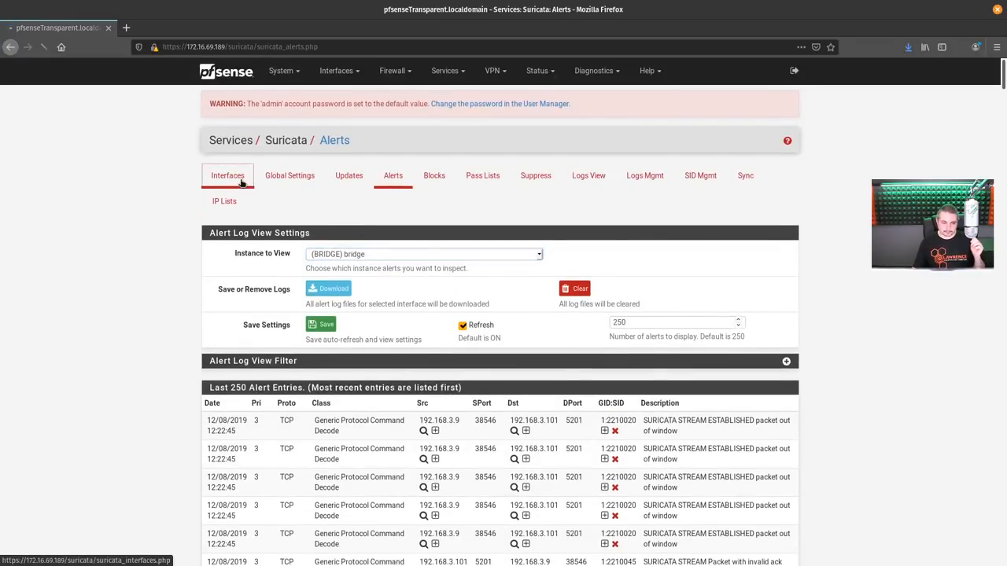
pyautogui.click(227, 175)
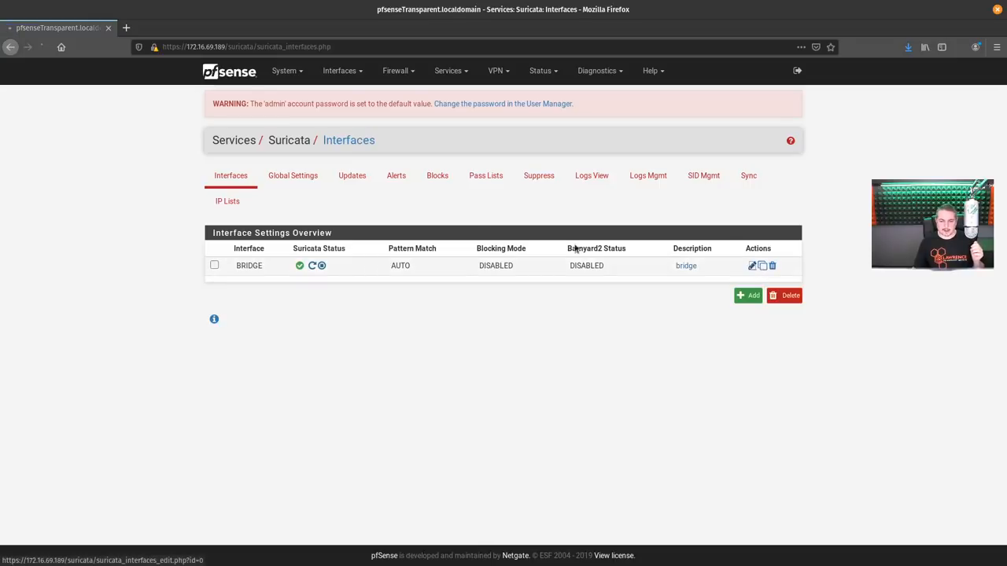
pyautogui.click(751, 265)
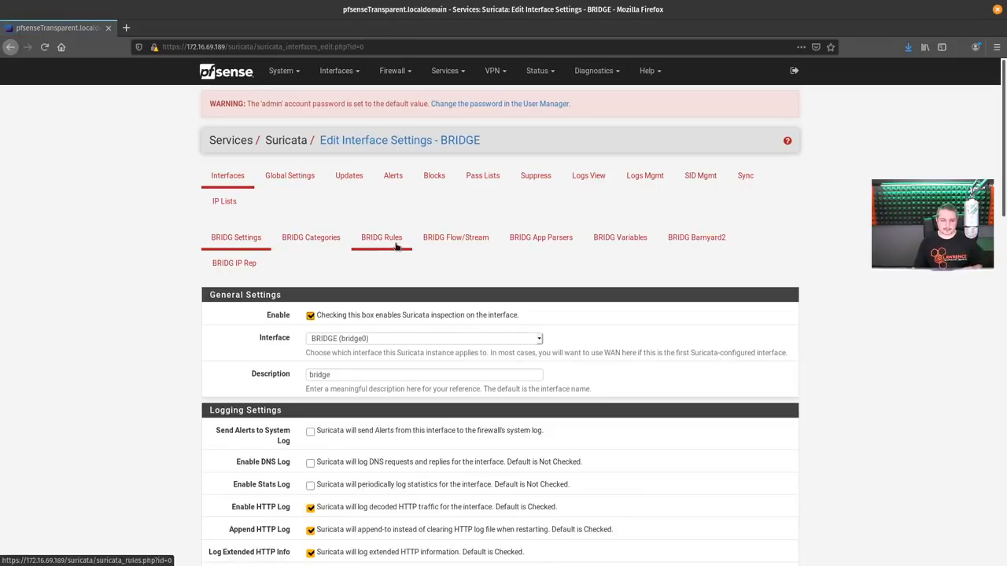
# - Review the BRIDGE instance's rule categories, scrolling through the enabled community and ET Open rulesets
pyautogui.click(310, 237)
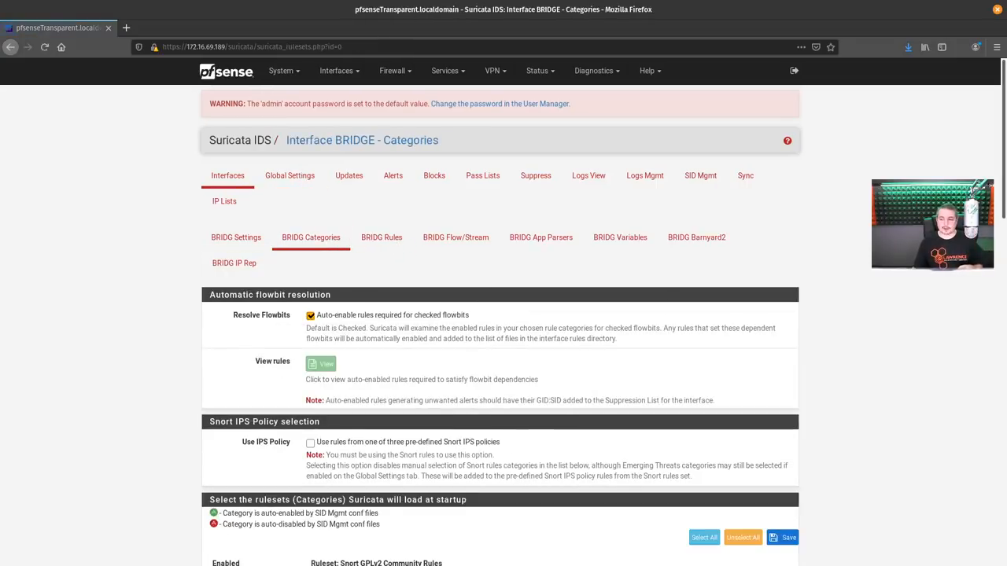
pyautogui.scroll(-3)
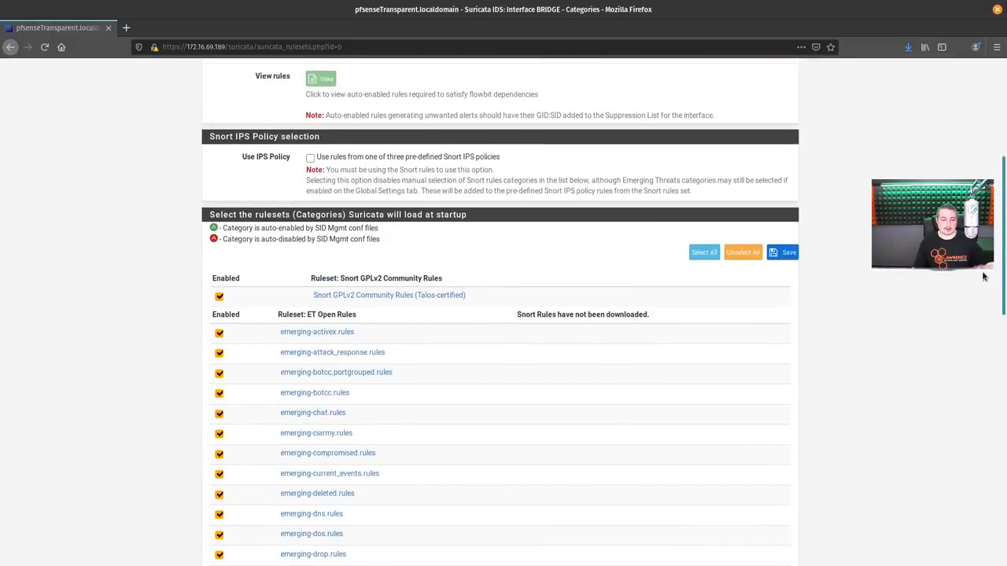
pyautogui.scroll(-3)
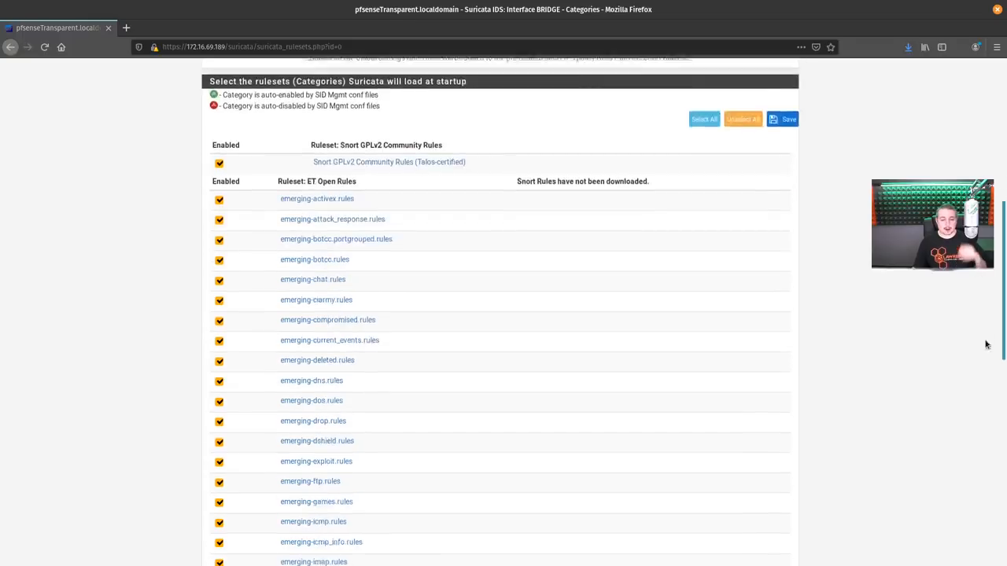
pyautogui.scroll(3)
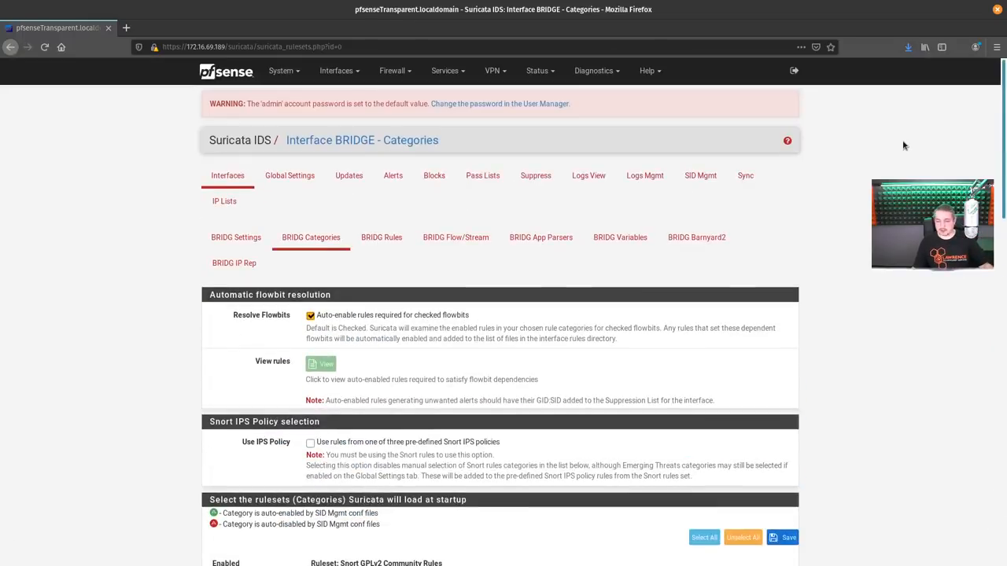
pyautogui.moveTo(692, 308)
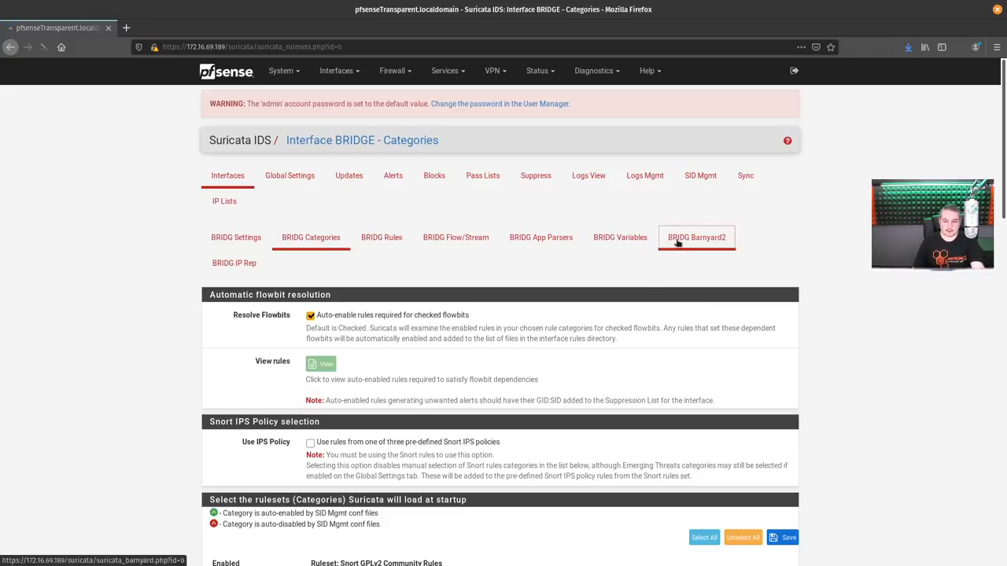
# - Inspect the BRIDGE Barnyard2 settings, briefly ticking Enable before leaving Barnyard2 disabled
pyautogui.click(696, 237)
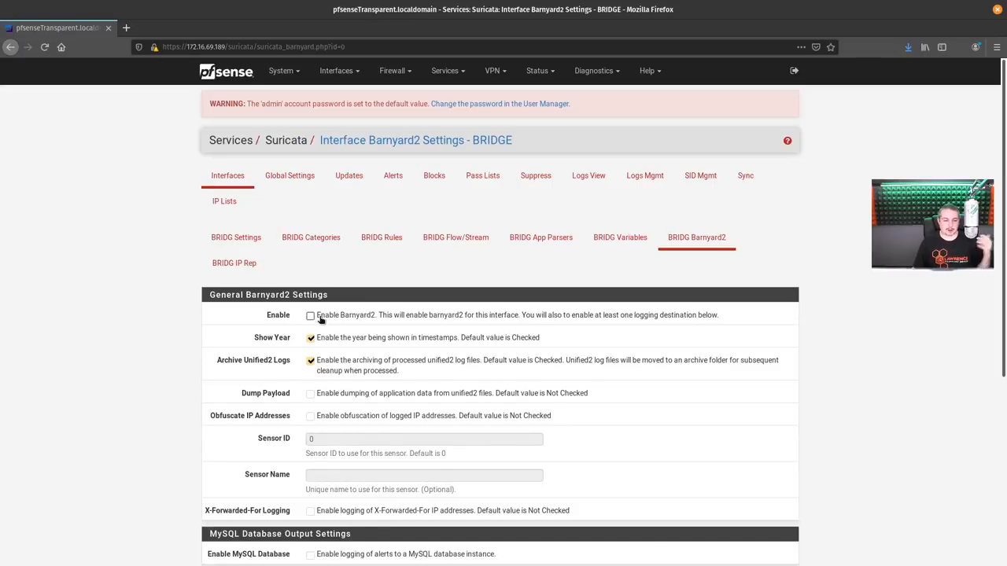
pyautogui.click(310, 315)
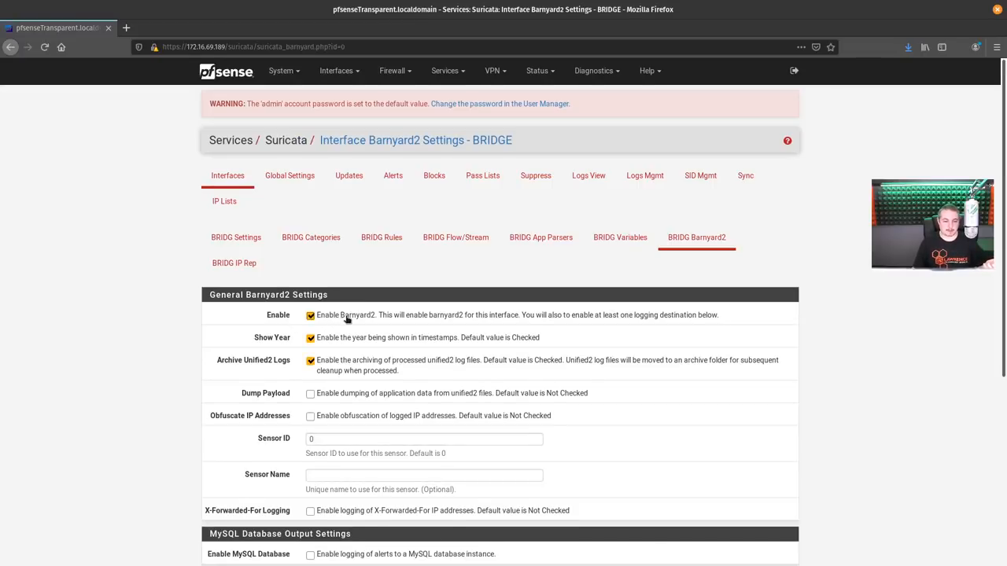
pyautogui.scroll(-3)
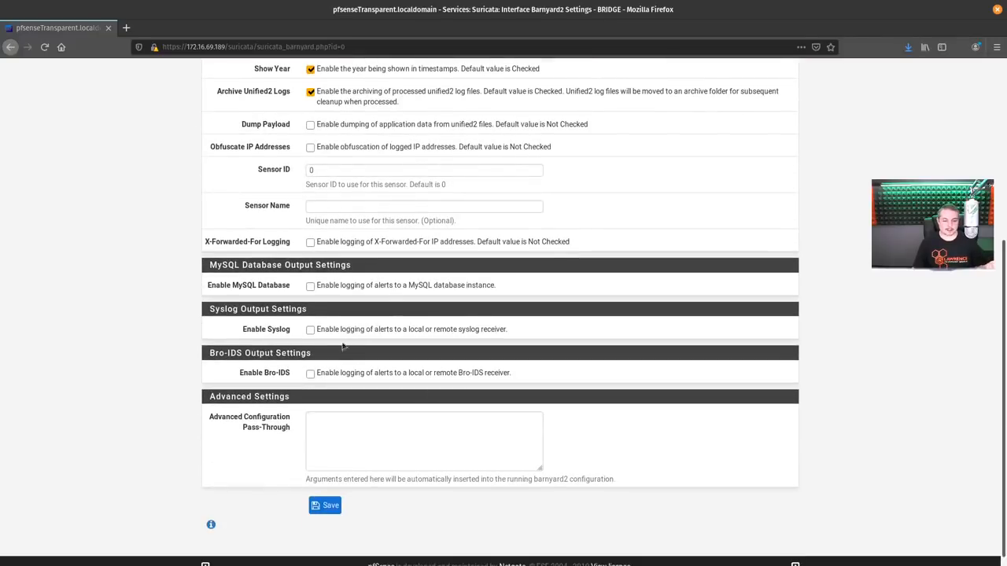
pyautogui.click(310, 285)
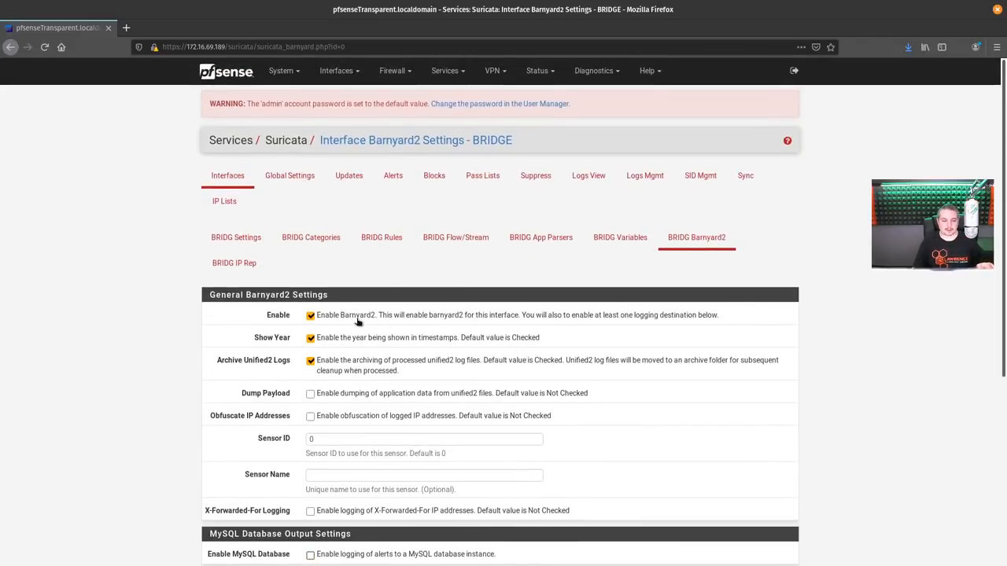
pyautogui.click(309, 315)
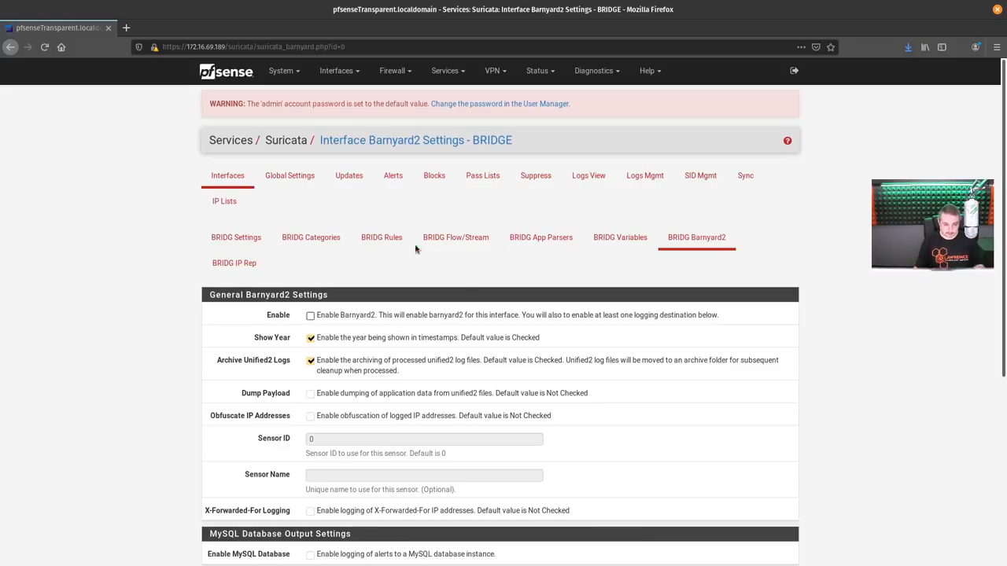
pyautogui.moveTo(393, 227)
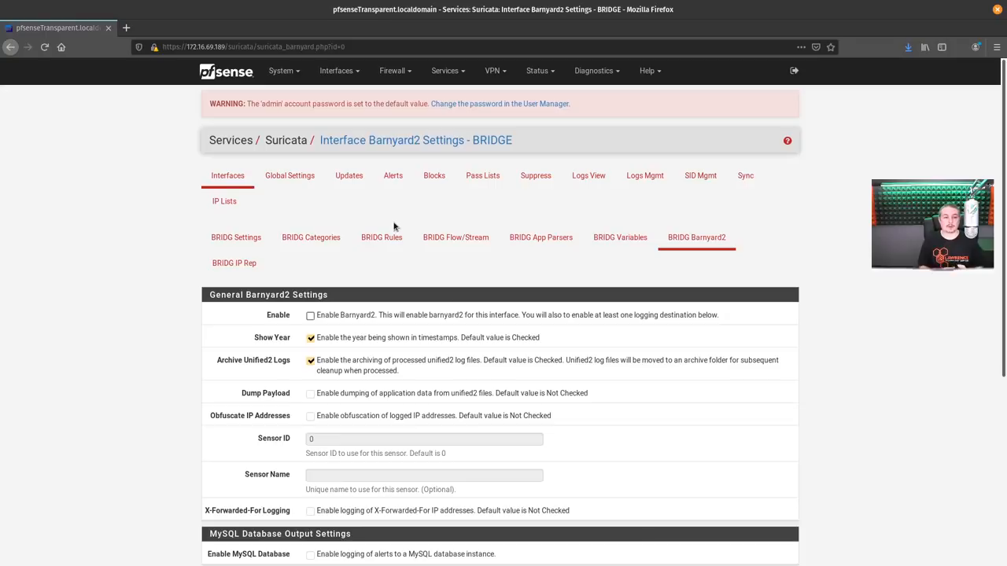
pyautogui.moveTo(539, 71)
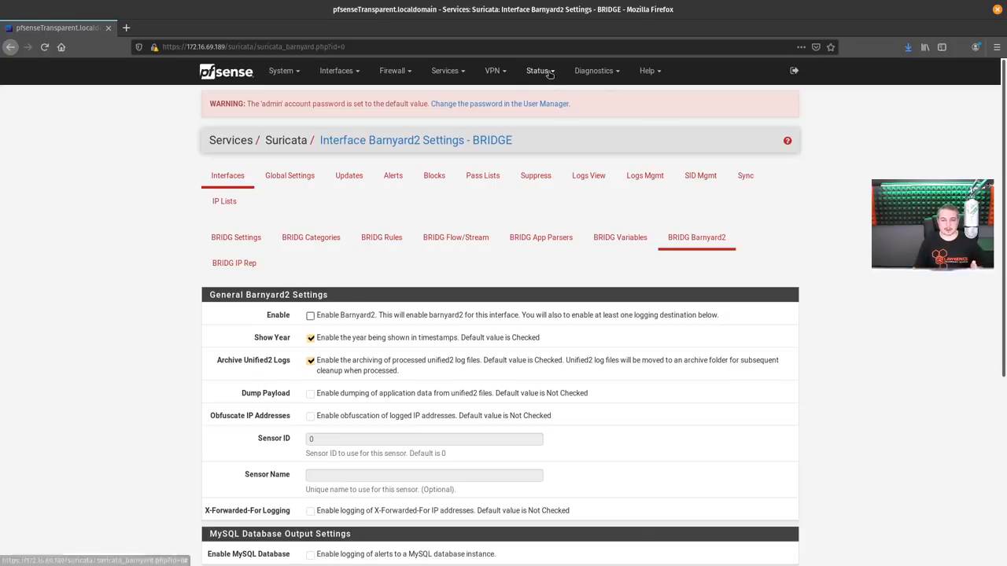
pyautogui.moveTo(484, 77)
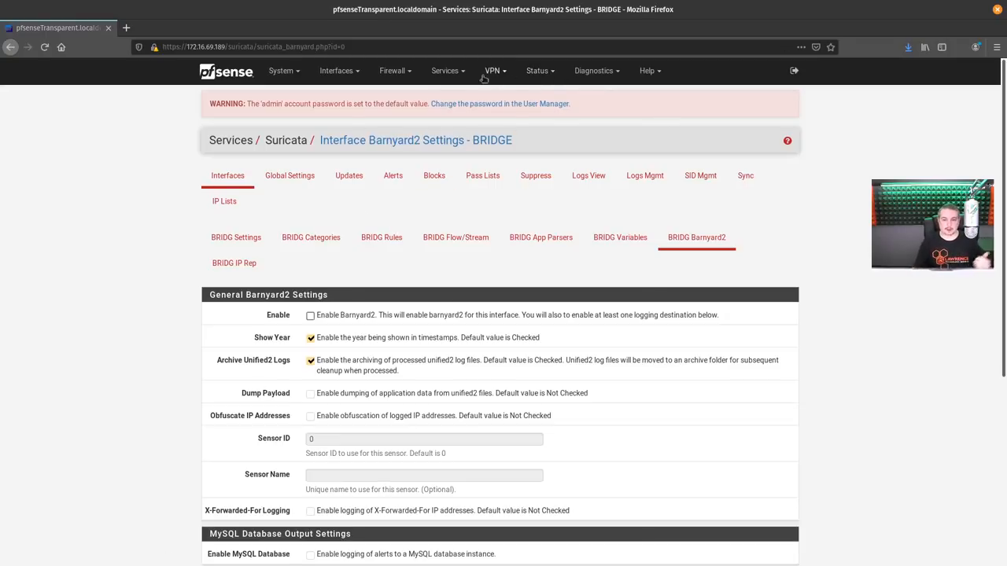
# - Glance at the System Logs settings, then return to the Status dashboard showing new BRIDGE alerts
pyautogui.click(537, 71)
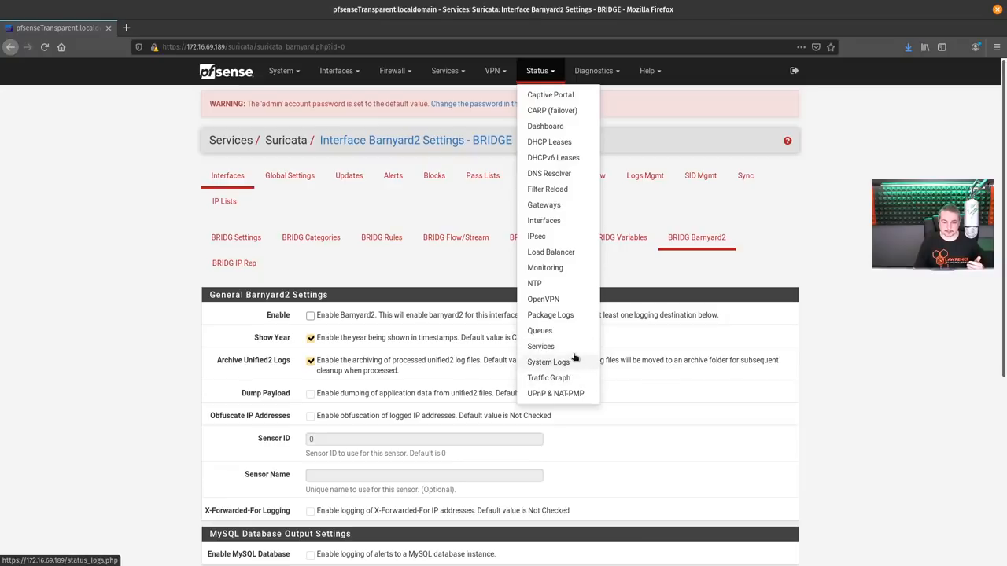
pyautogui.click(549, 362)
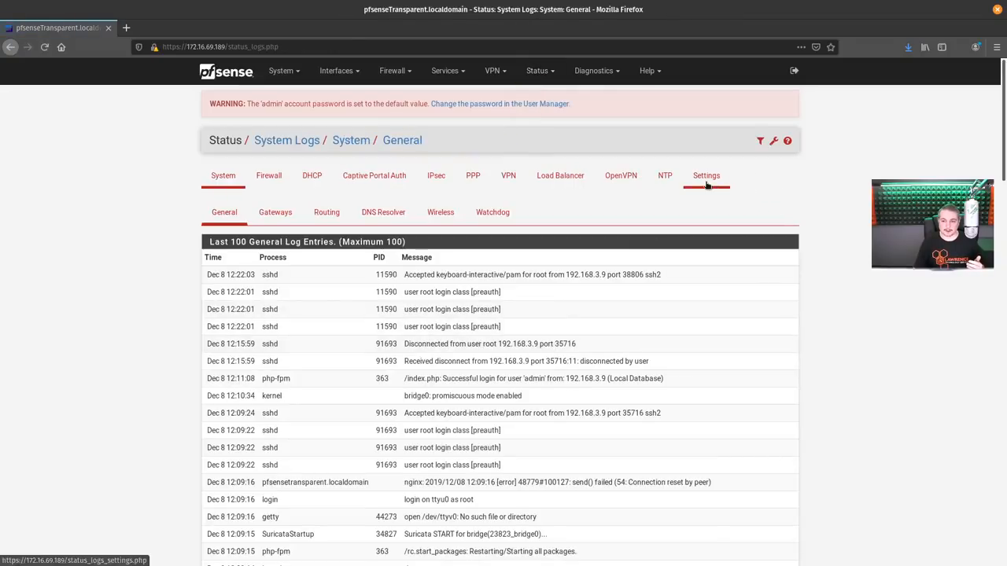
pyautogui.click(706, 176)
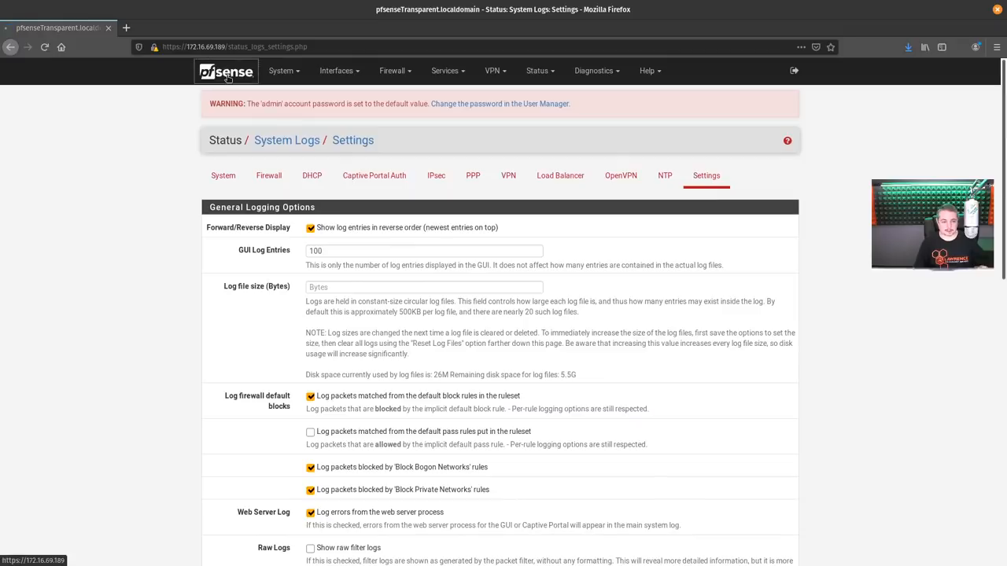
pyautogui.click(225, 71)
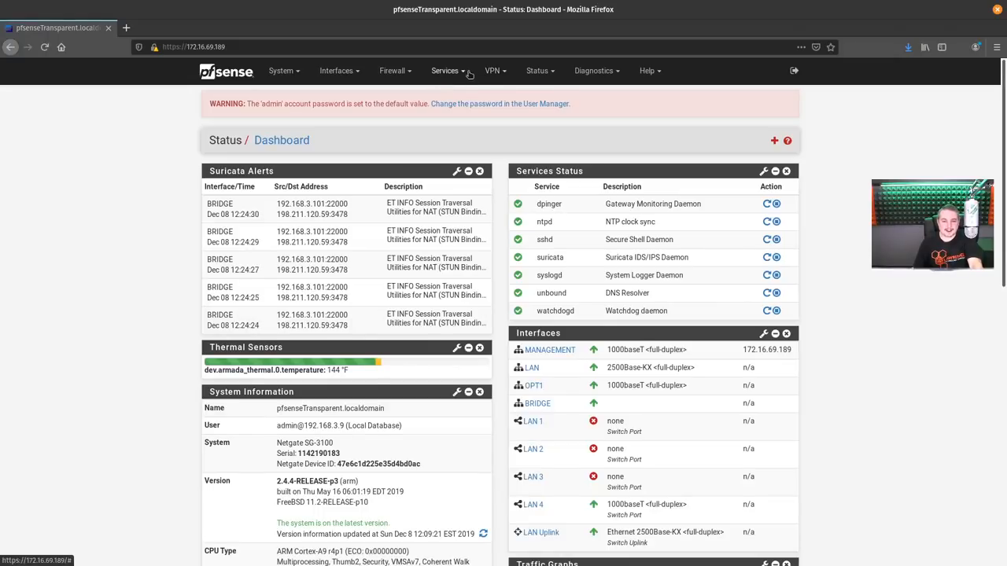
pyautogui.moveTo(491, 74)
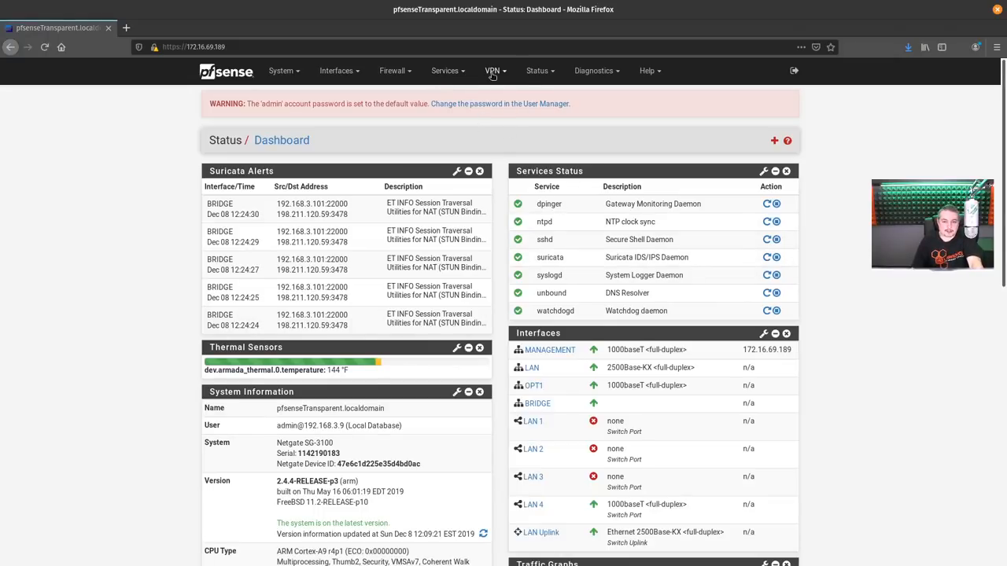
# - Open Services > Suricata's interface overview and move on to its Alerts log
pyautogui.click(445, 71)
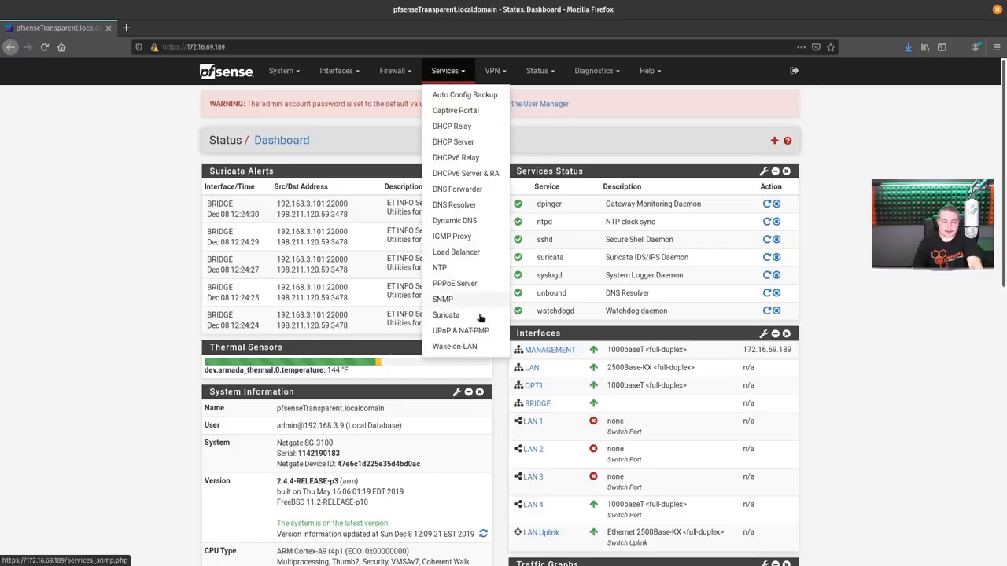
pyautogui.click(446, 315)
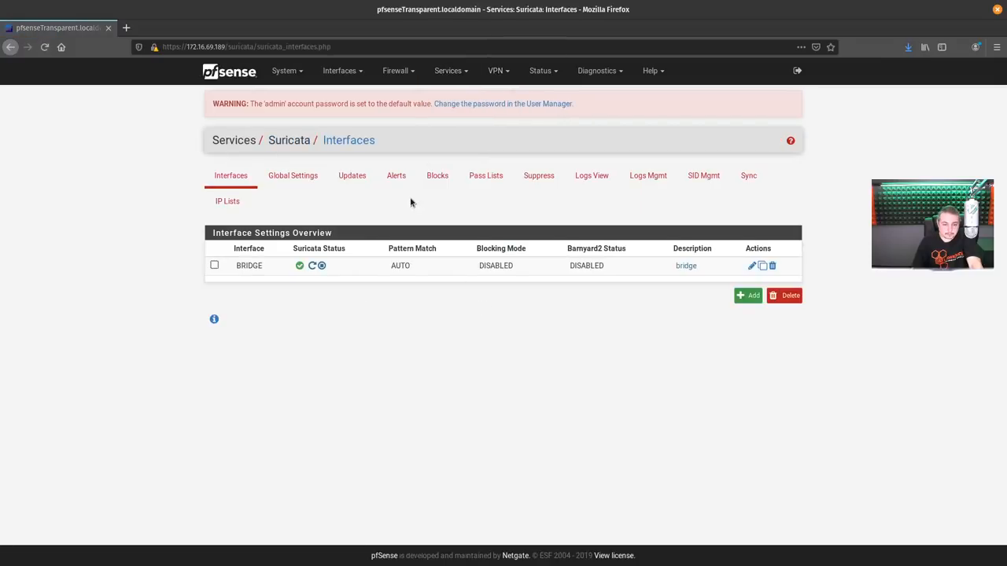
pyautogui.click(396, 176)
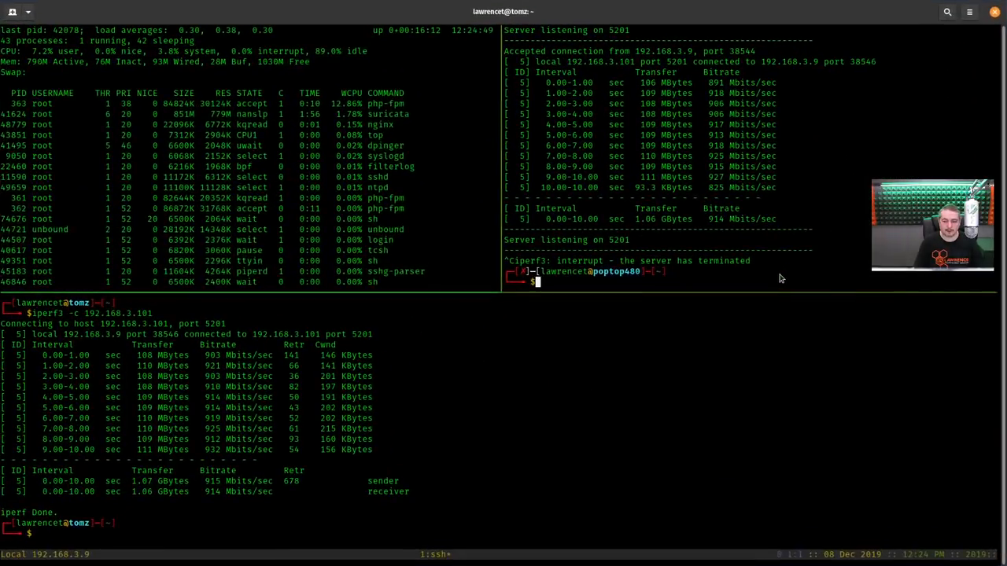
# - Run 'sudo apt-get update' in the tmux pane on the machine behind the bridge
pyautogui.write('sudo aptg')
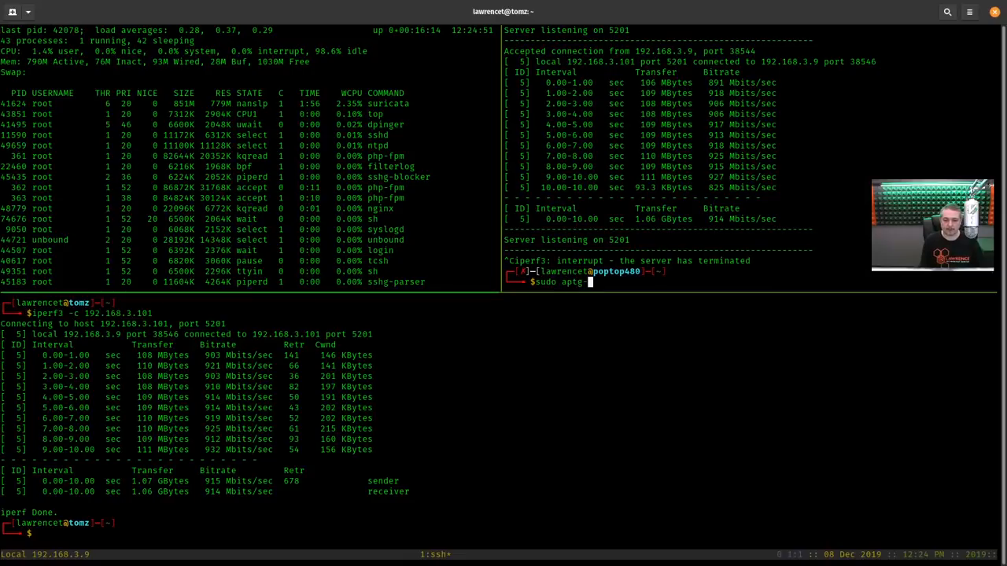
pyautogui.write('-get upd')
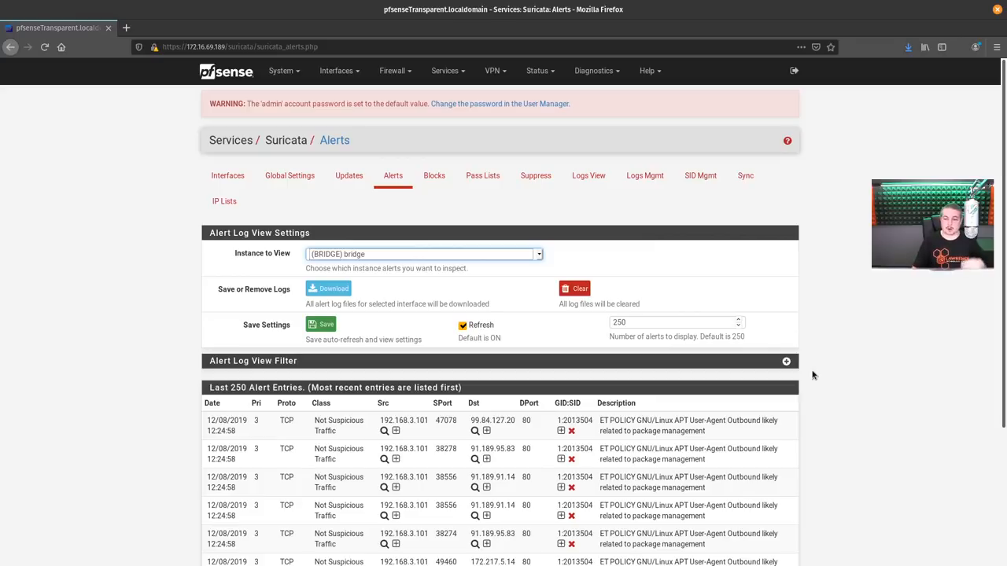
pyautogui.moveTo(814, 375)
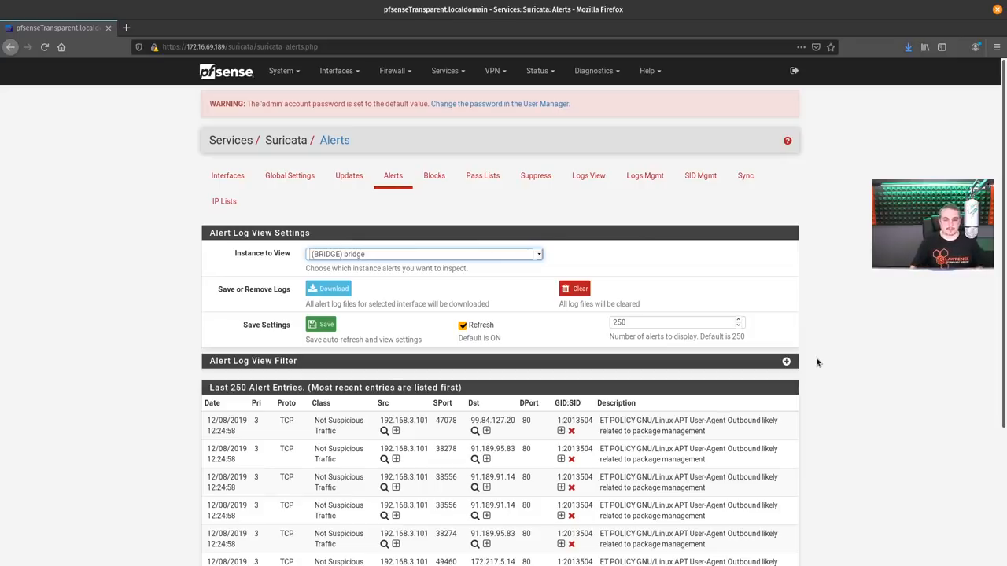
pyautogui.moveTo(289, 199)
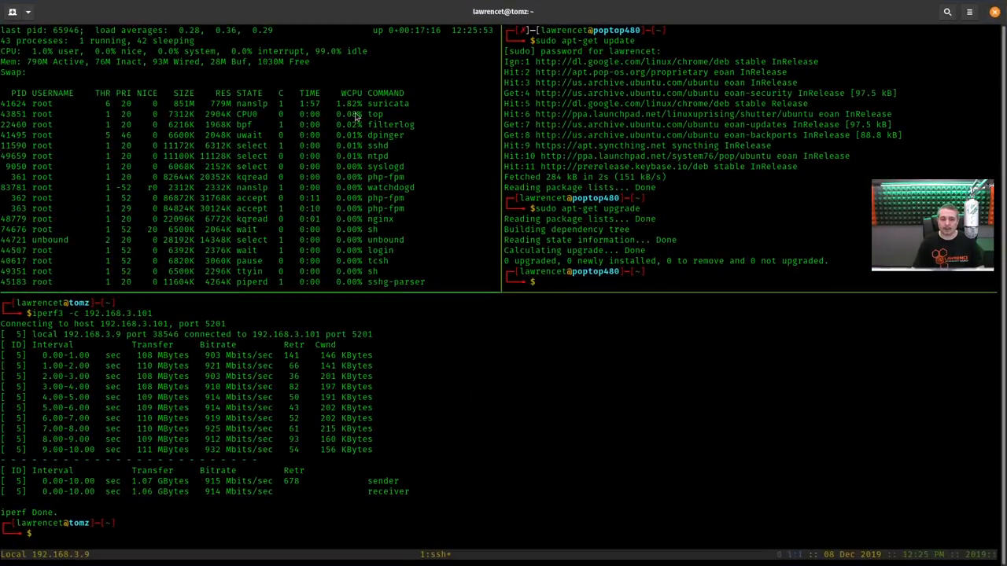
# - Run apt-get update and a ping in tmux, then view pfSense's pfTop connection states
pyautogui.write('sudo apt-get update')
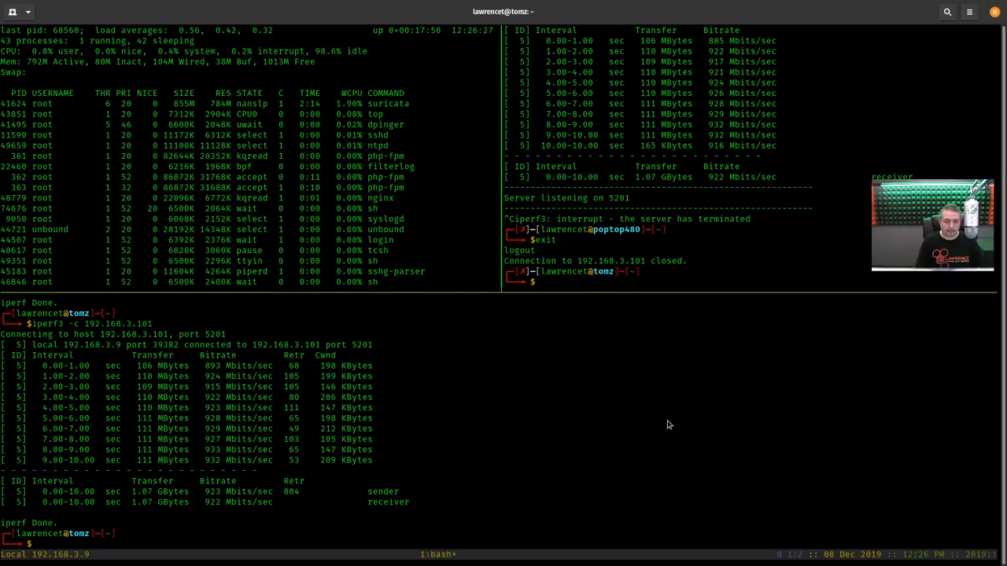
pyautogui.write('ping')
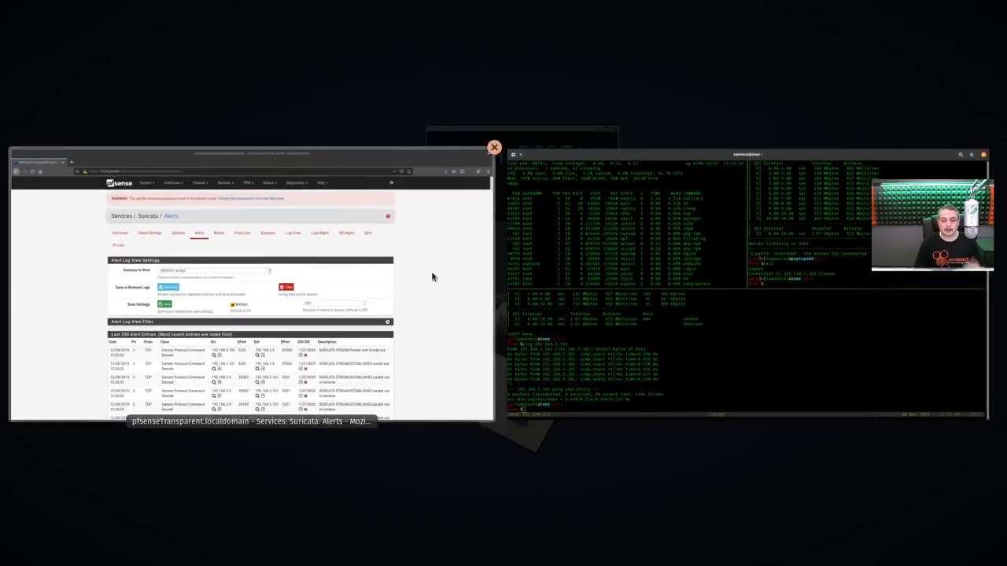
pyautogui.click(594, 70)
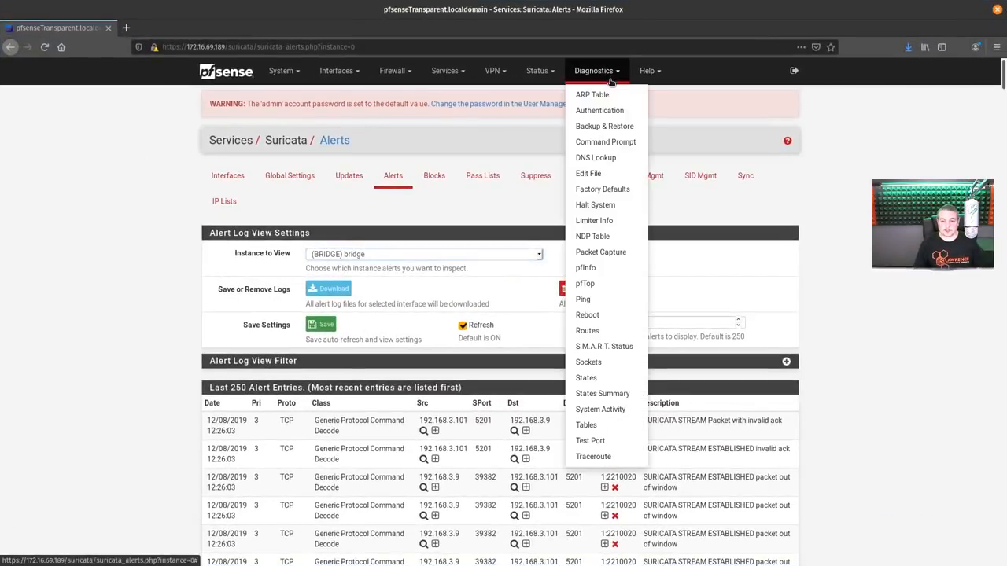
pyautogui.moveTo(587, 329)
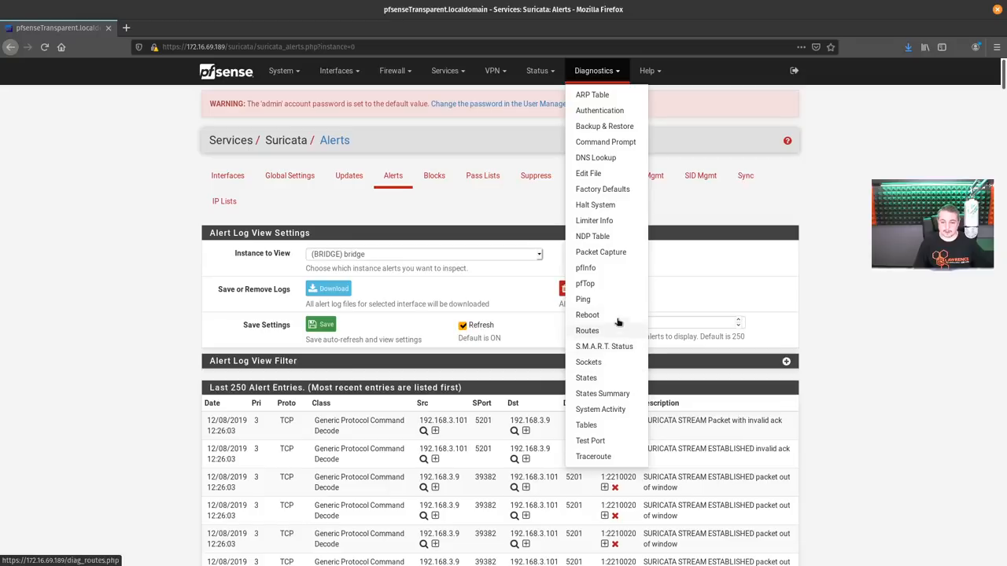
pyautogui.click(585, 283)
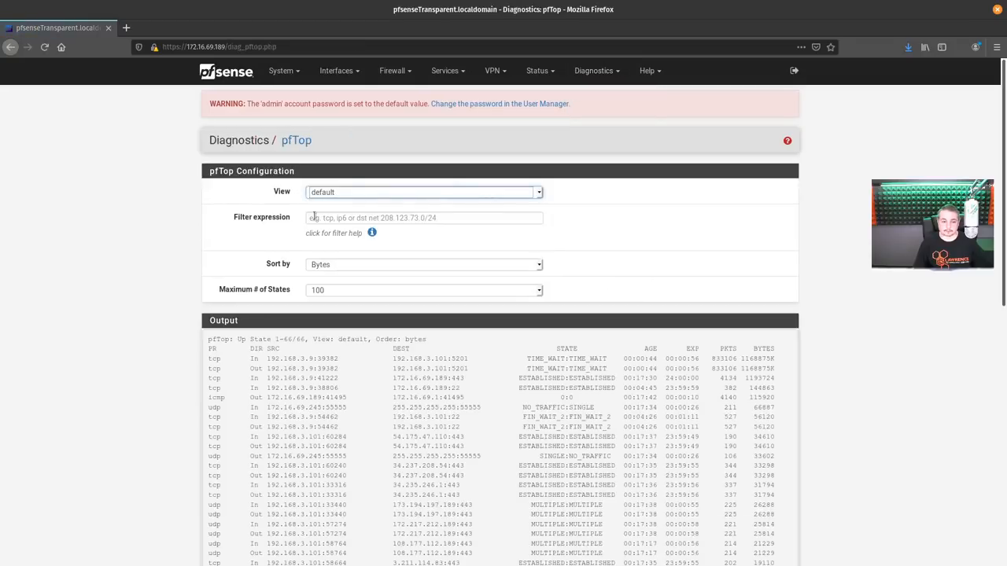
# - Filter pfTop to host 192.168.3.101 and scroll through the 37 matching states
pyautogui.write('host 192.168.3.101')
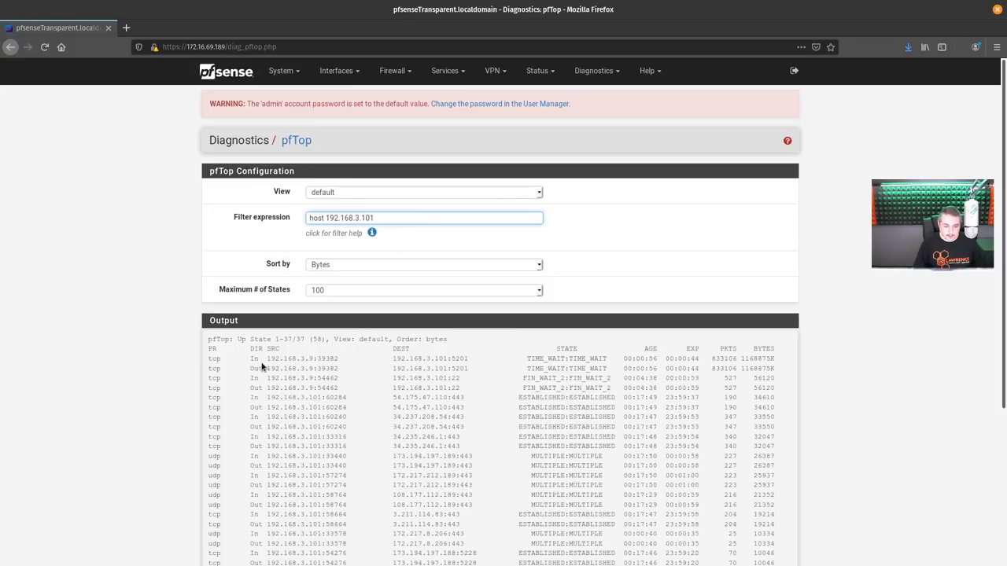
pyautogui.scroll(-3)
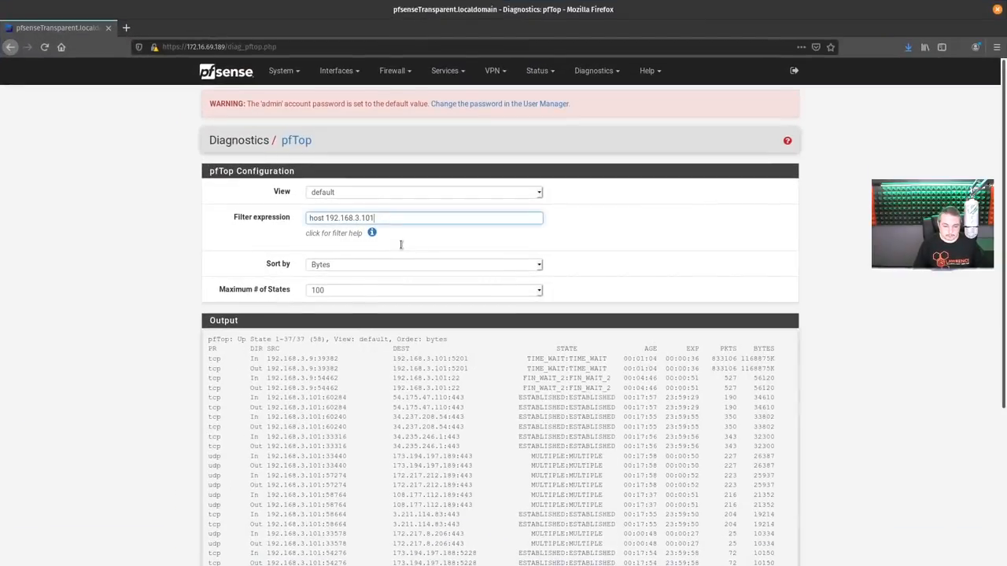
pyautogui.scroll(-3)
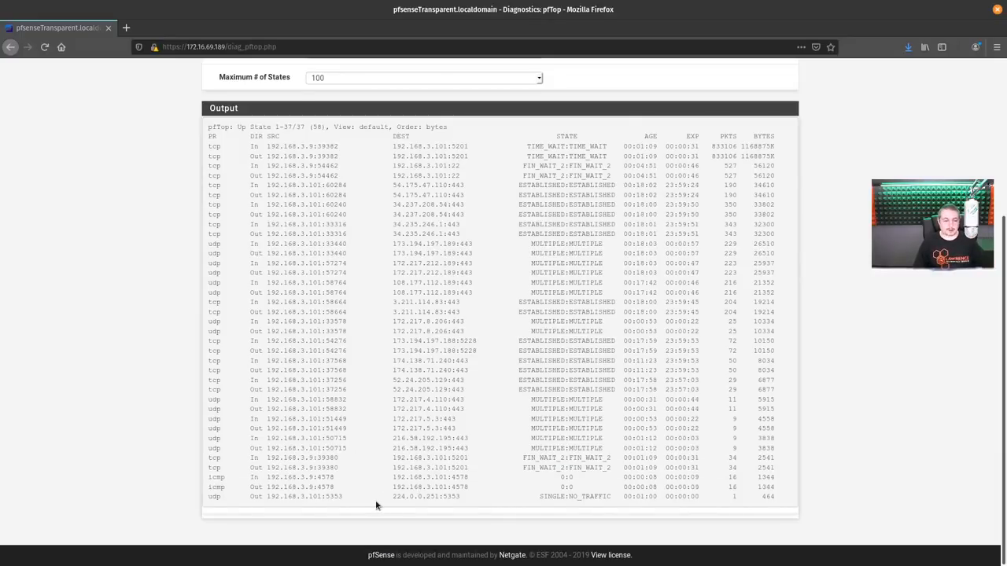
pyautogui.click(391, 71)
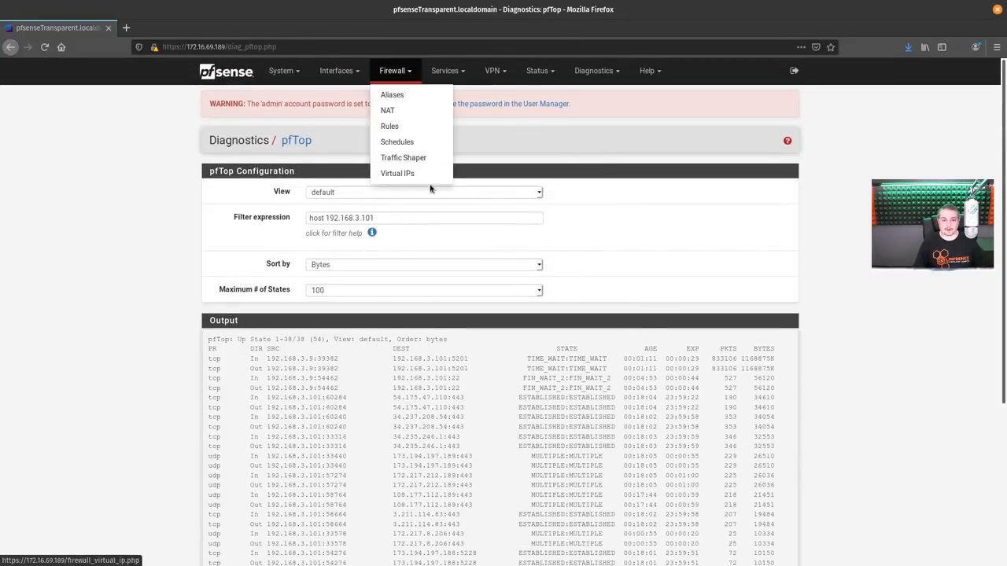
# - Edit the BRIDGE pass rule's protocol from Any to TCP/UDP, save, and apply changes
pyautogui.click(389, 126)
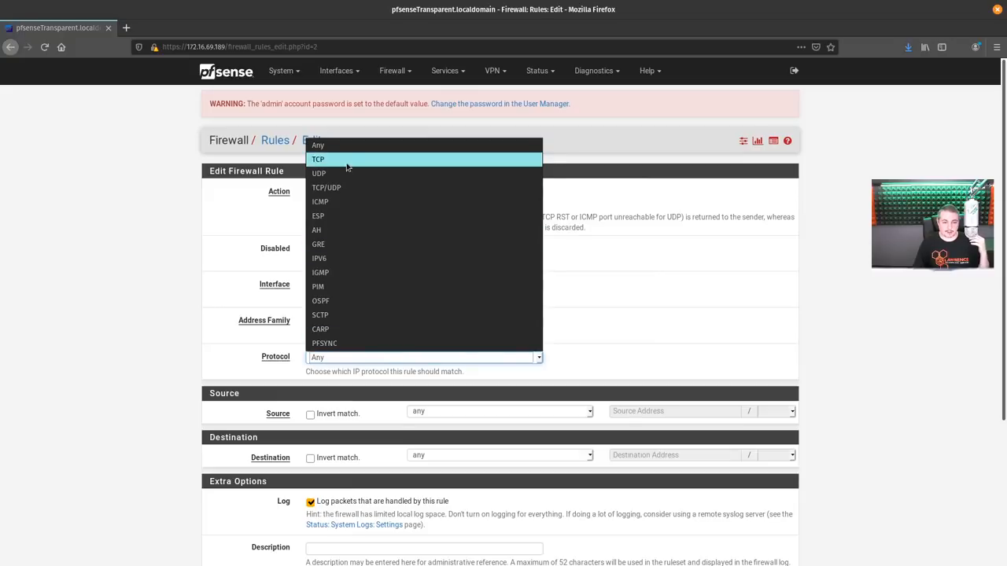
pyautogui.click(317, 159)
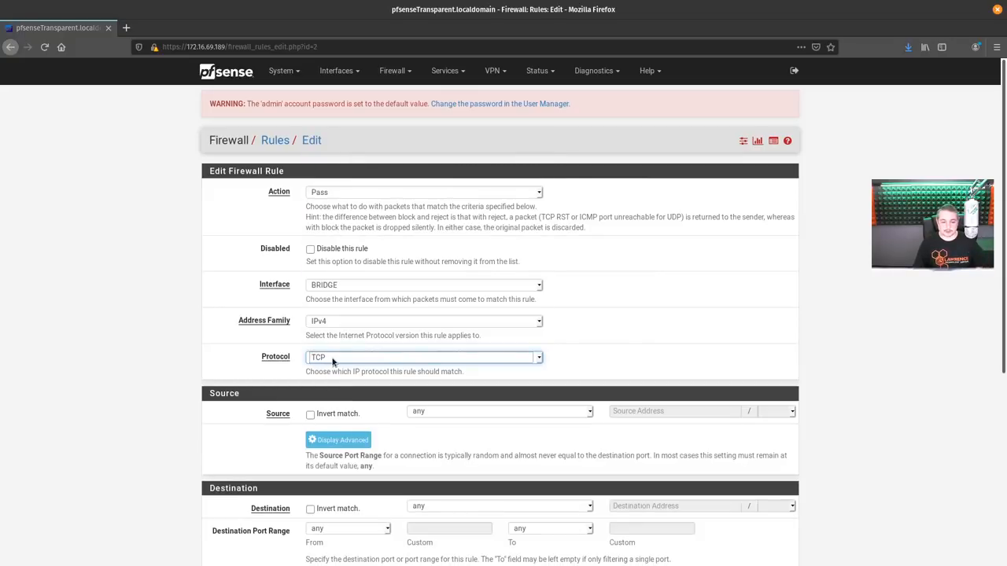
pyautogui.click(423, 357)
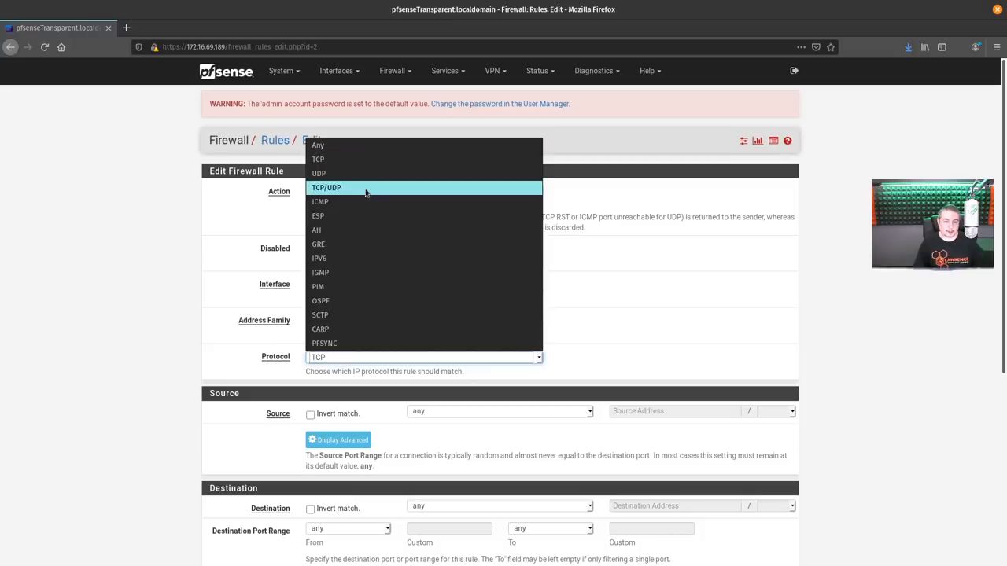
pyautogui.click(326, 188)
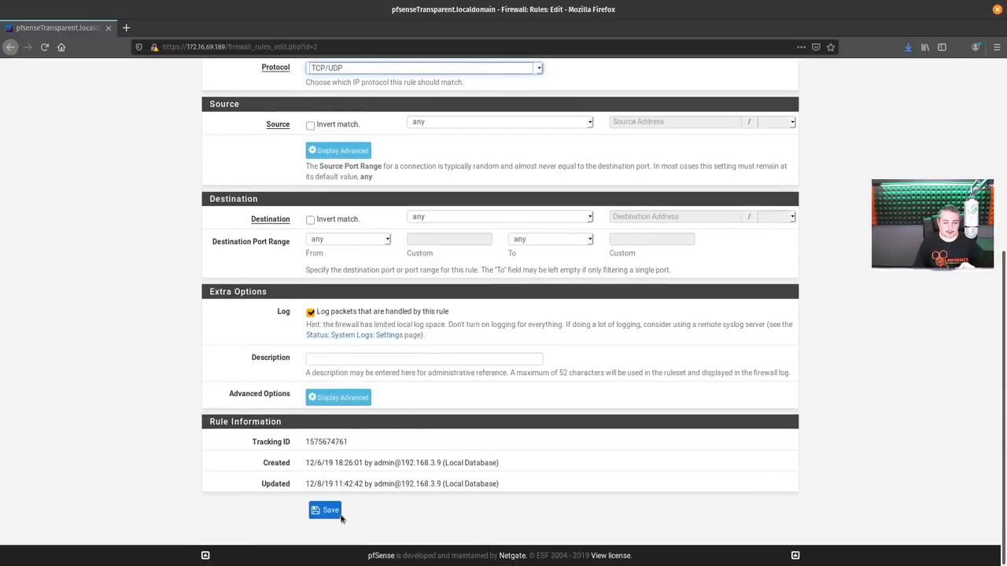
pyautogui.click(325, 509)
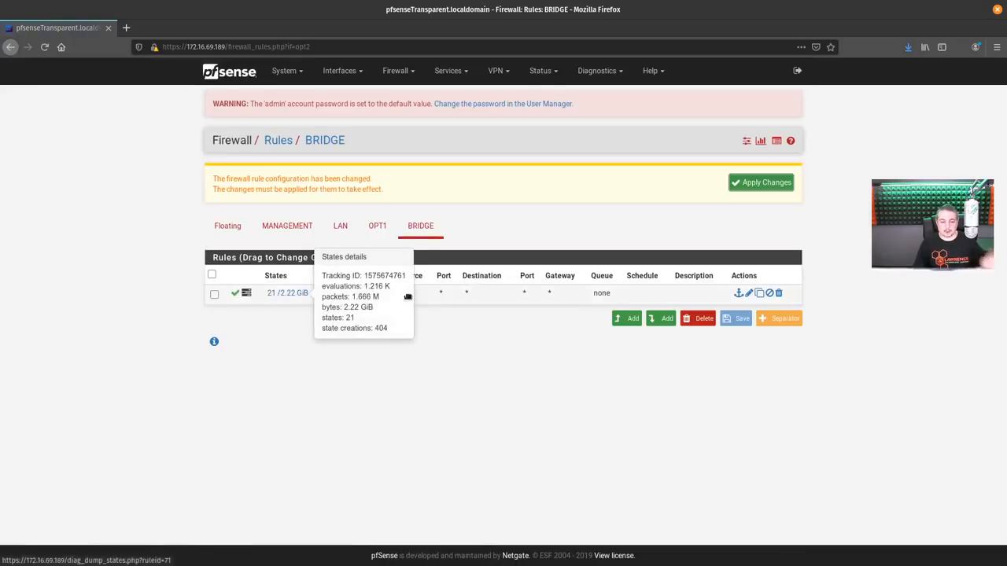
pyautogui.click(760, 182)
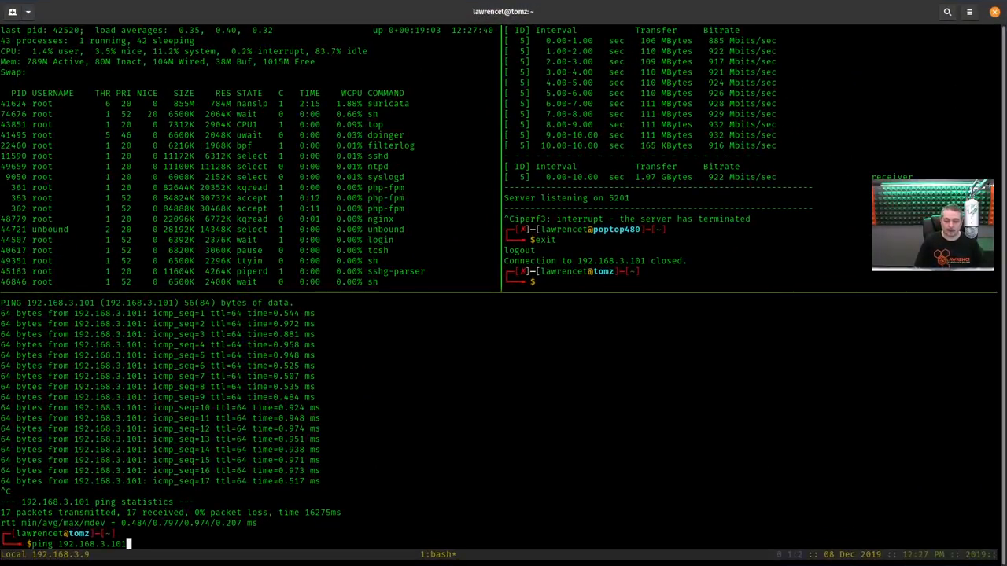
pyautogui.write('ssh lawrencet@192.168.3.101')
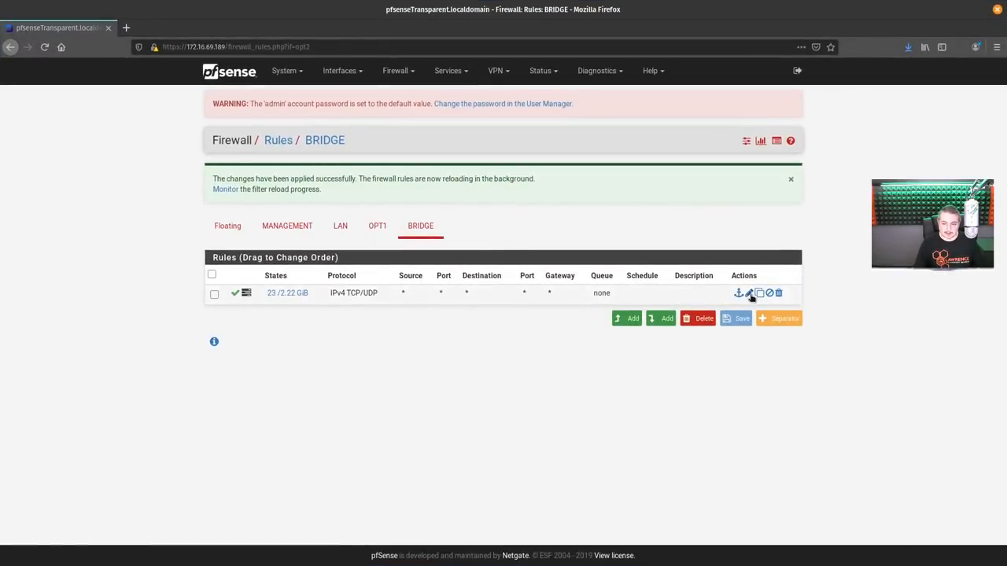
# - Open the bridge pass rule, then view firewall log entries of ICMP pings blocked by default deny
pyautogui.click(747, 292)
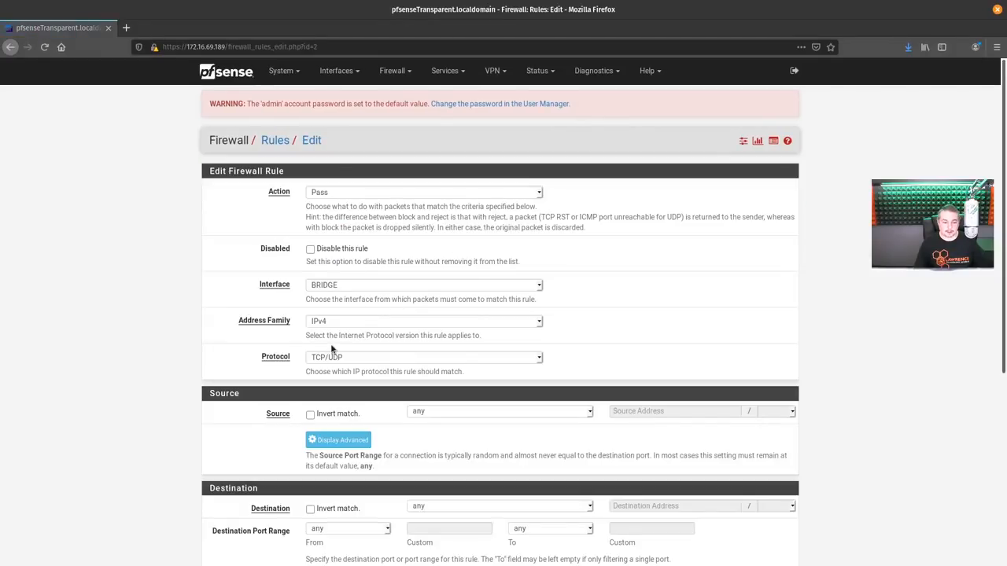
pyautogui.scroll(-3)
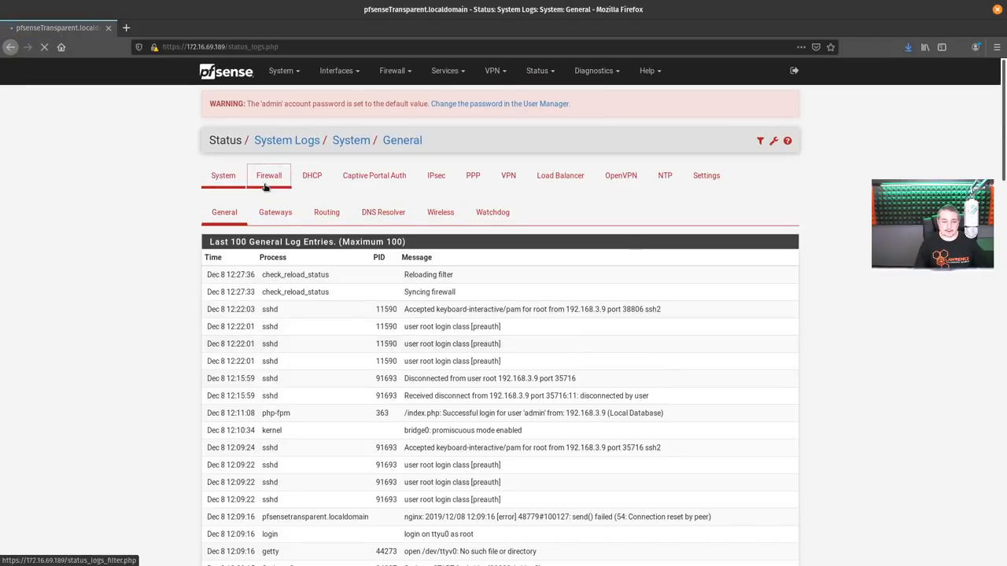
pyautogui.click(268, 176)
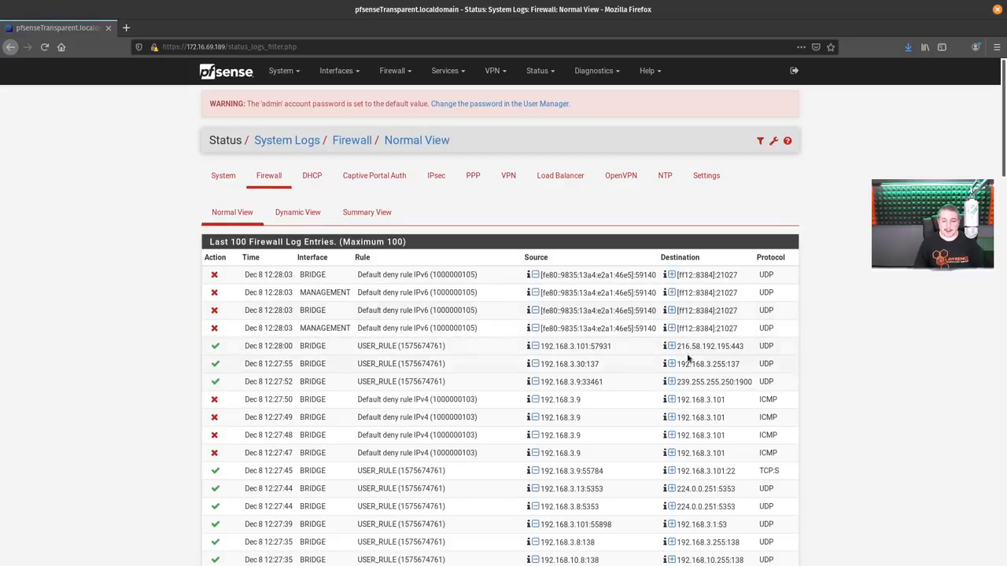
pyautogui.moveTo(340, 412)
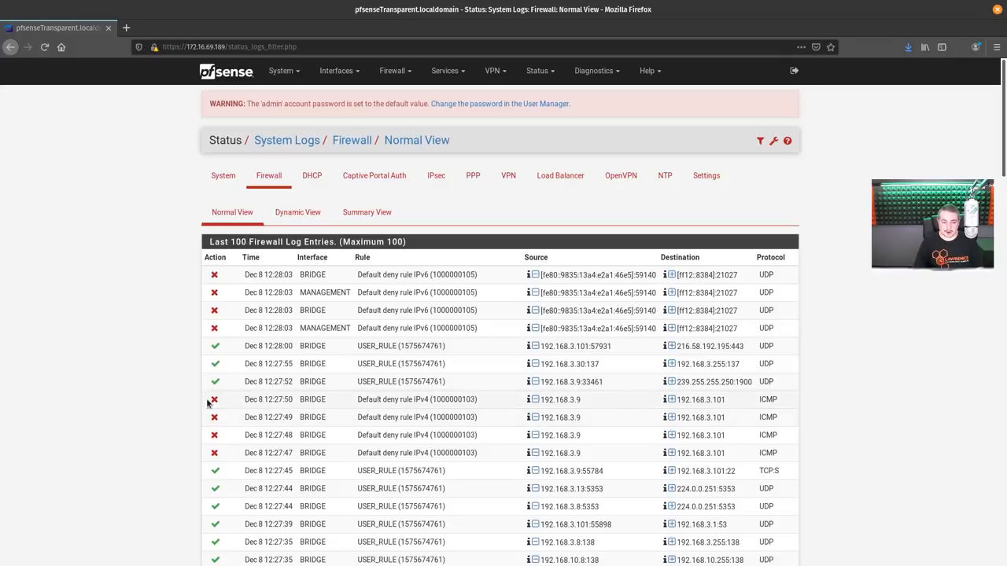
pyautogui.moveTo(215, 381)
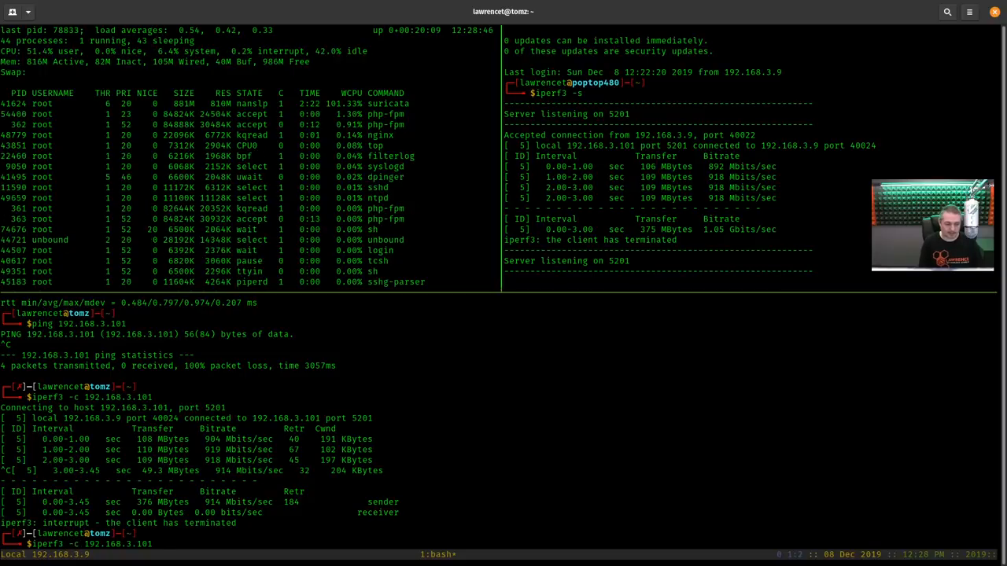
# - Add the -u flag so iperf3 runs a UDP test against 192.168.3.101
pyautogui.write('-u')
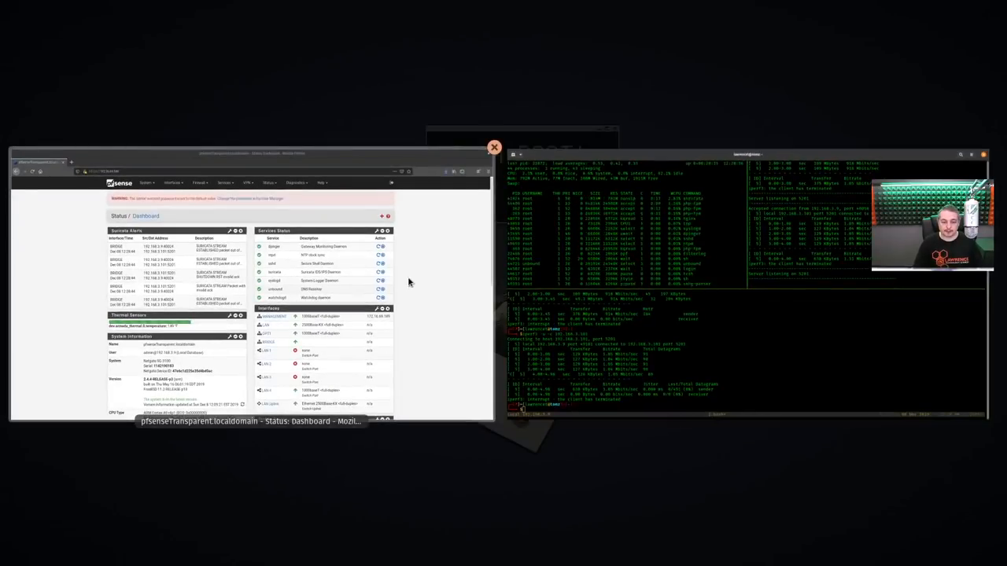
# - Change the BRIDGE firewall rule's protocol from TCP/UDP to TCP only and apply it
pyautogui.click(392, 70)
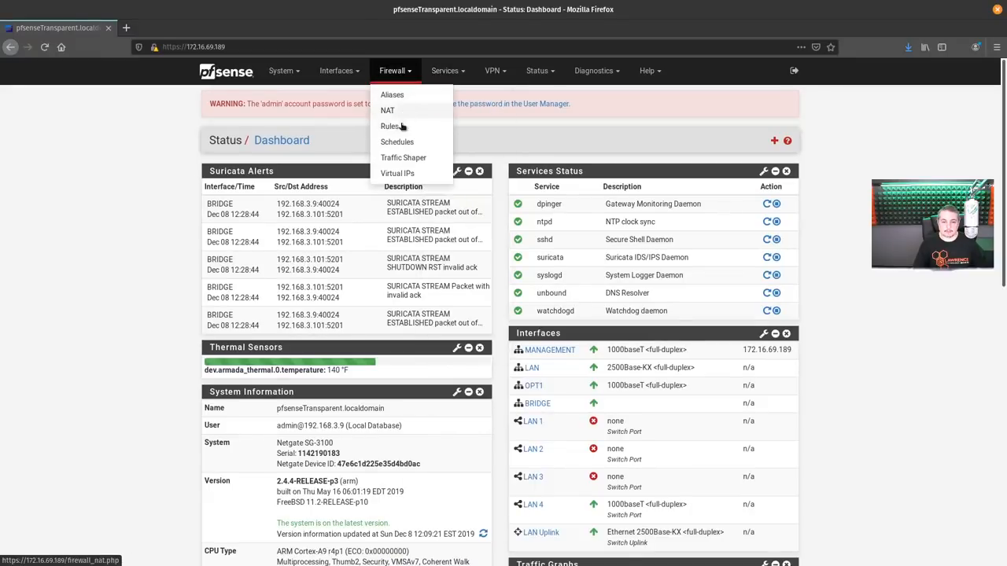
pyautogui.click(397, 141)
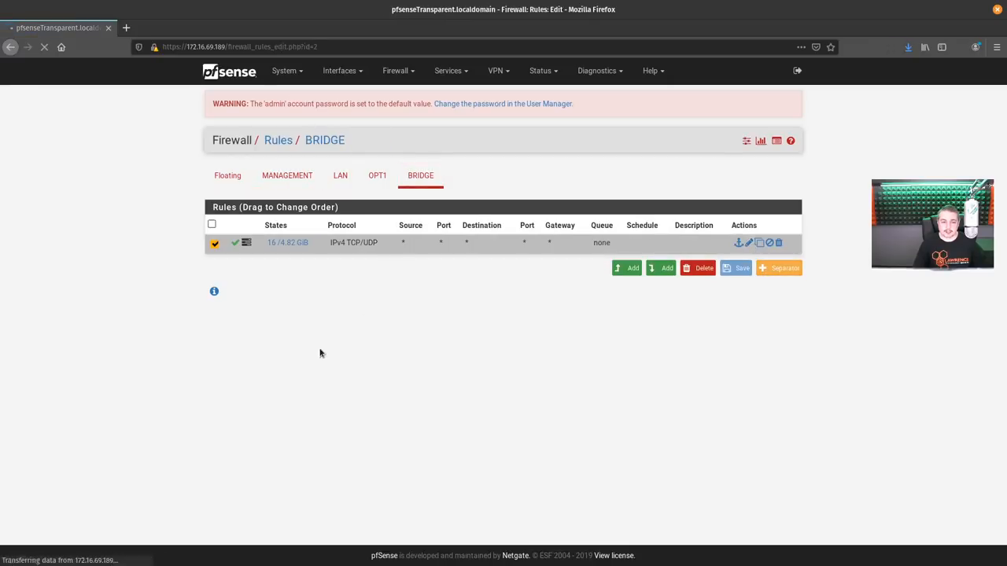
pyautogui.click(423, 357)
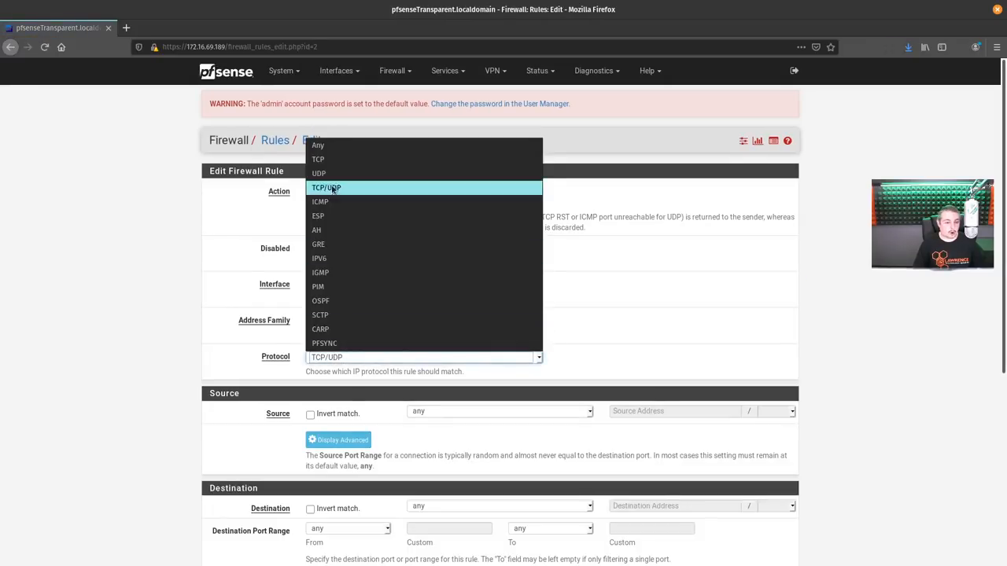
pyautogui.click(318, 159)
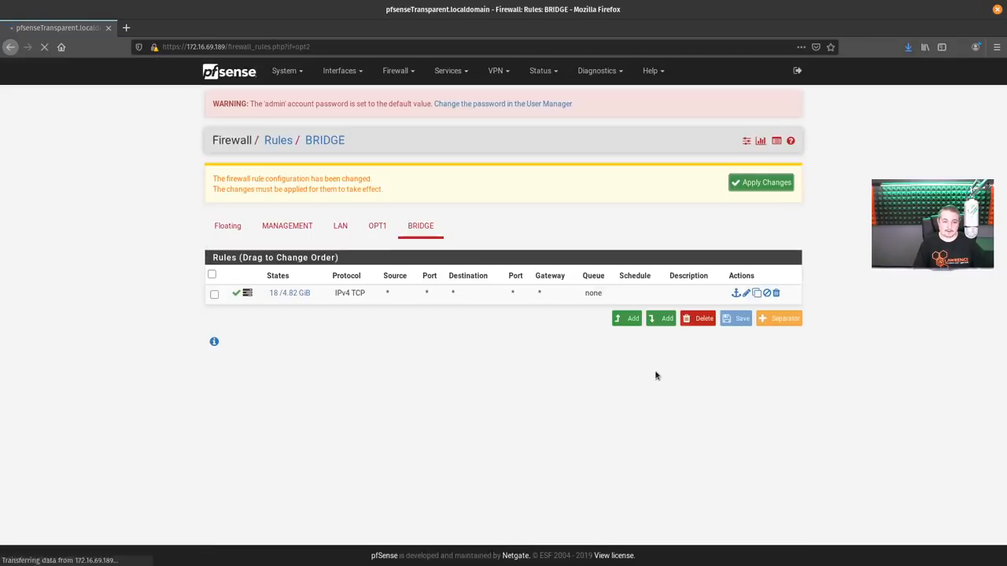
pyautogui.click(761, 182)
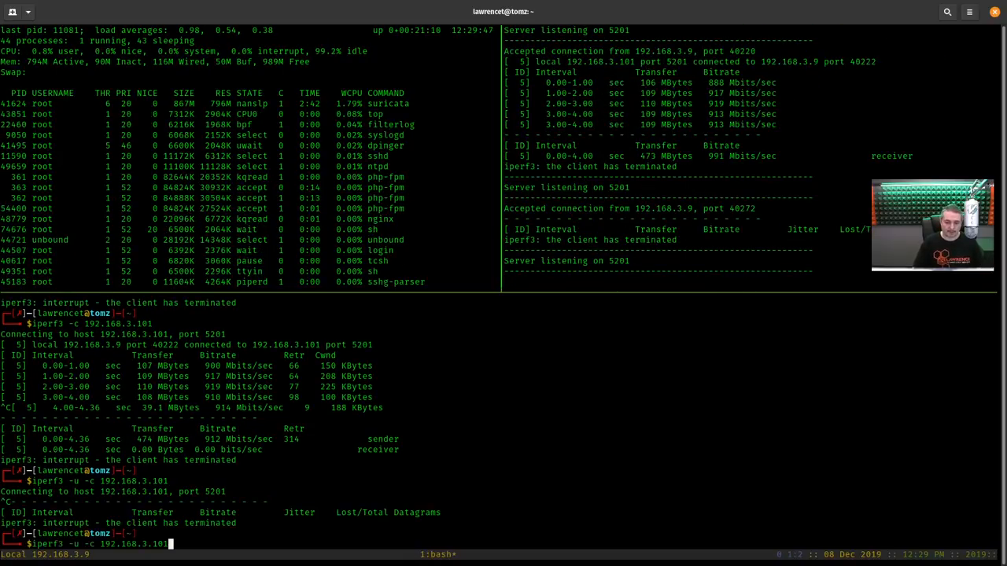
# - Rerun the UDP iperf3 test against 192.168.3.101, which returns no data
pyautogui.press('Return')
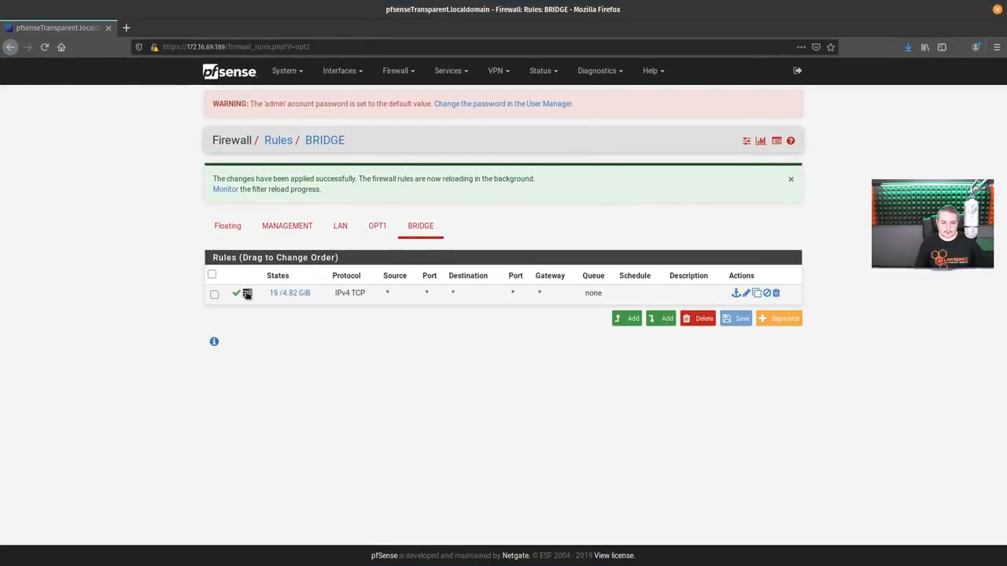
# - Browse the Firewall system log's blocked BRIDGE UDP entries, then return to the dashboard
pyautogui.click(541, 71)
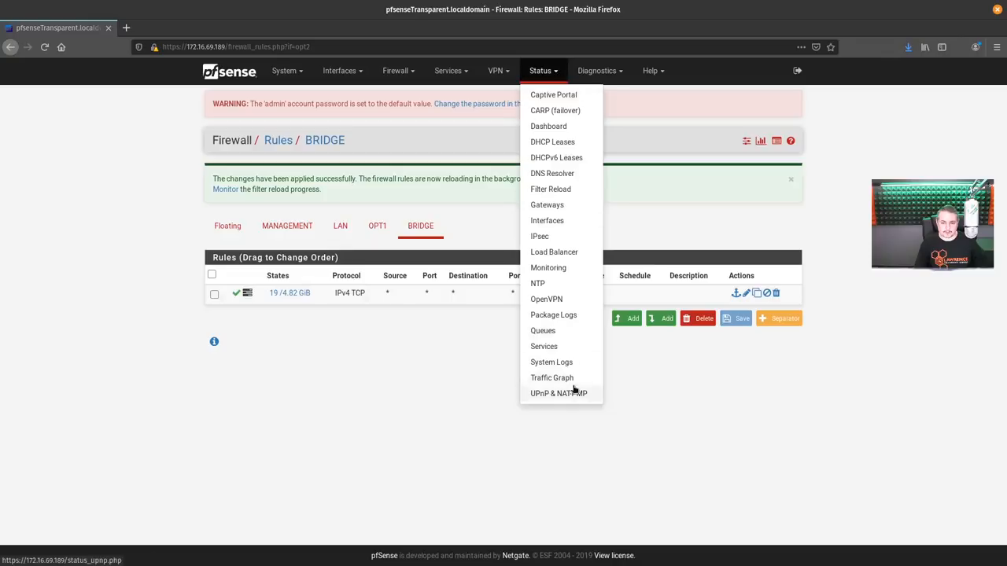
pyautogui.click(551, 362)
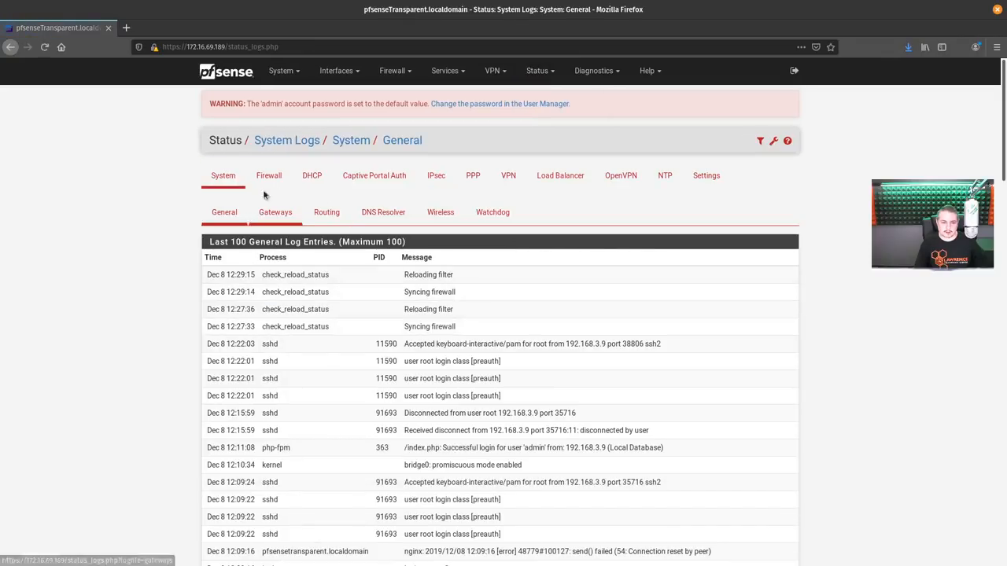
pyautogui.click(268, 175)
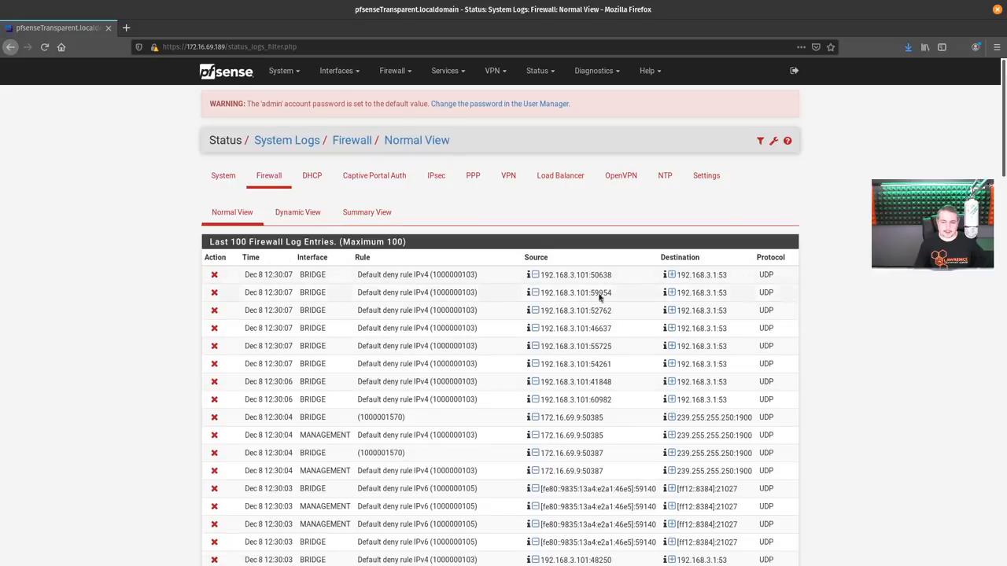
pyautogui.scroll(-3)
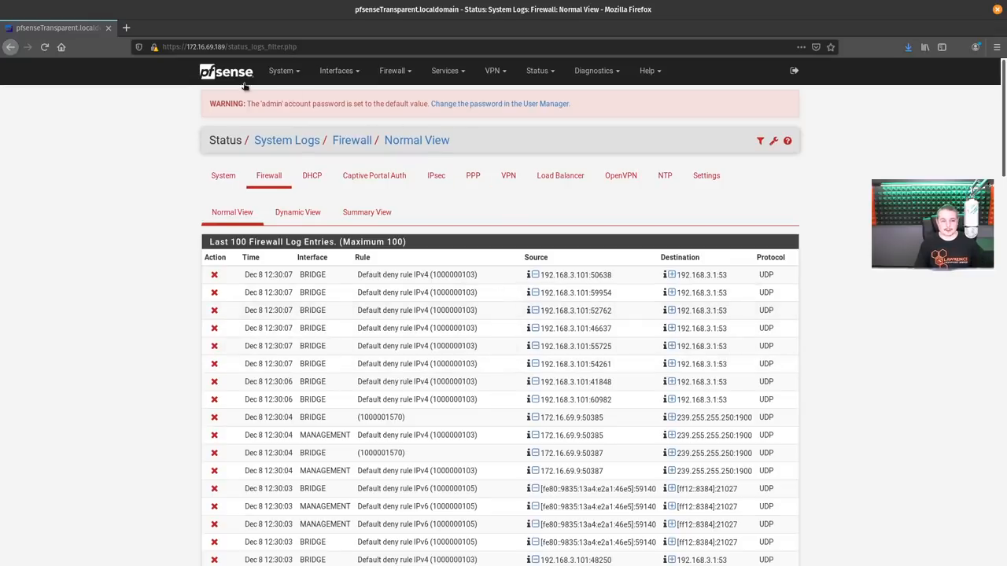
pyautogui.click(226, 72)
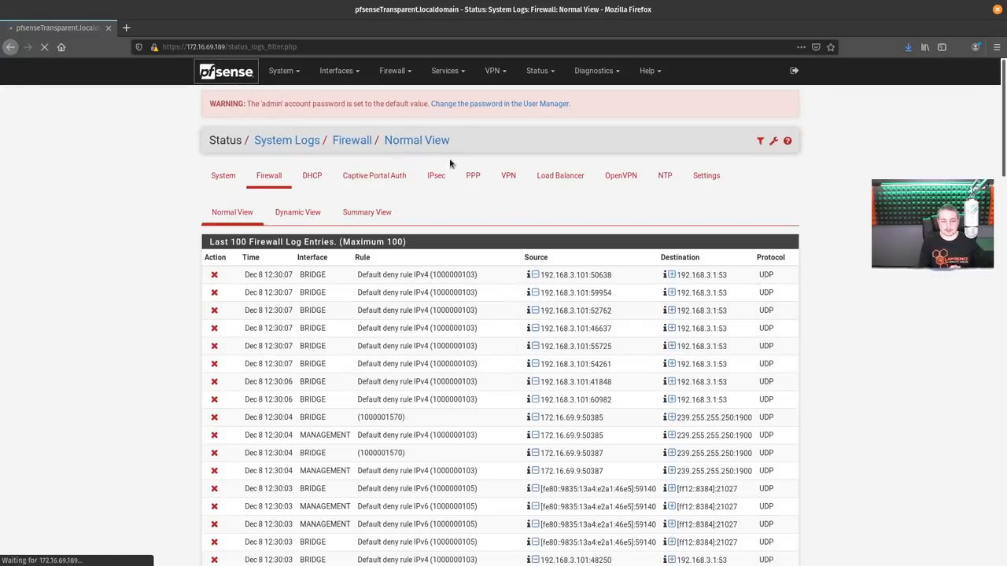
pyautogui.click(225, 71)
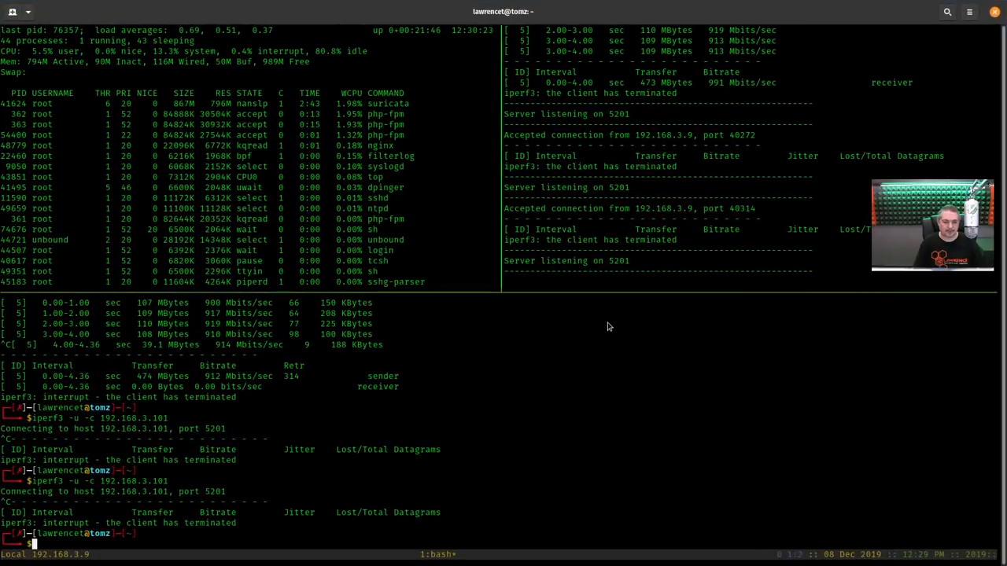
pyautogui.moveTo(519, 403)
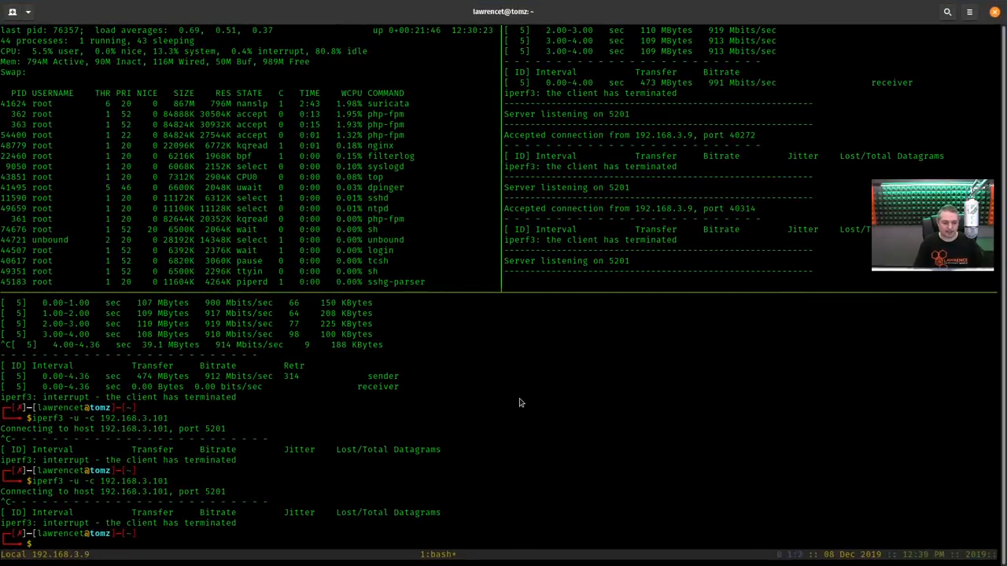
# - Run iperf3 -u -c 192.168.3.101 for another UDP test
pyautogui.write('iperf3 -u -c 192.168.3.101')
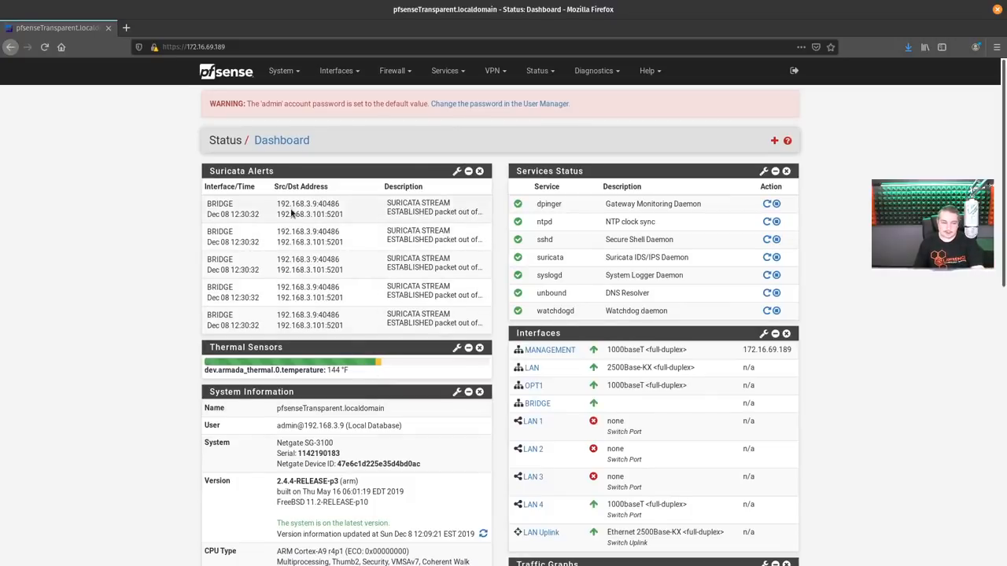
pyautogui.moveTo(382, 372)
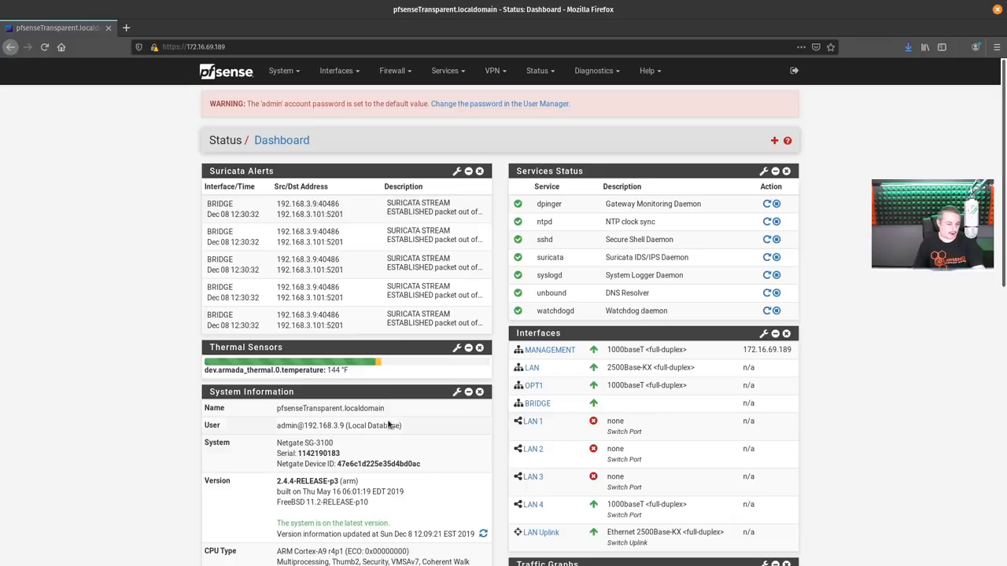
pyautogui.scroll(-3)
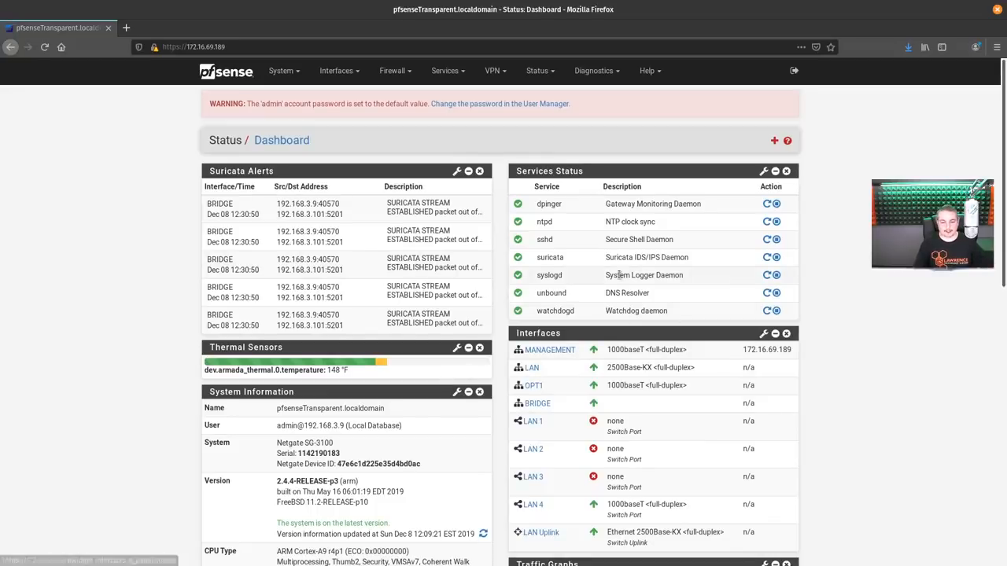
pyautogui.scroll(-3)
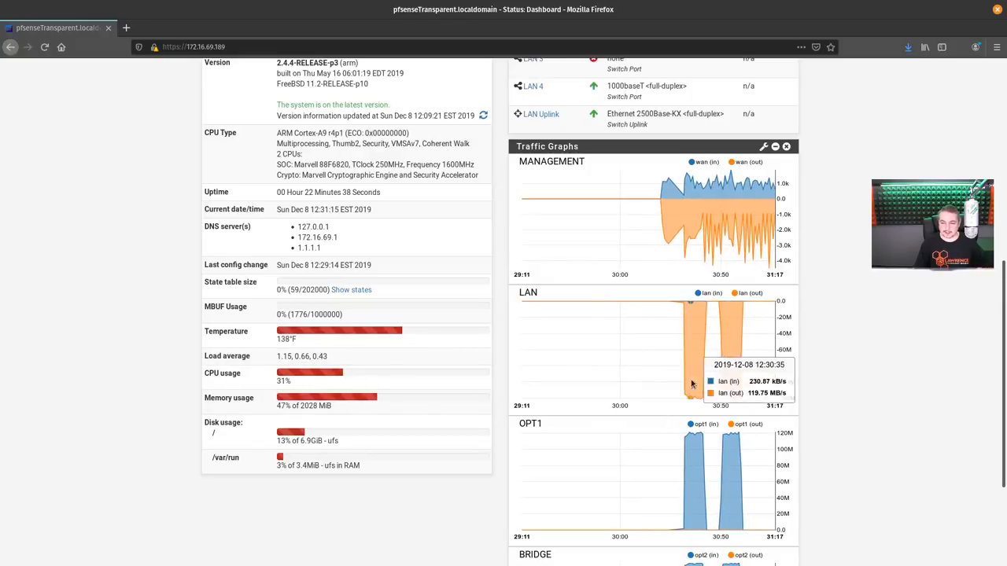
pyautogui.scroll(-3)
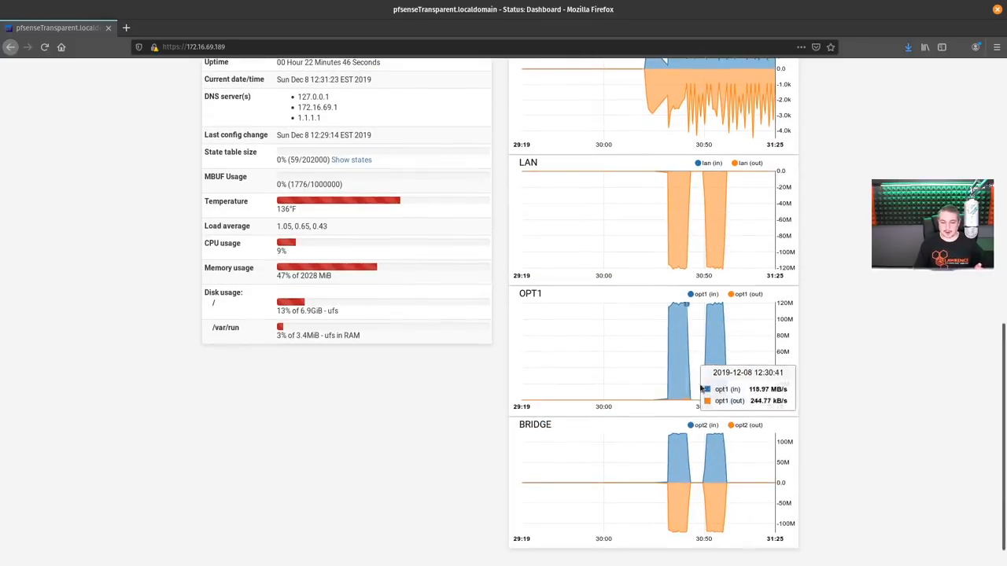
pyautogui.scroll(-3)
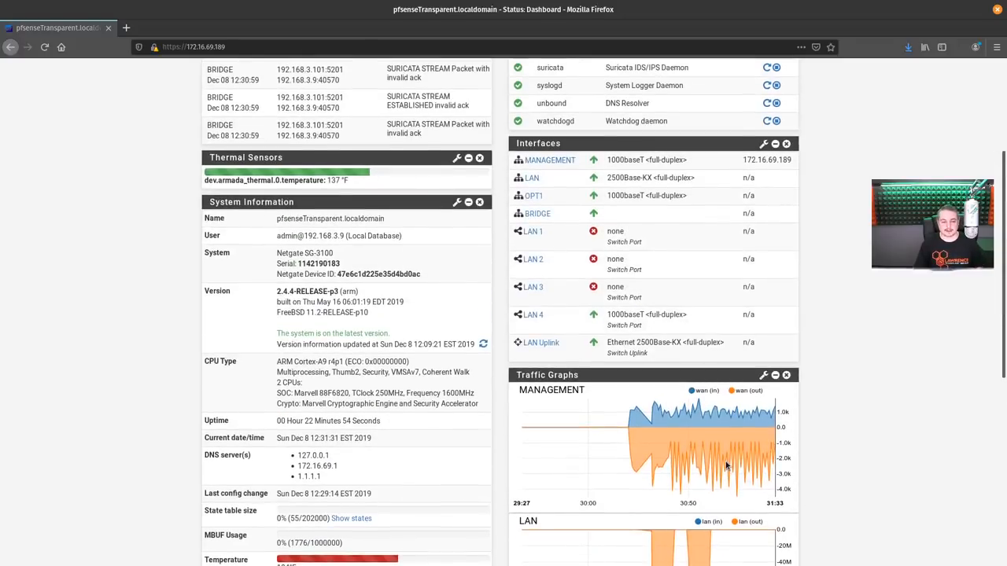
pyautogui.scroll(3)
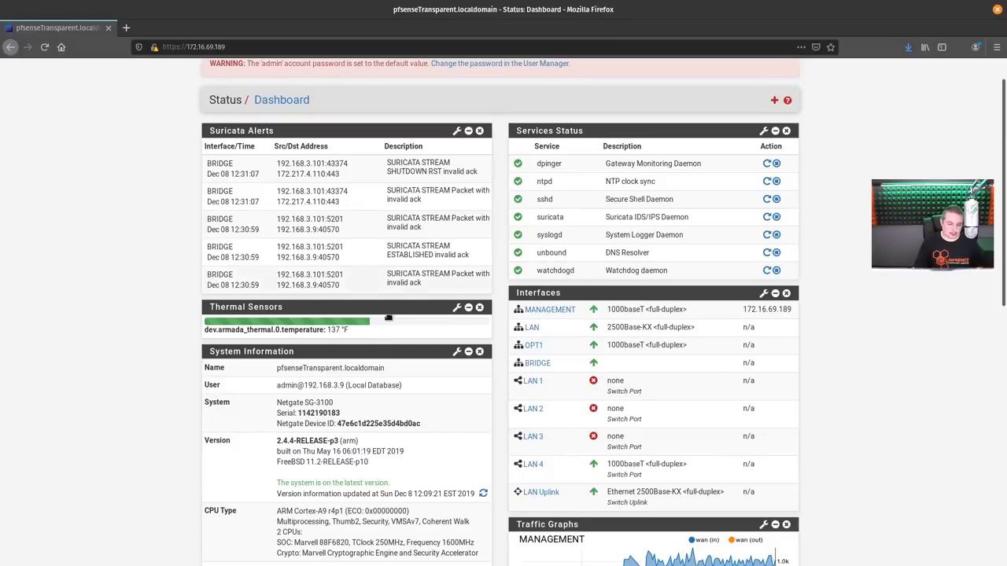
pyautogui.moveTo(385, 407)
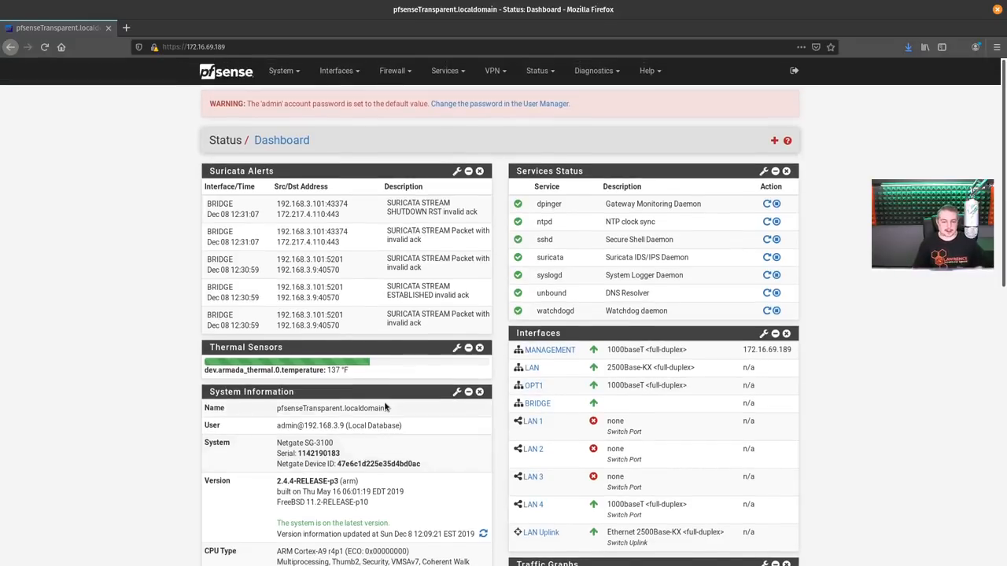
pyautogui.moveTo(846, 354)
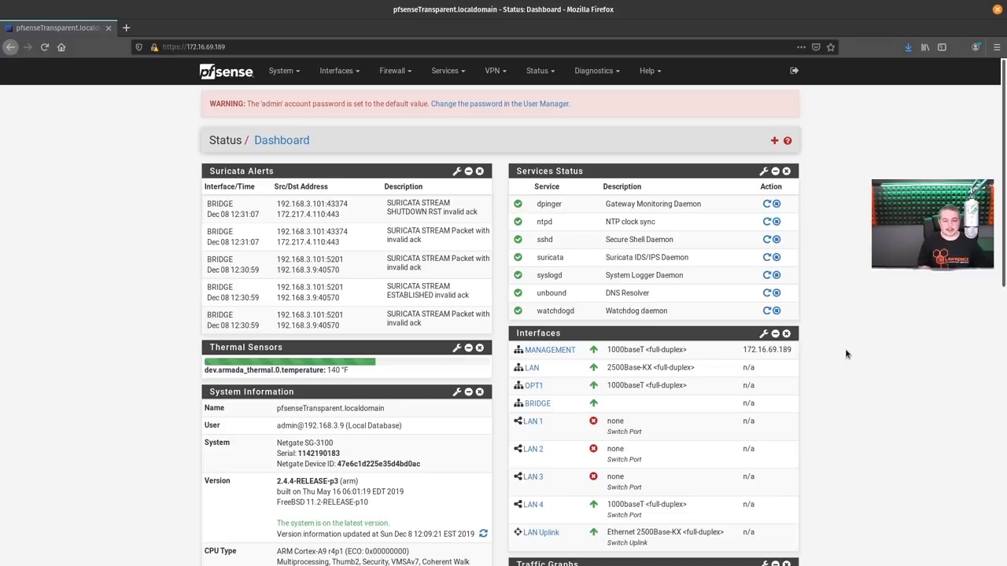
pyautogui.scroll(-3)
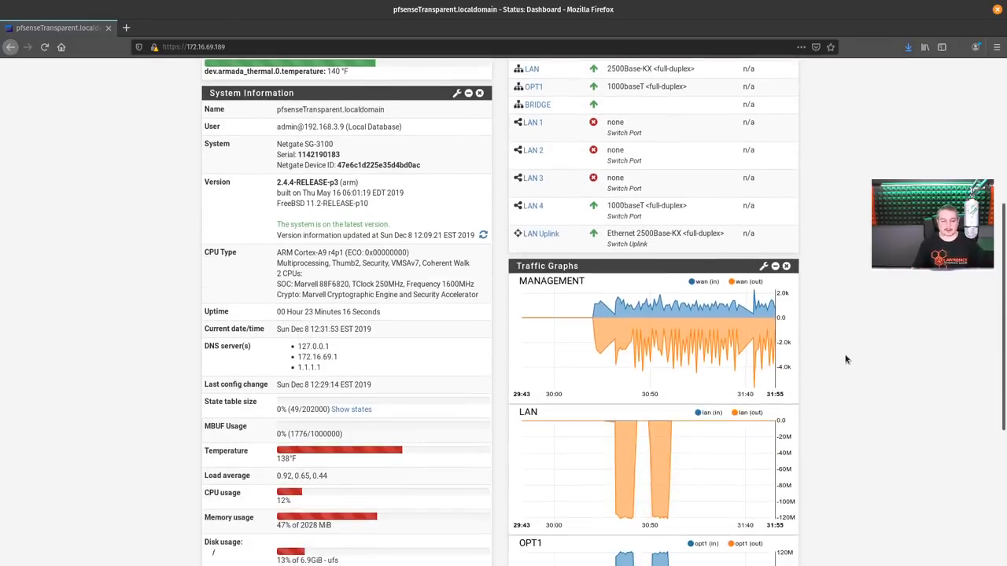
pyautogui.scroll(-3)
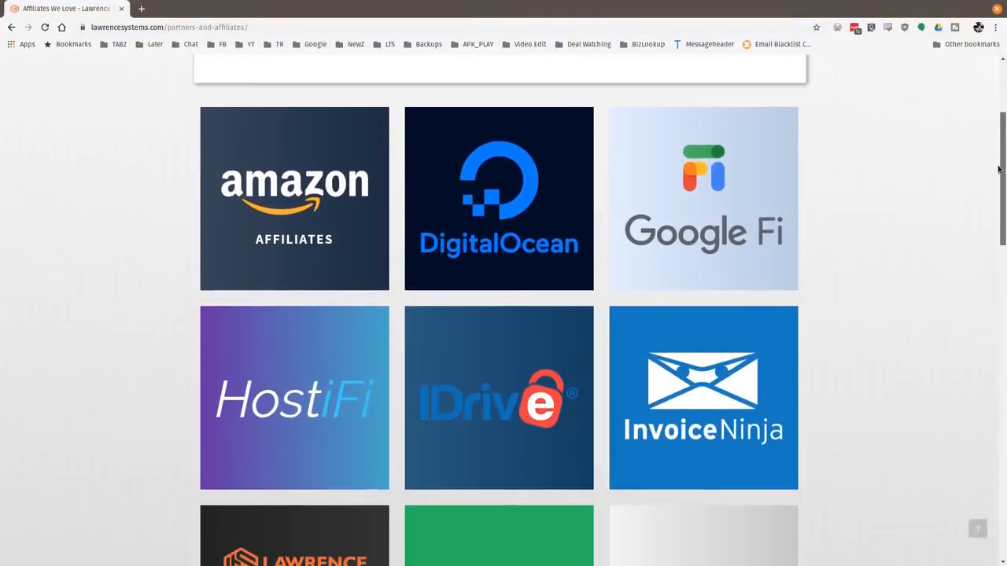
# - Scroll the affiliates page to reveal Linode, Netgate, PayPal, Tech Supply Direct and TubeBuddy
pyautogui.scroll(-3)
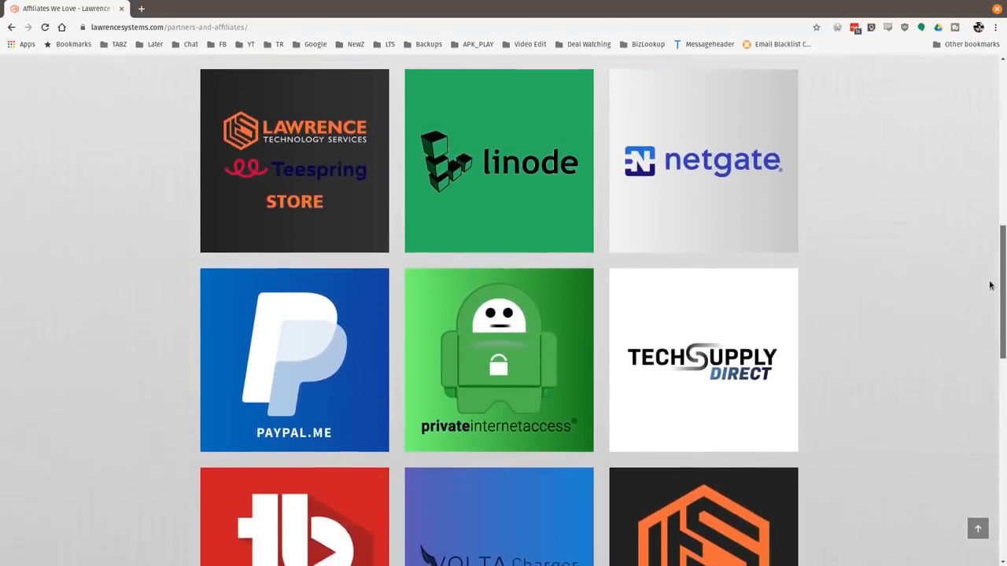
pyautogui.scroll(-3)
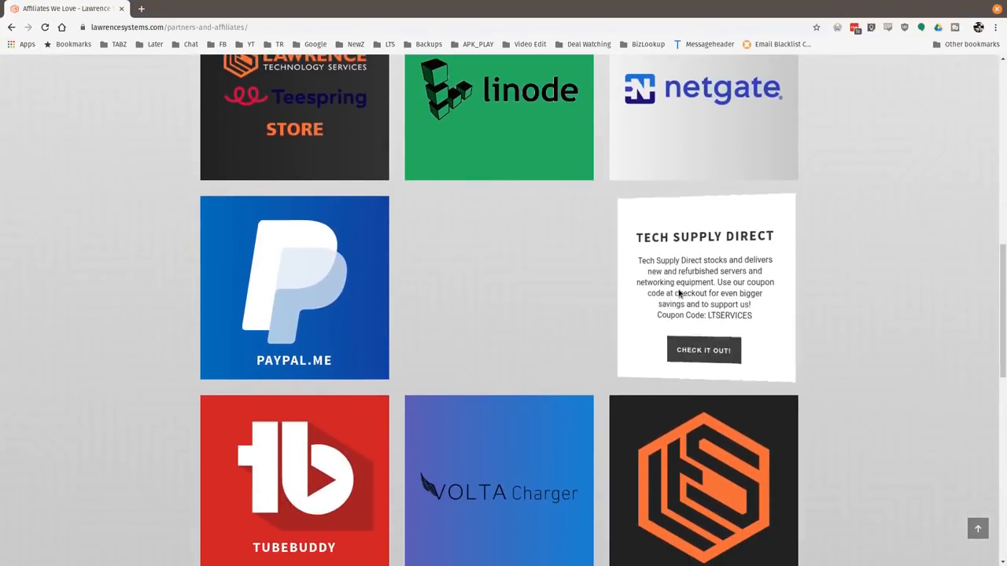